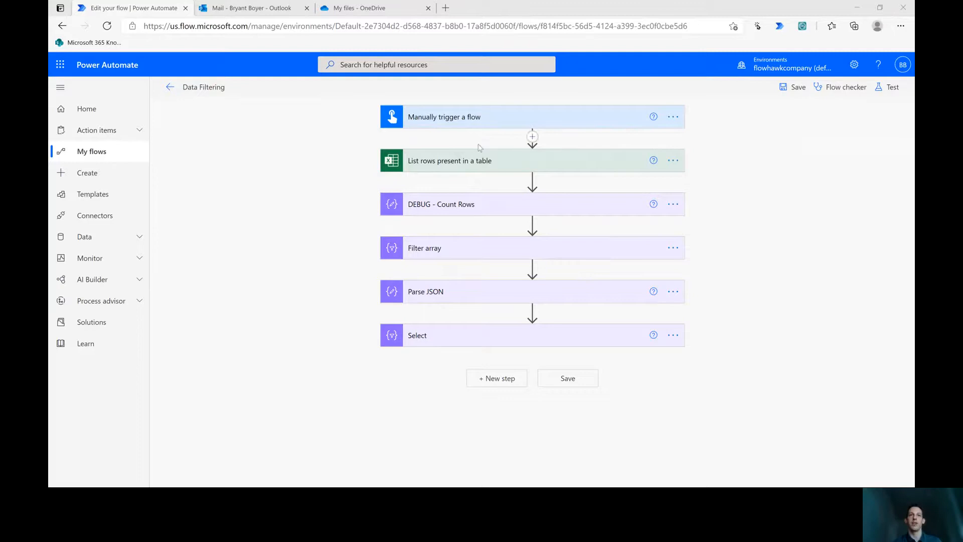
pyautogui.moveTo(498, 175)
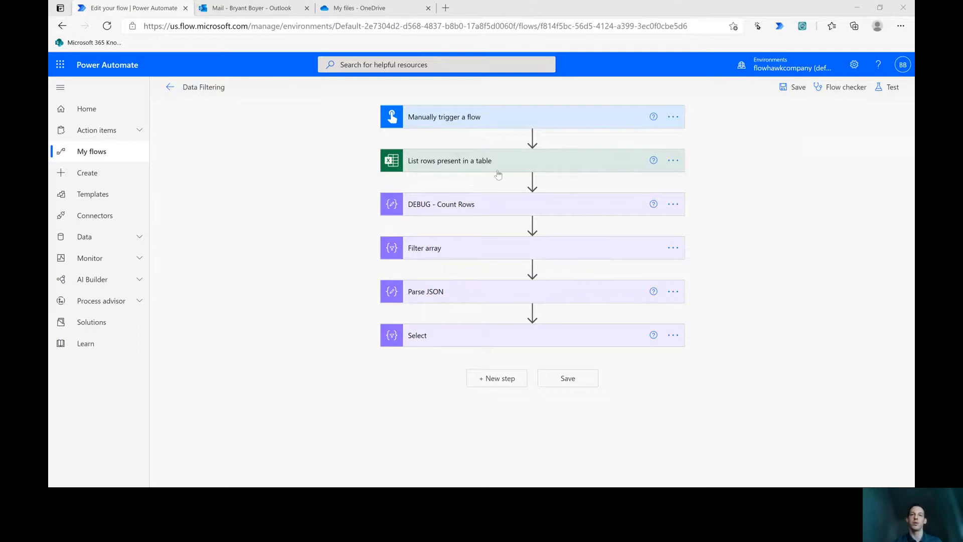
pyautogui.moveTo(427, 301)
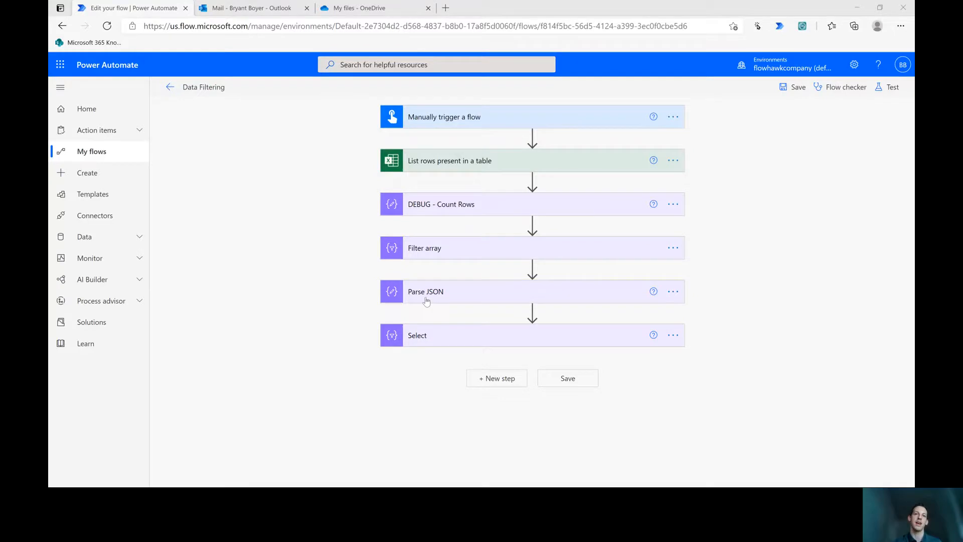
pyautogui.moveTo(432, 338)
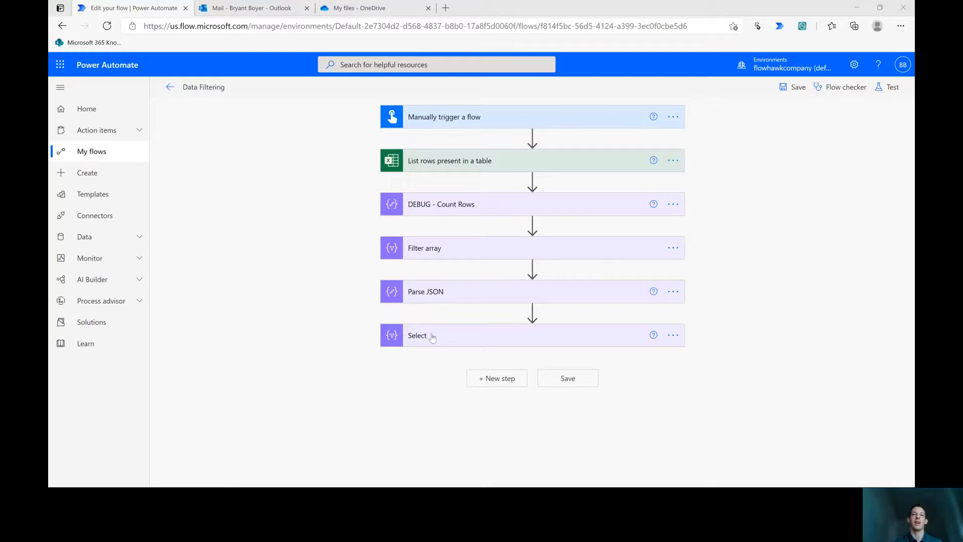
pyautogui.moveTo(441, 342)
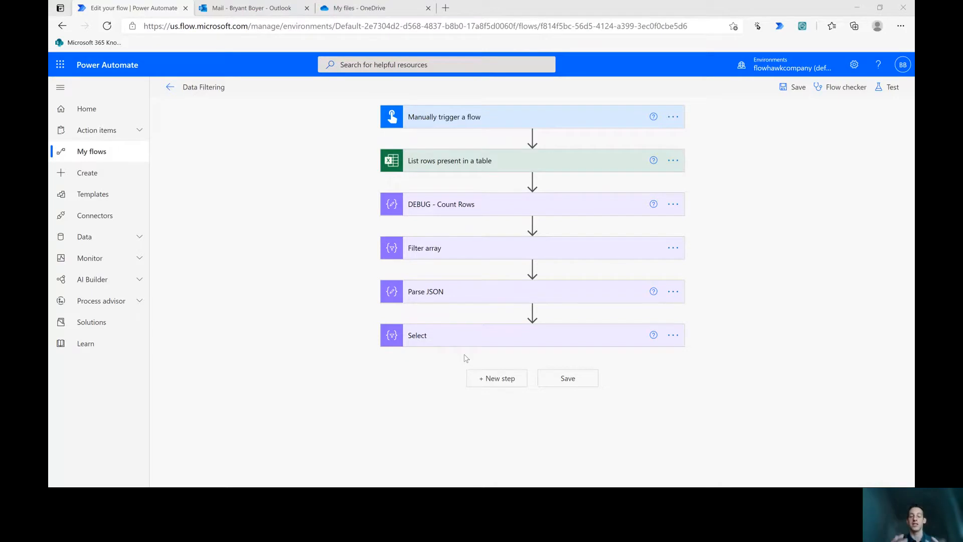
pyautogui.moveTo(479, 377)
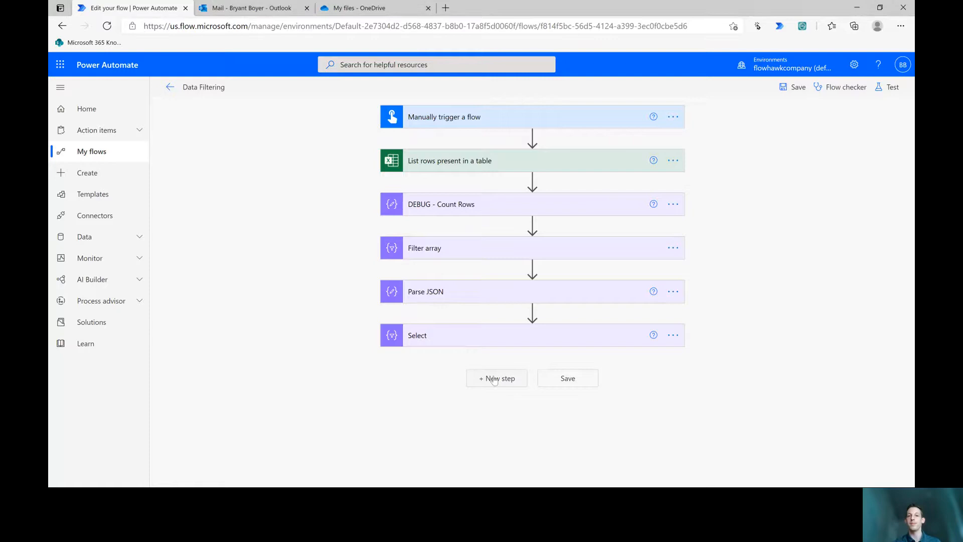
# Add a Create HTML table step built from the Select step's Output.
pyautogui.click(496, 378)
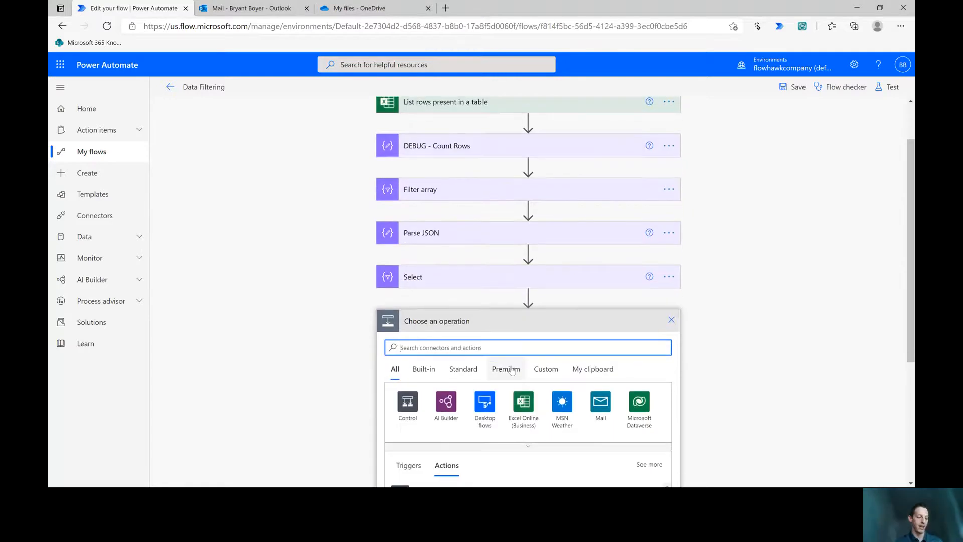
pyautogui.write('Html')
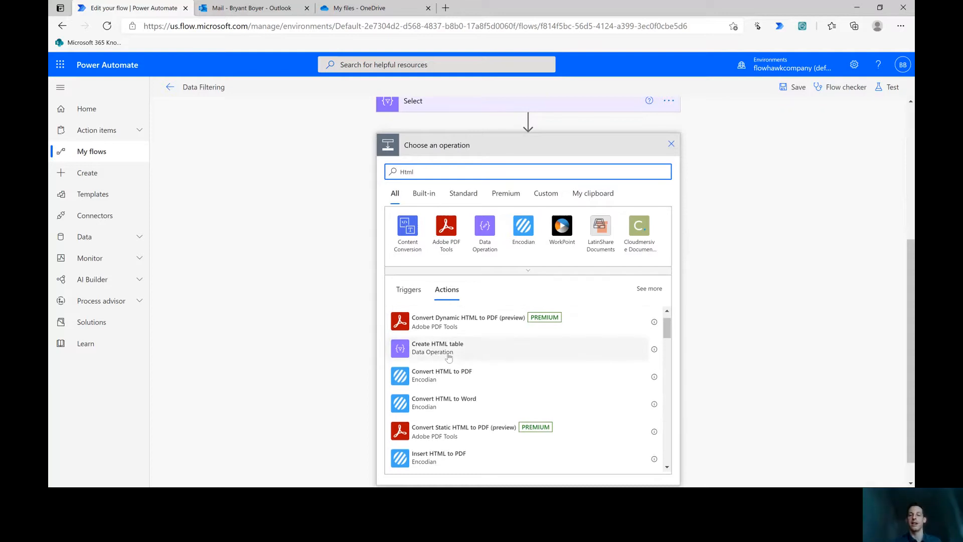
pyautogui.click(437, 347)
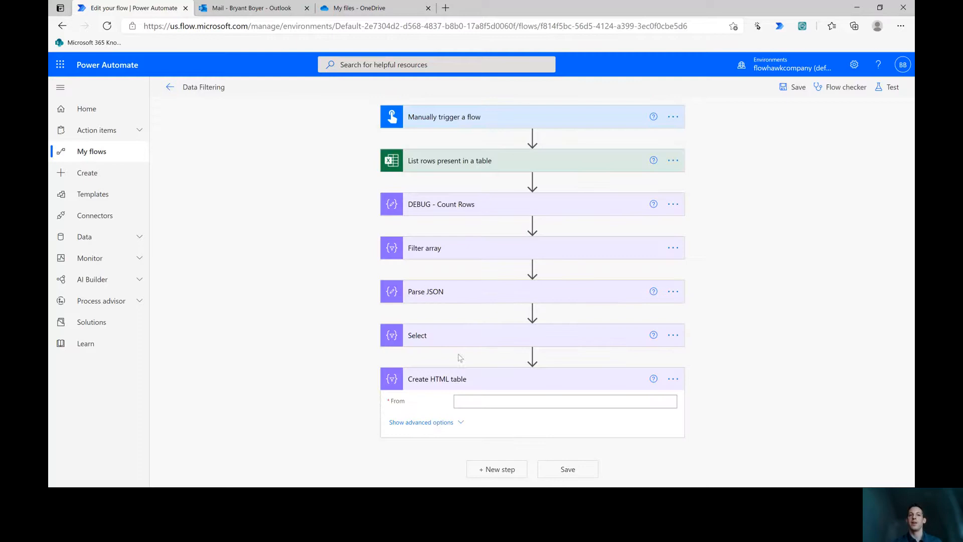
pyautogui.click(564, 401)
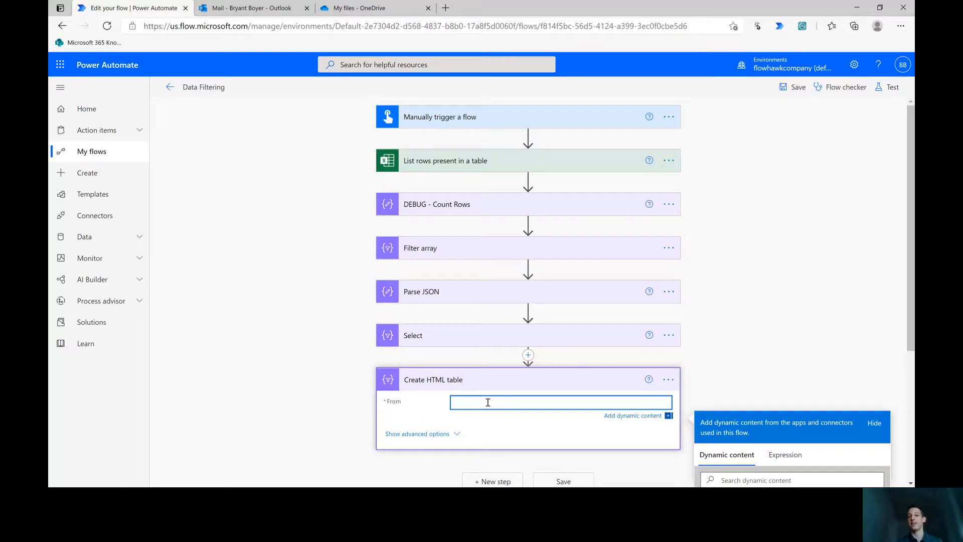
pyautogui.scroll(-3)
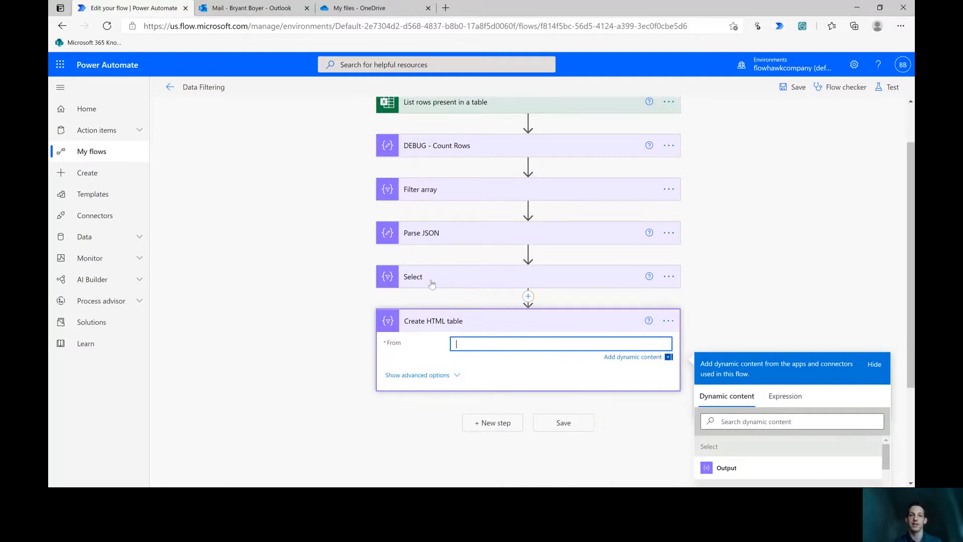
pyautogui.scroll(-3)
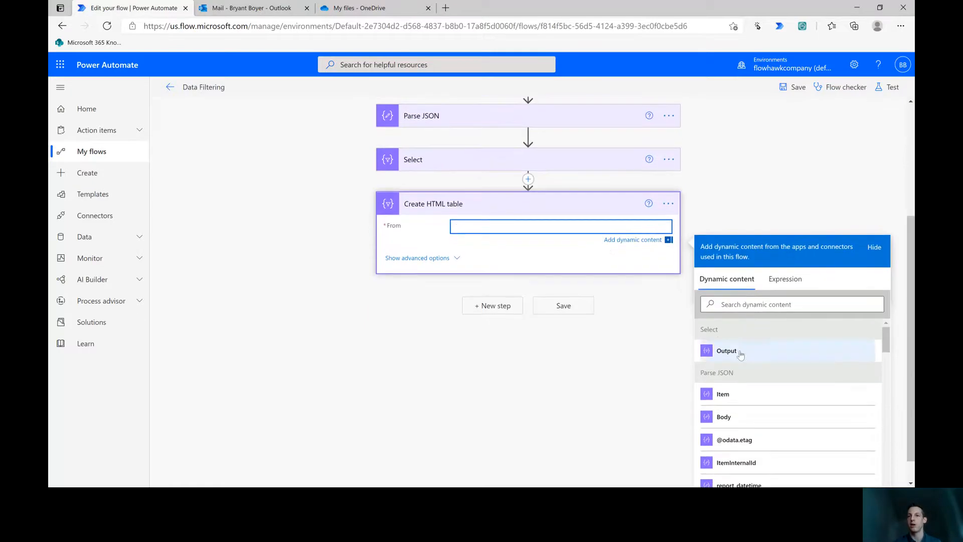
pyautogui.click(726, 350)
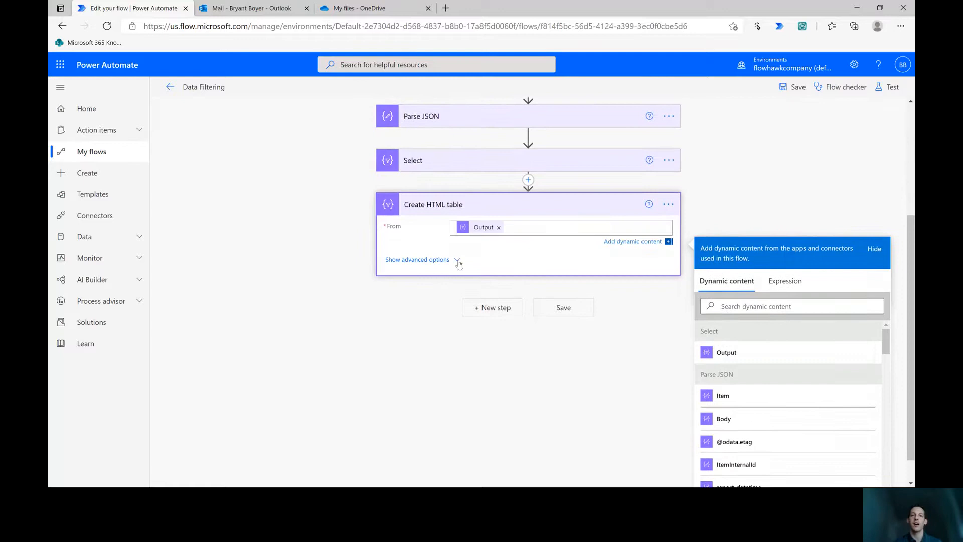
# In the table's advanced options, keep Columns set to Automatic.
pyautogui.click(417, 259)
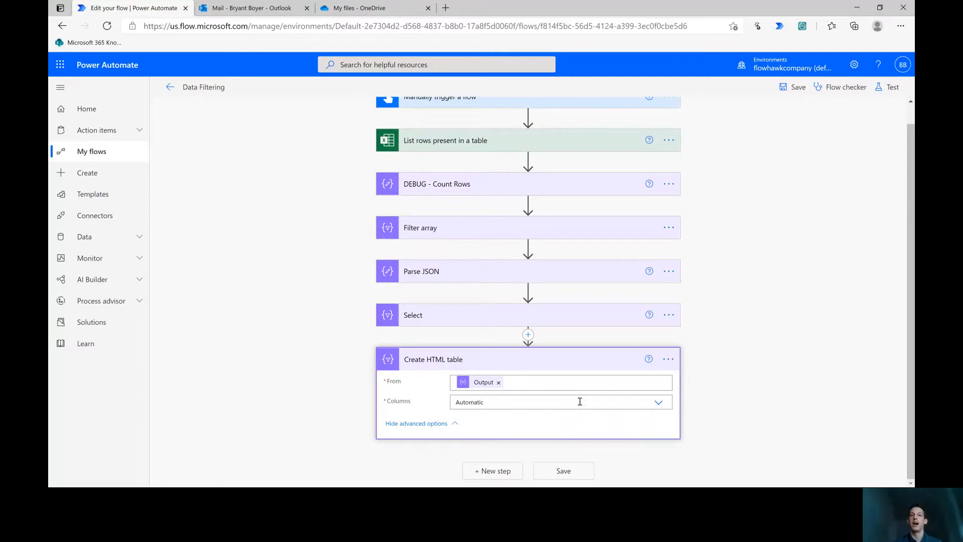
pyautogui.moveTo(658, 402)
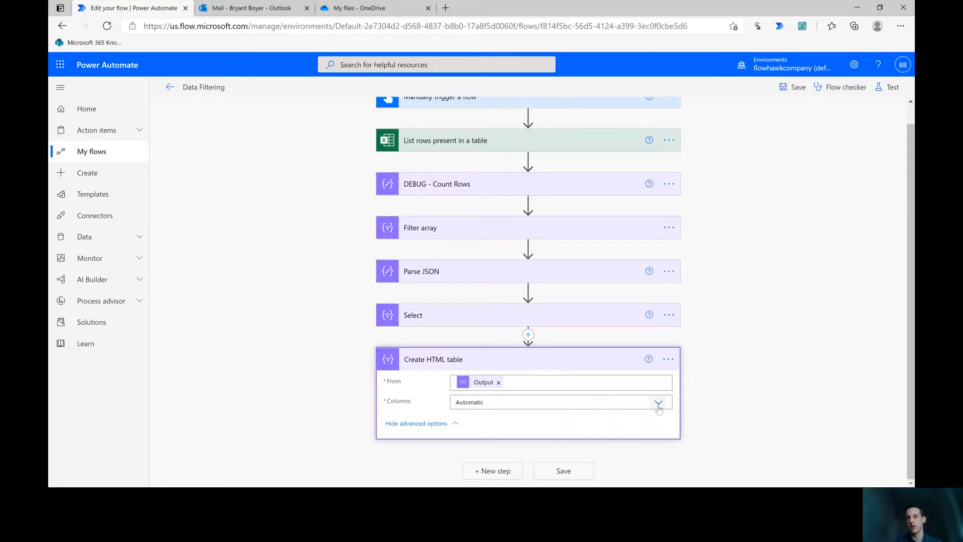
pyautogui.click(658, 402)
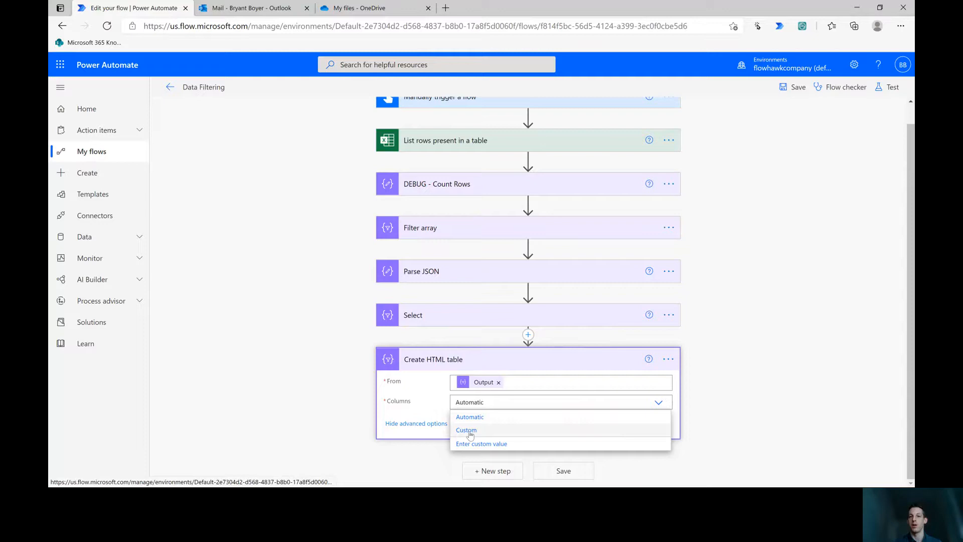
pyautogui.click(466, 430)
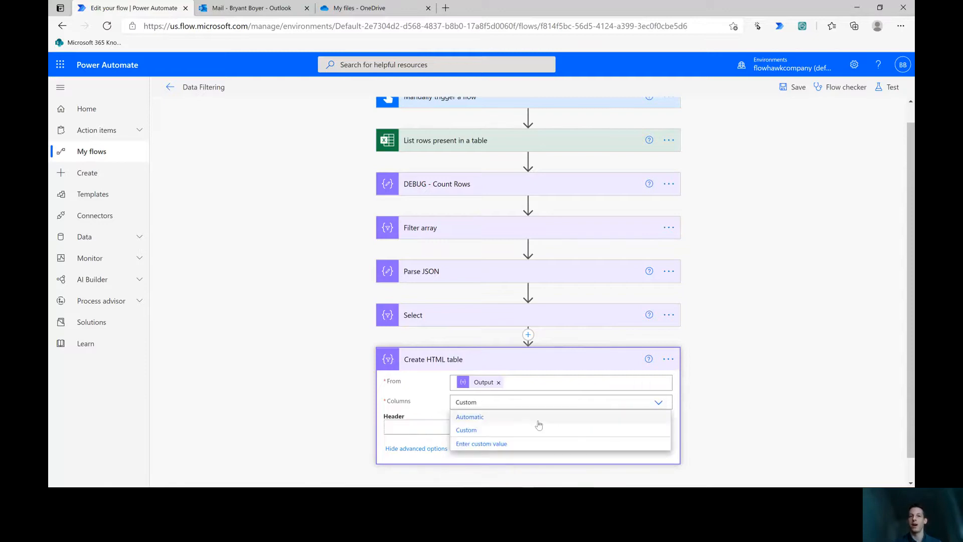
pyautogui.click(469, 417)
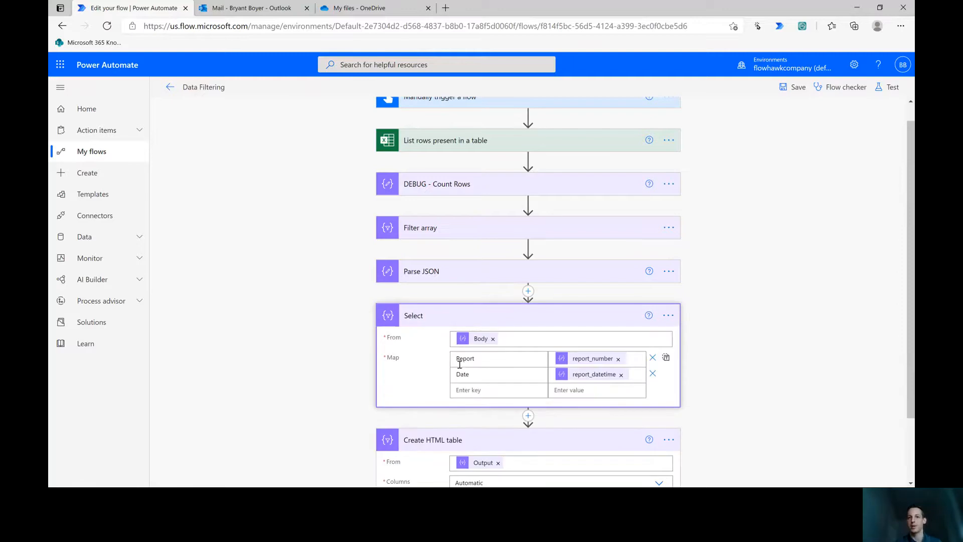
pyautogui.scroll(-3)
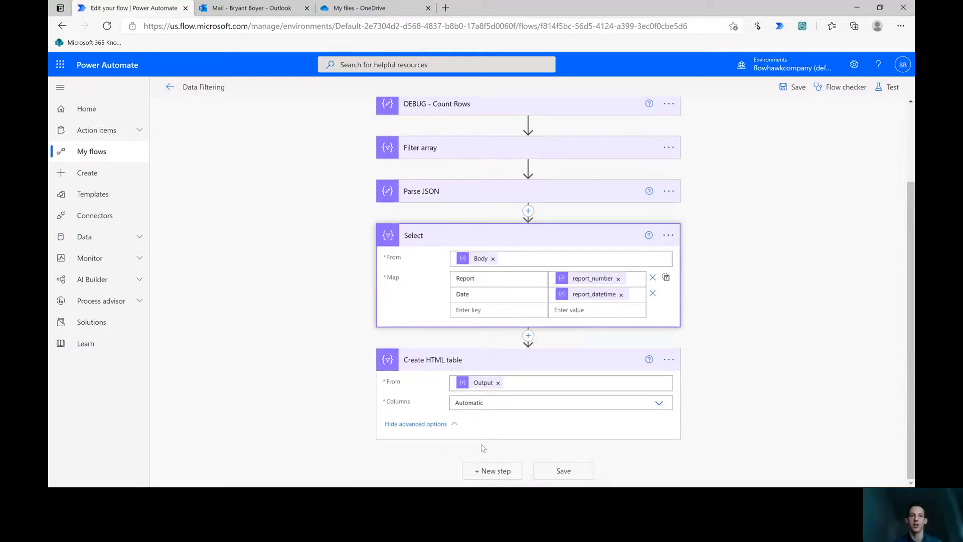
# Add an Office 365 Outlook Send an email (V2) step addressed to Bryant.
pyautogui.click(492, 471)
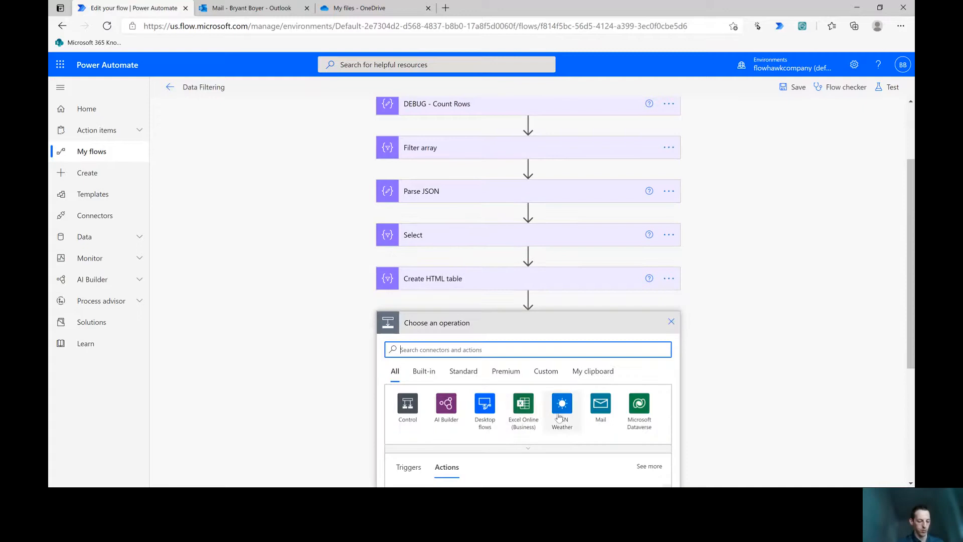
pyautogui.write('Outlook')
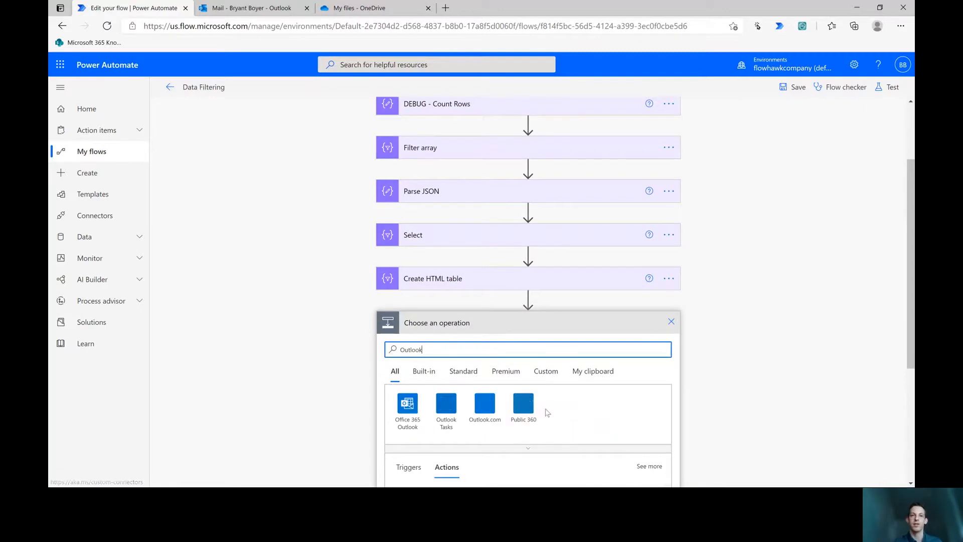
pyautogui.click(407, 408)
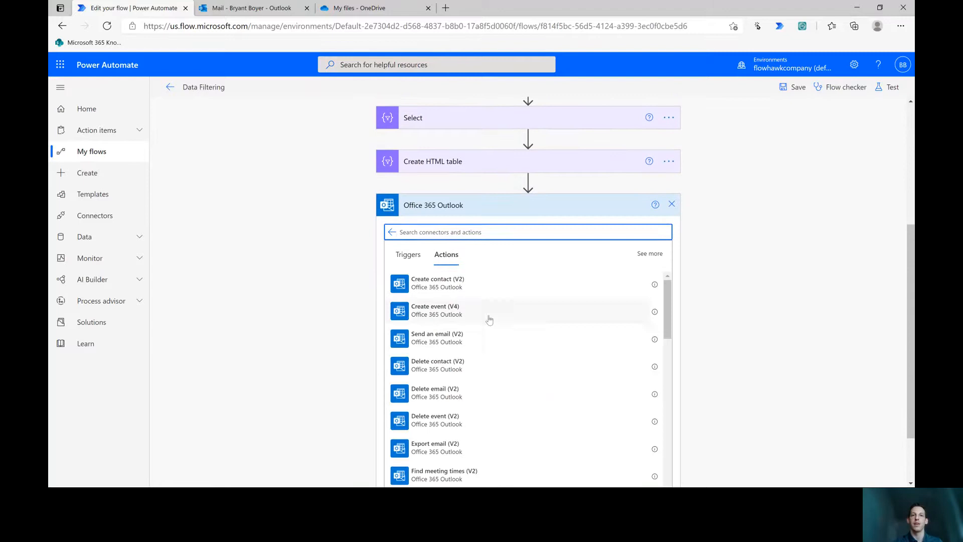
pyautogui.click(437, 338)
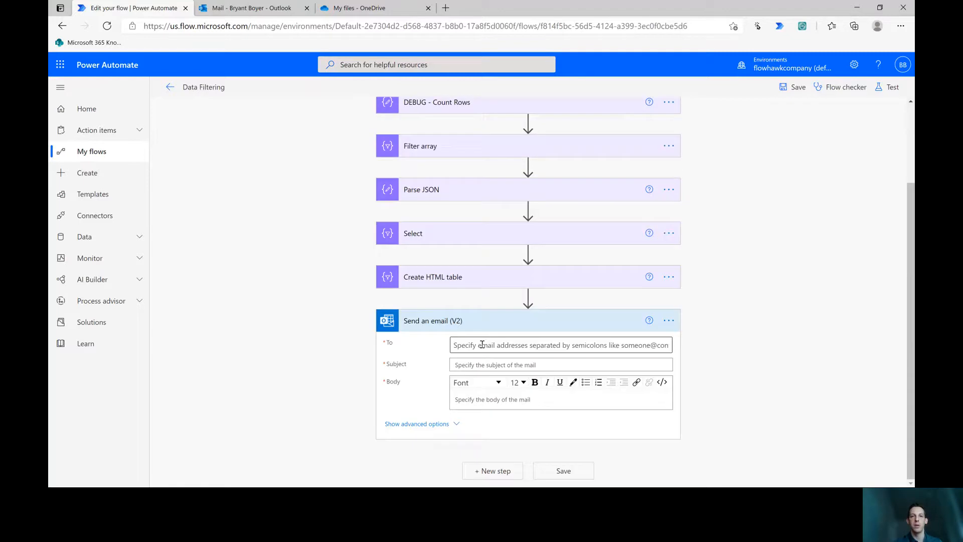
pyautogui.write('bryant')
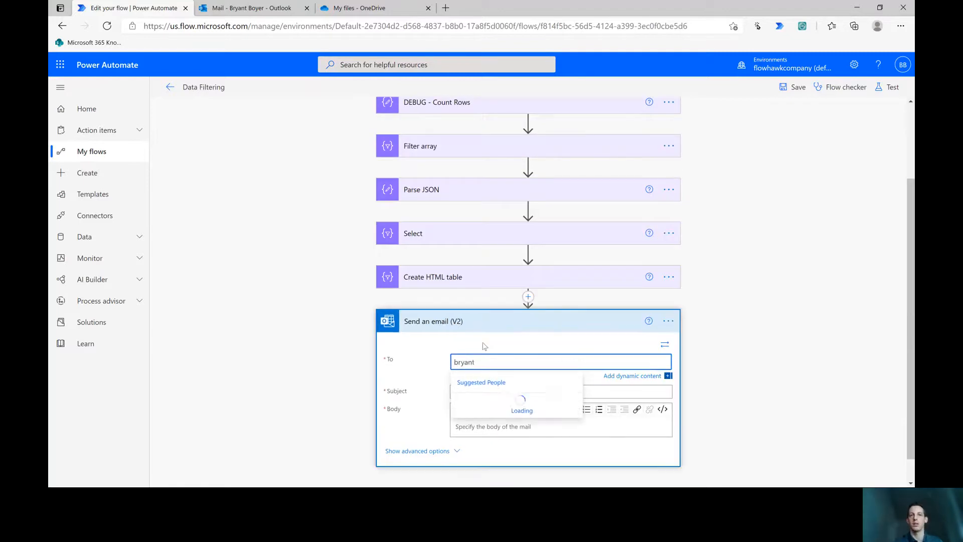
pyautogui.click(492, 393)
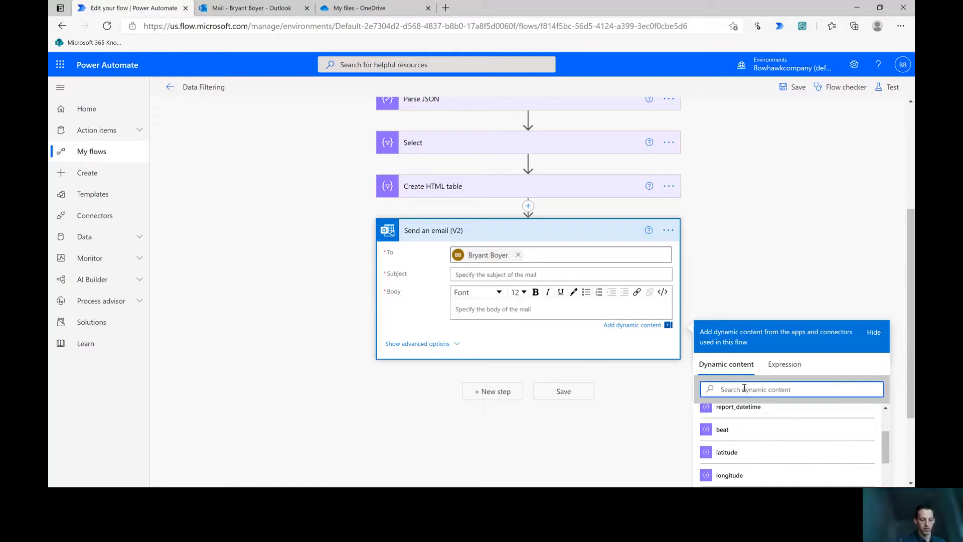
# Put the HTML table Output in the body and set subject 'Here's the data'.
pyautogui.write('output')
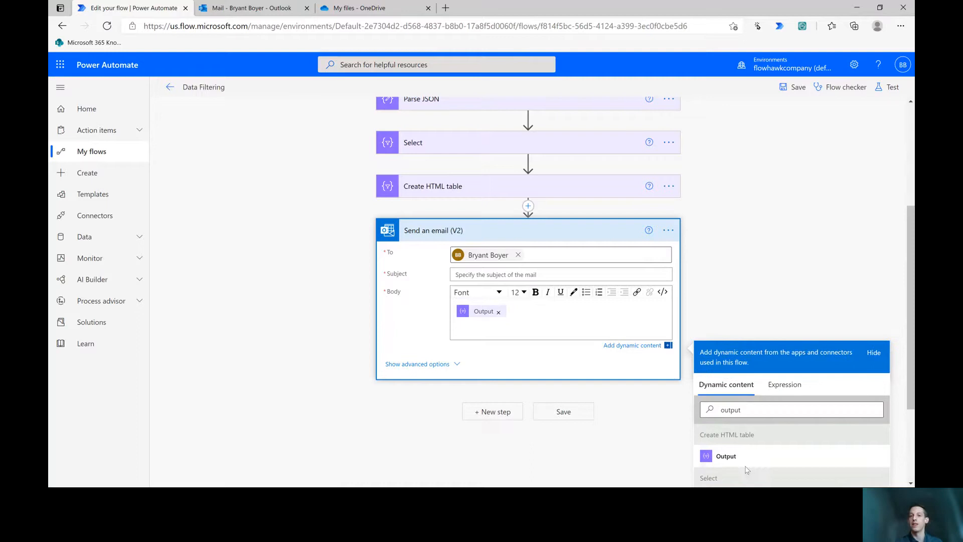
pyautogui.click(725, 456)
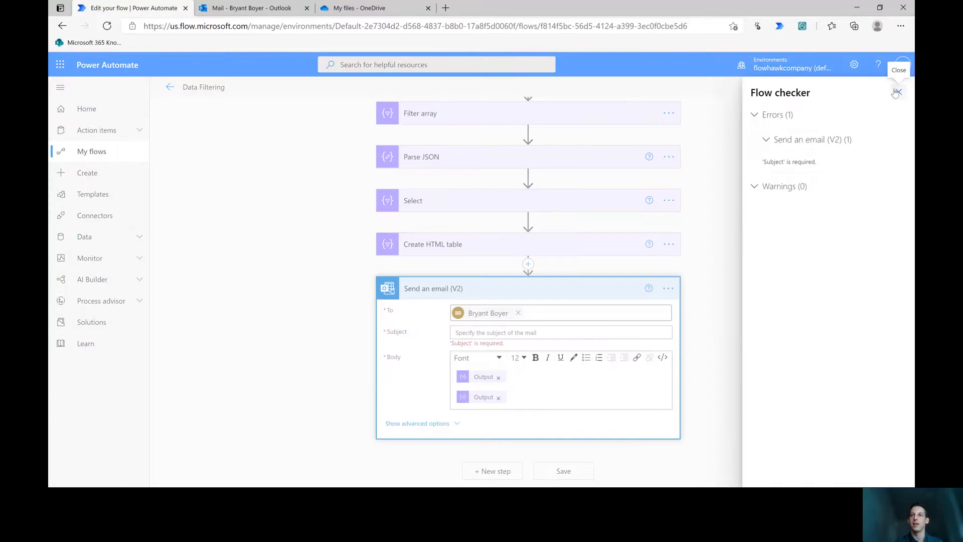
pyautogui.click(559, 332)
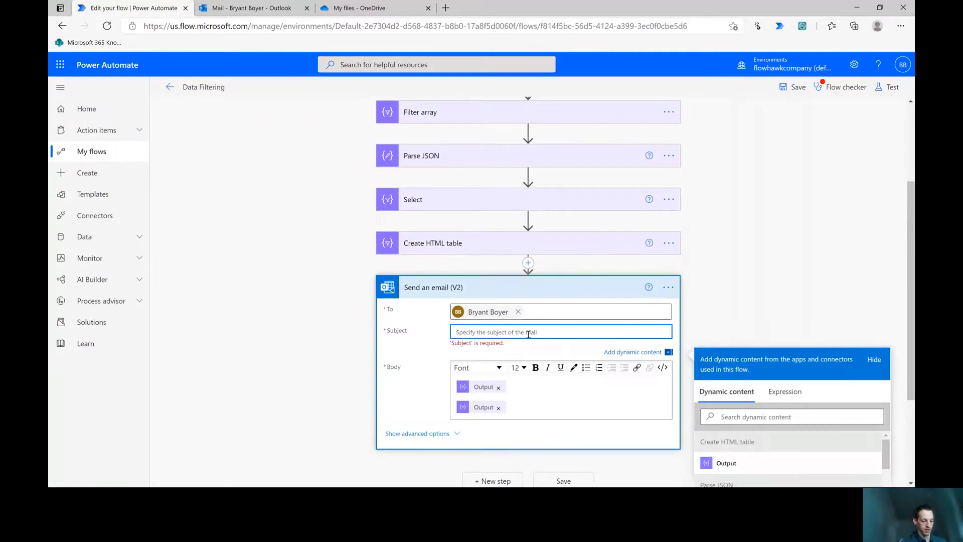
pyautogui.write("Here's the data")
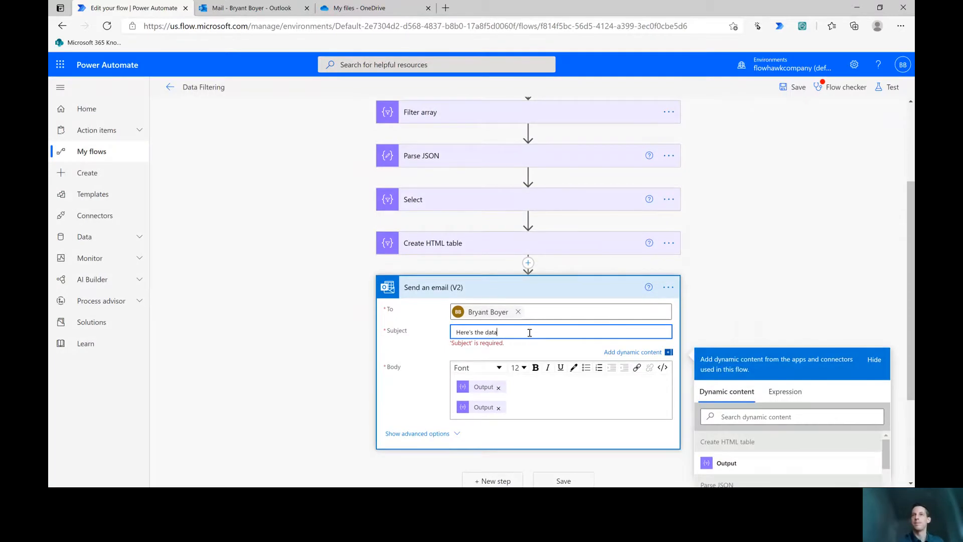
pyautogui.click(891, 87)
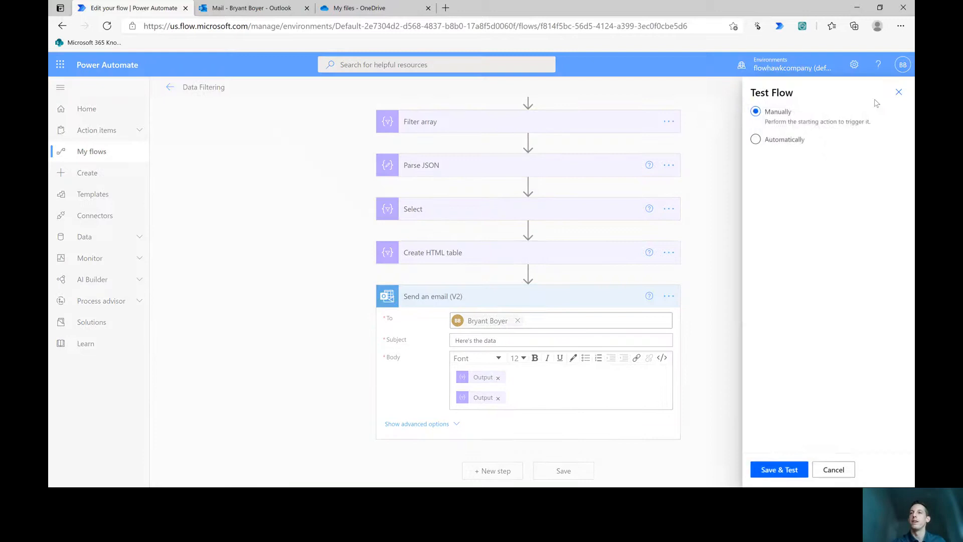
# Save the Data Filtering flow and start a manual test run.
pyautogui.click(779, 470)
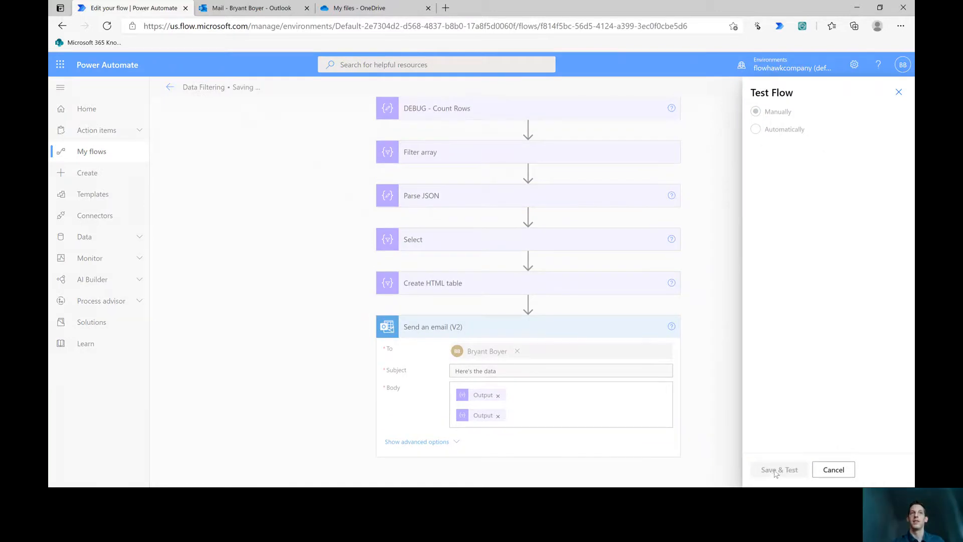
pyautogui.click(779, 469)
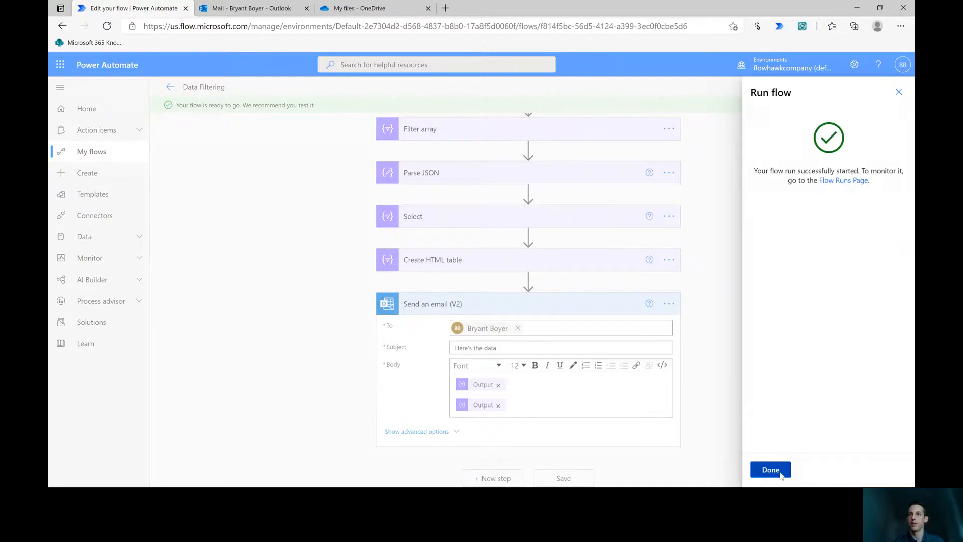
# Inspect the Create HTML table raw outputs in the run results, then close them.
pyautogui.click(770, 469)
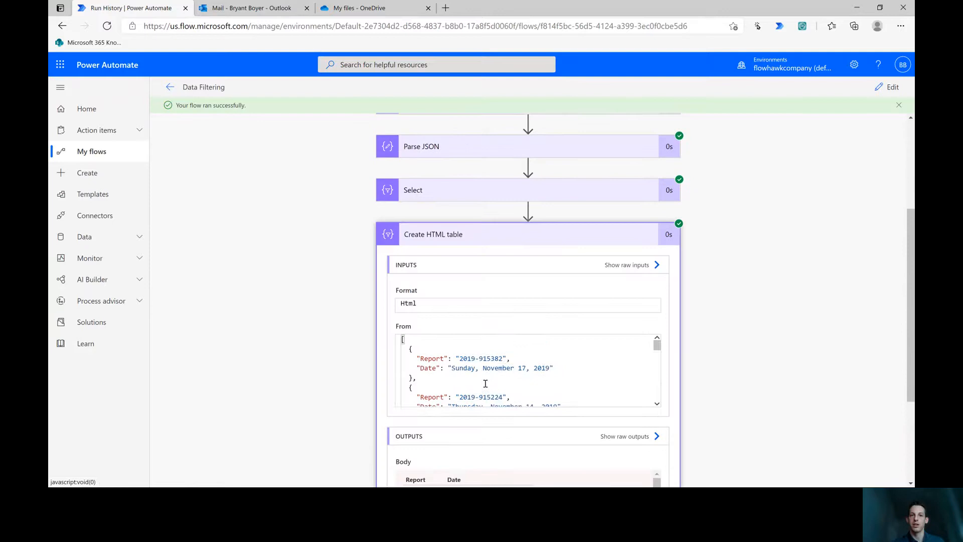
pyautogui.scroll(-3)
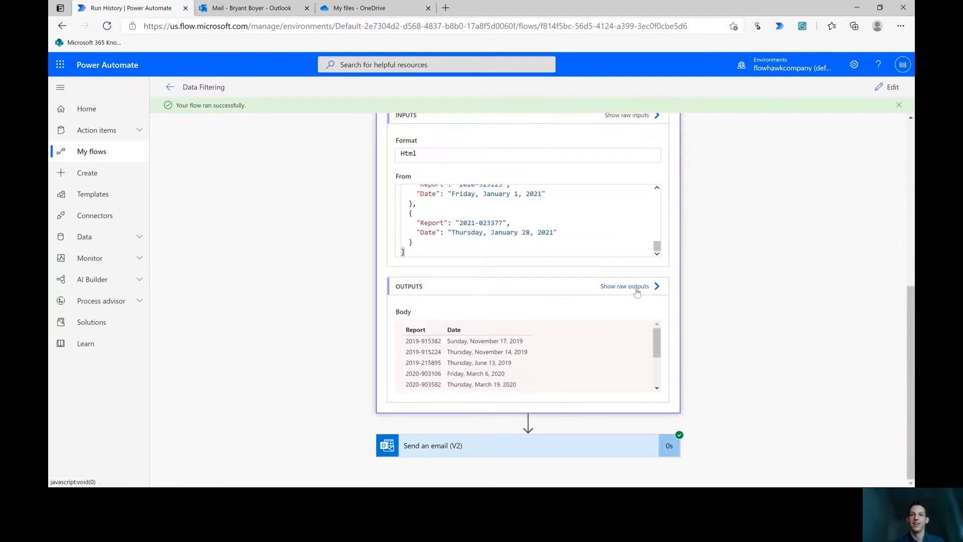
pyautogui.click(624, 286)
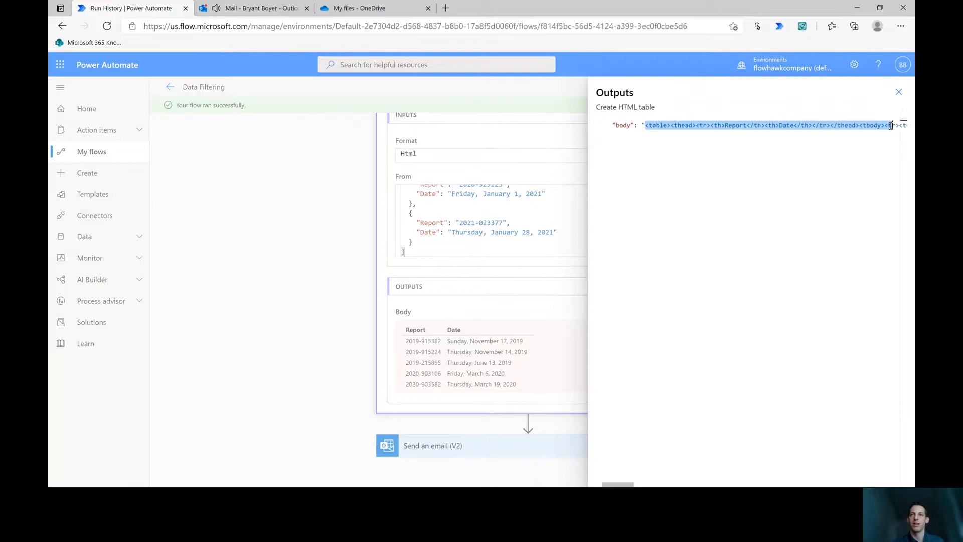
pyautogui.click(899, 92)
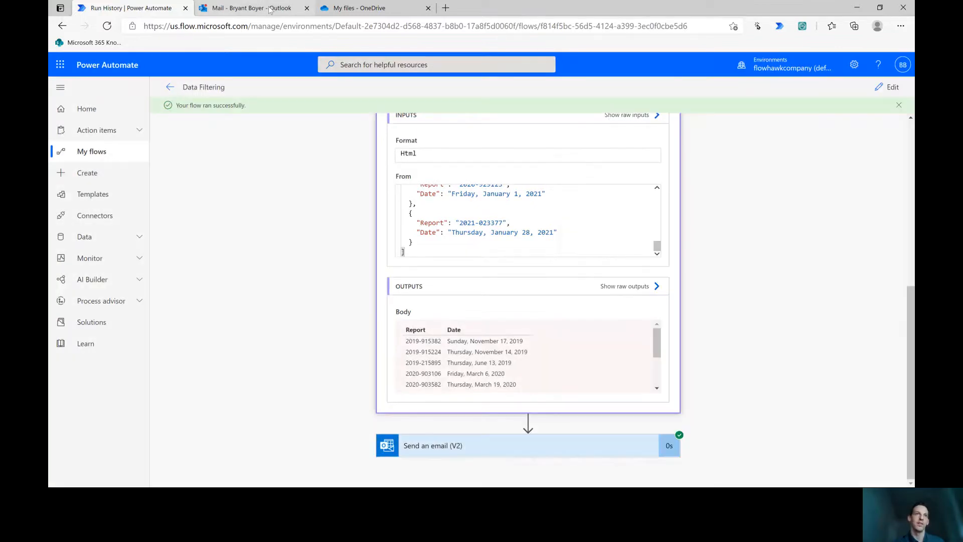
pyautogui.click(252, 8)
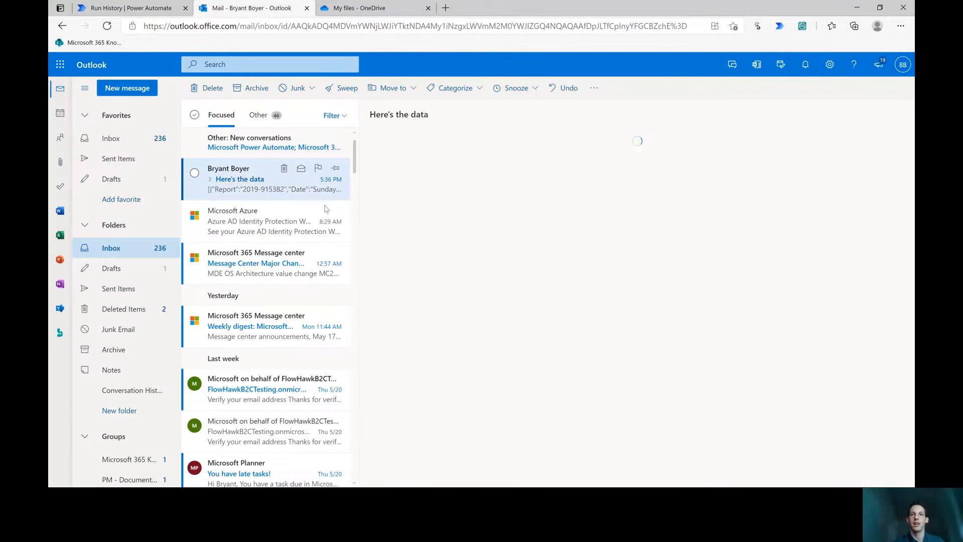
pyautogui.click(240, 178)
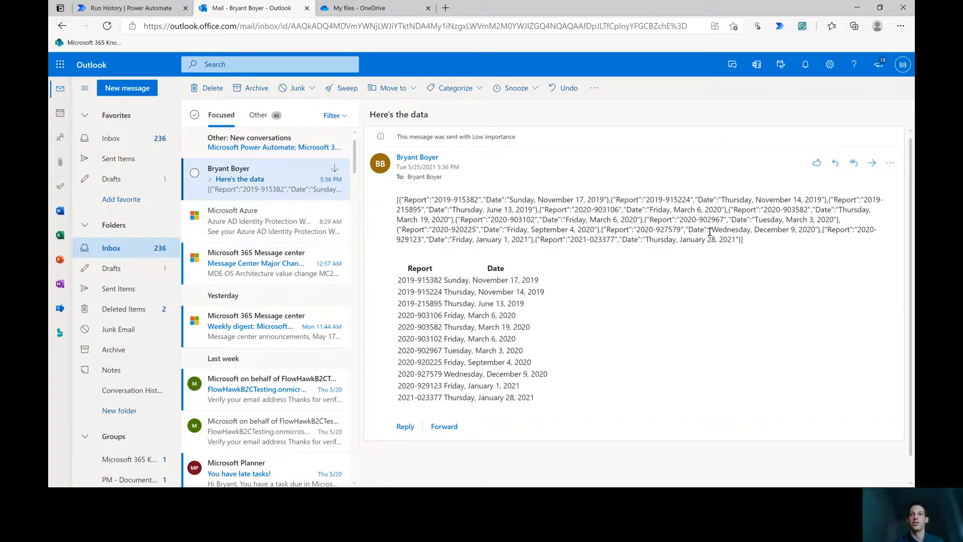
pyautogui.moveTo(397, 199); pyautogui.dragTo(741, 240)
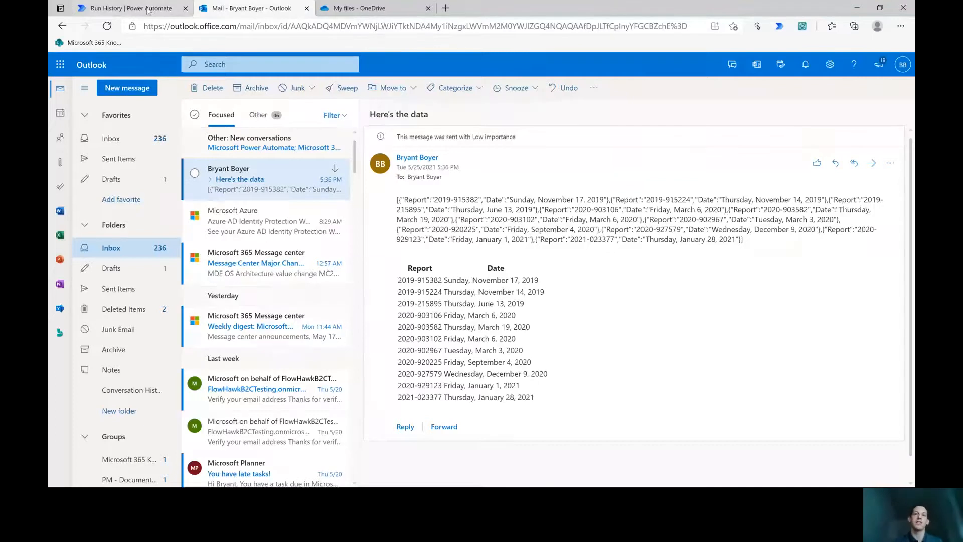
pyautogui.click(129, 7)
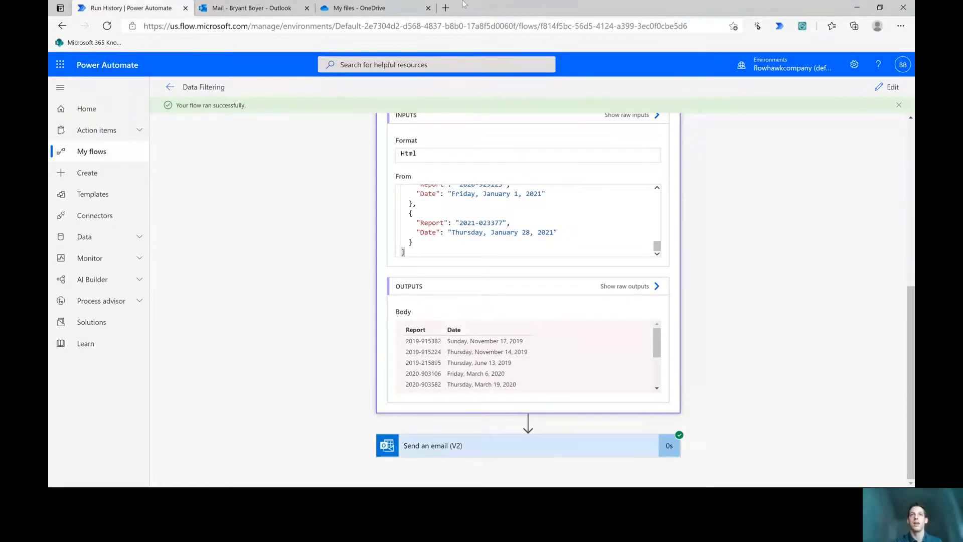
# Search 'html table bordered' in a new tab and open the table border article.
pyautogui.click(446, 8)
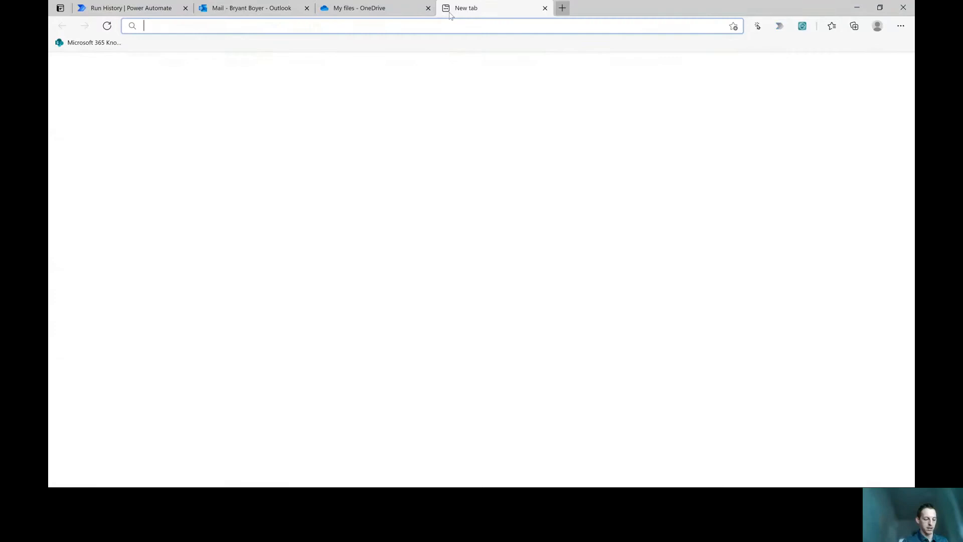
pyautogui.write('html table bordered')
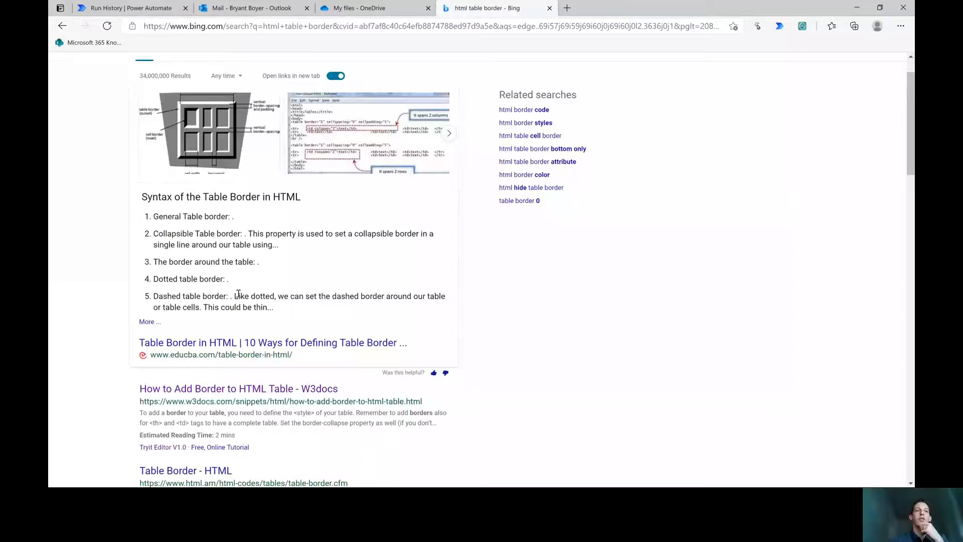
pyautogui.click(238, 388)
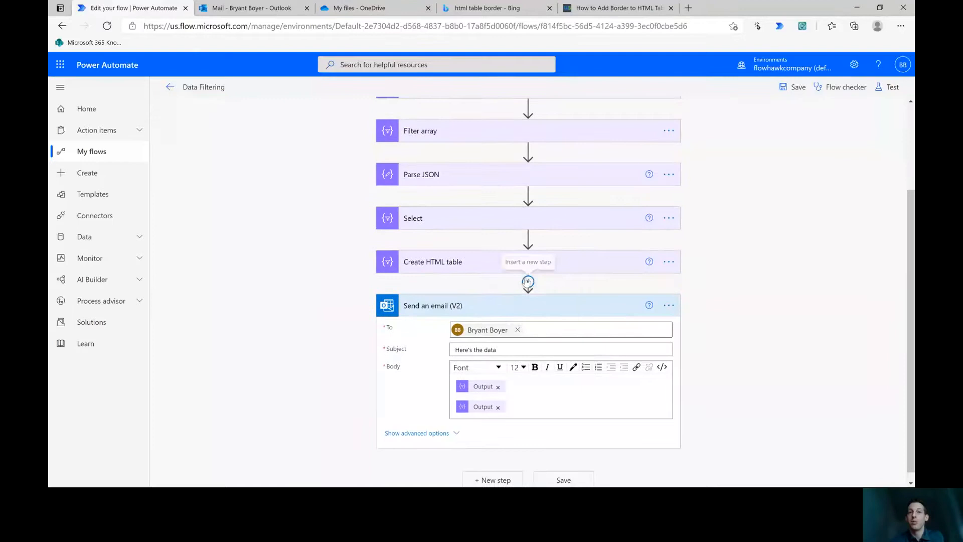
# Insert a Compose step after Create HTML table and rename it 'Add a border'.
pyautogui.click(528, 281)
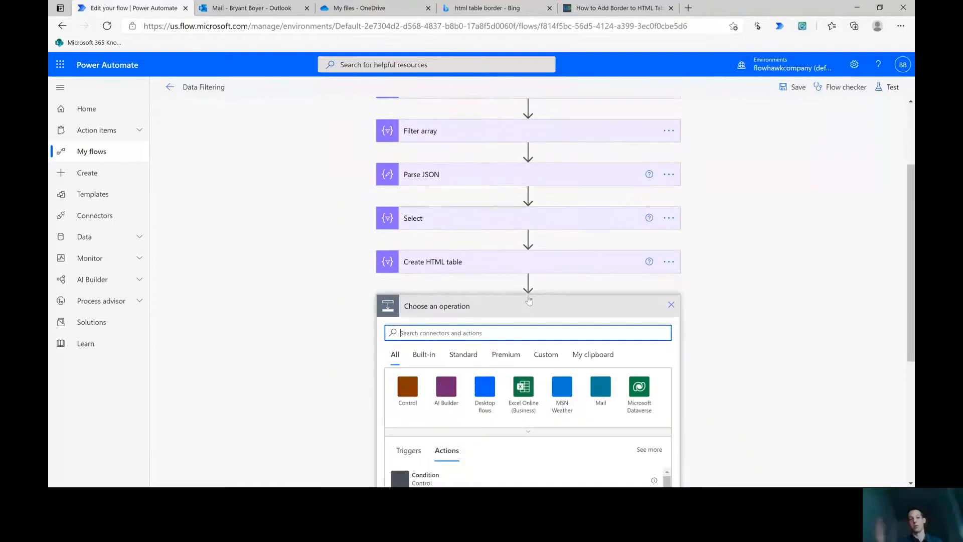
pyautogui.write('Compose')
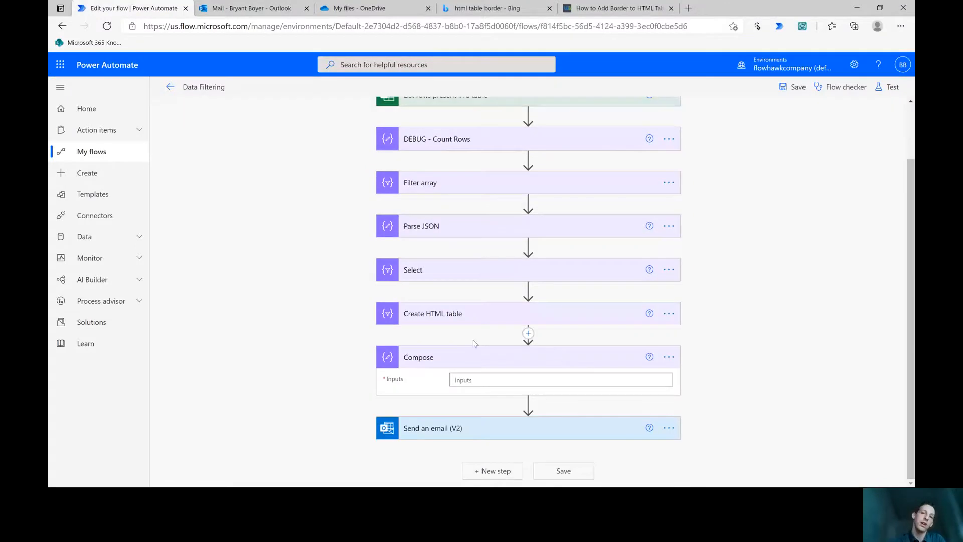
pyautogui.doubleClick(418, 358)
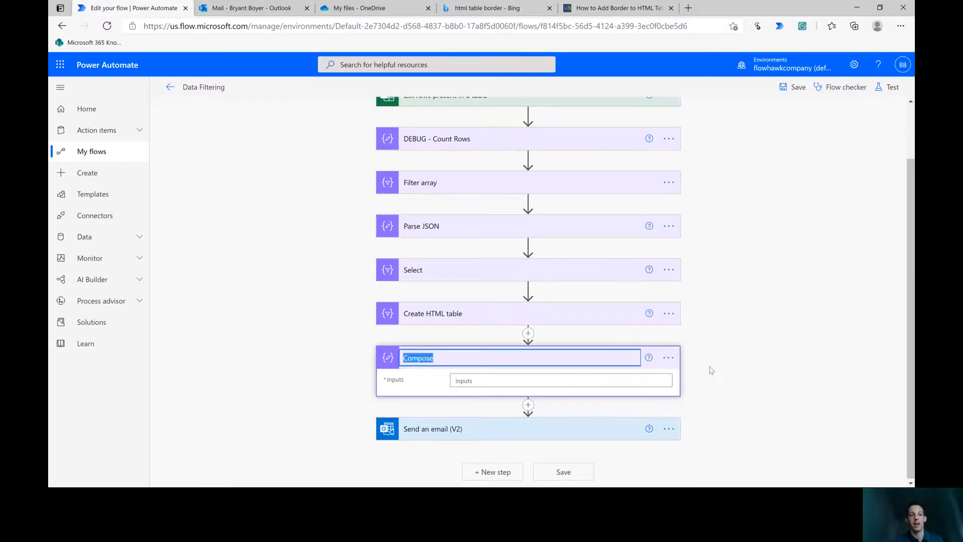
pyautogui.write('Add a border')
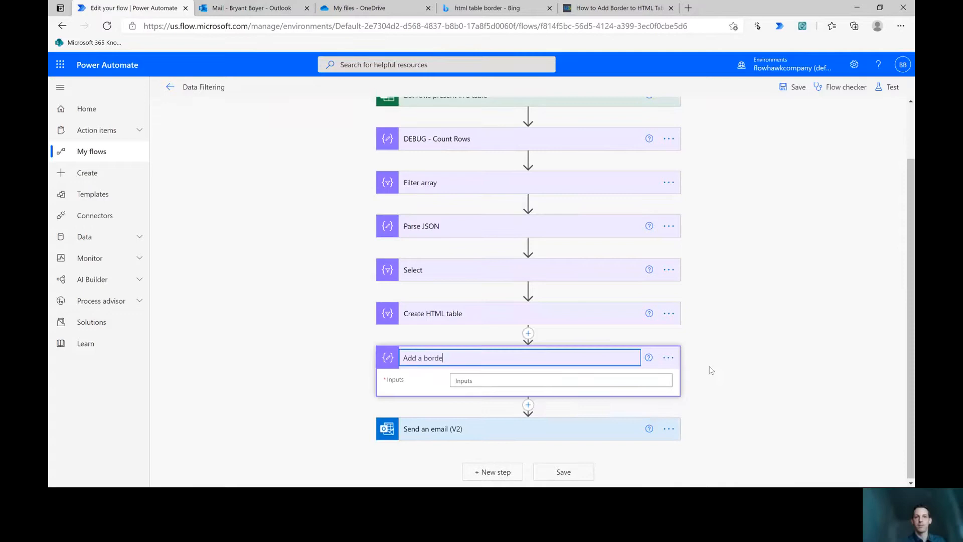
pyautogui.click(560, 380)
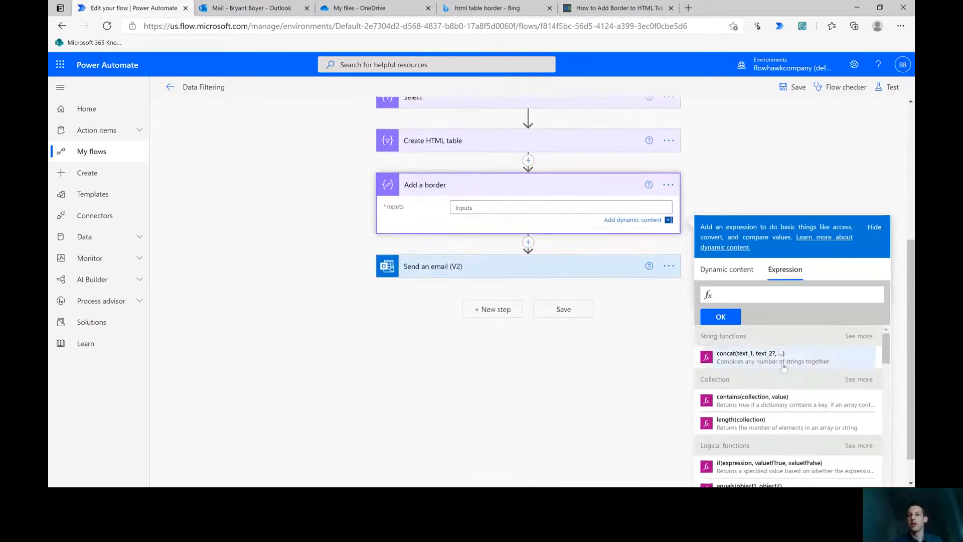
# Start a replace() expression on the Create HTML table Output.
pyautogui.click(858, 335)
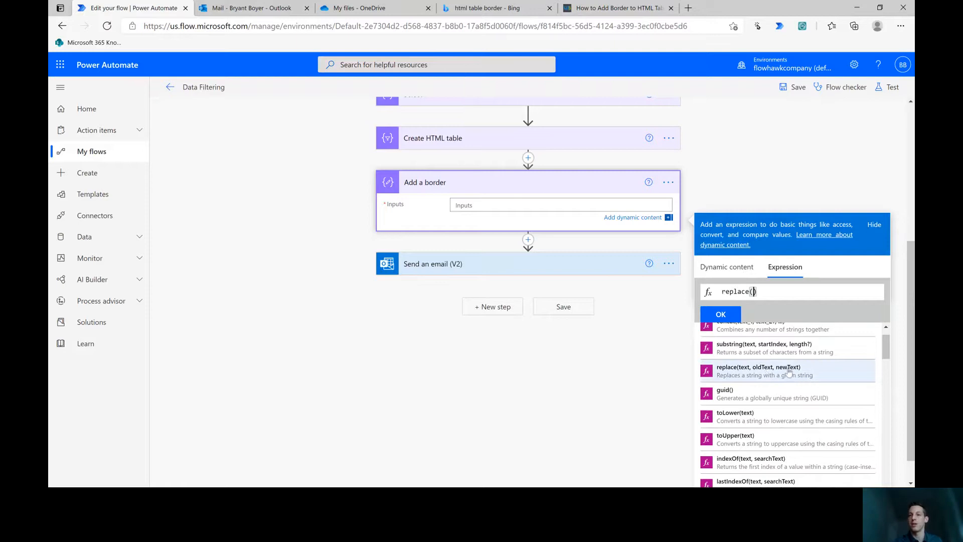
pyautogui.click(727, 266)
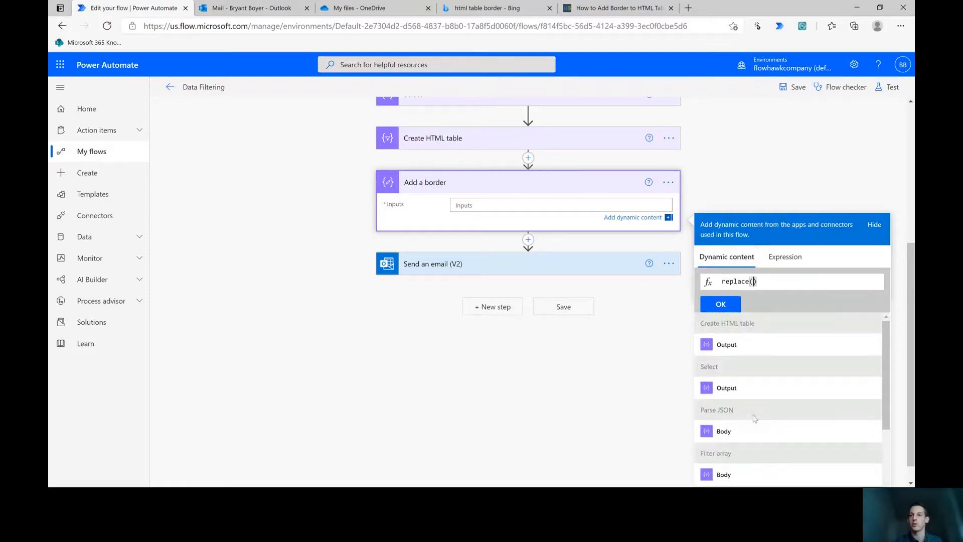
pyautogui.scroll(-3)
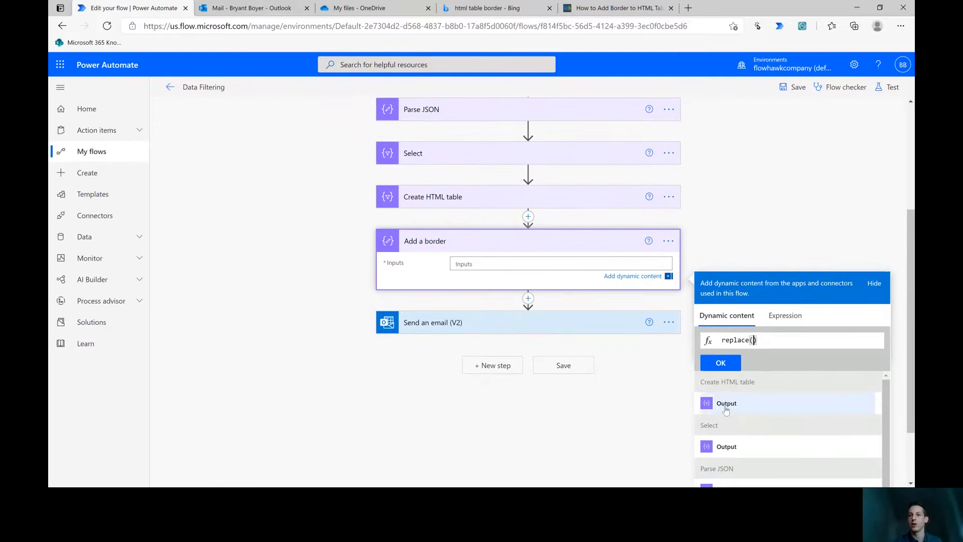
pyautogui.click(726, 403)
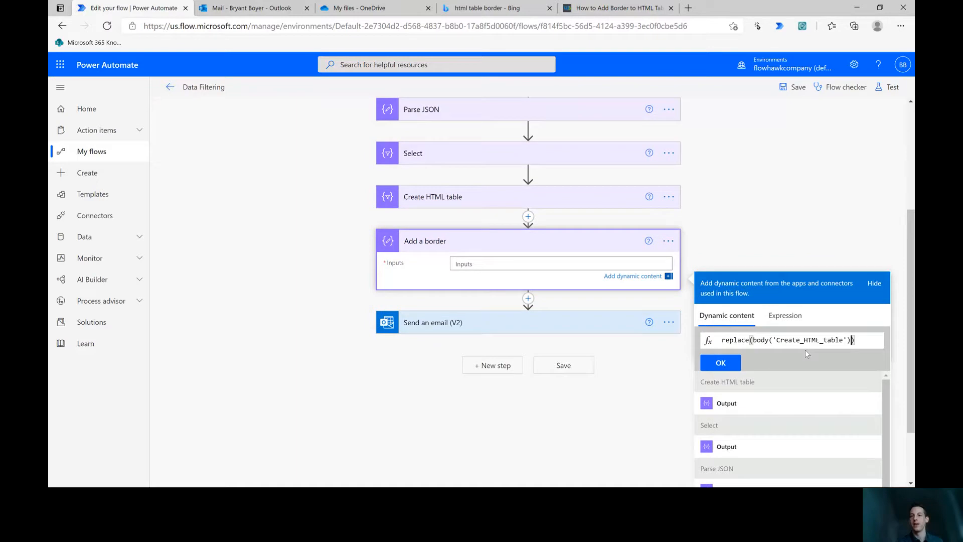
# Add the '<table>' to '<table border="1">' arguments and save the expression.
pyautogui.write(",'")
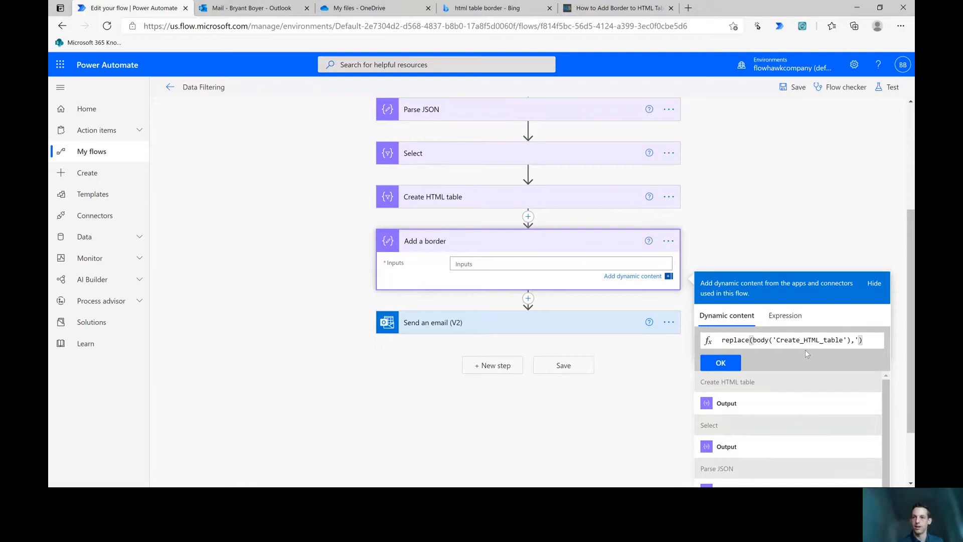
pyautogui.write("<table>'")
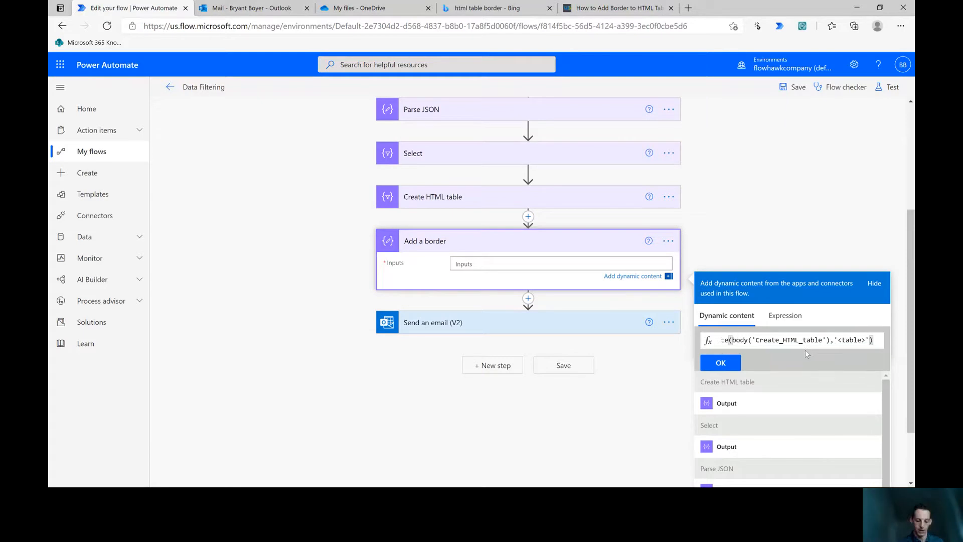
pyautogui.write(",',")
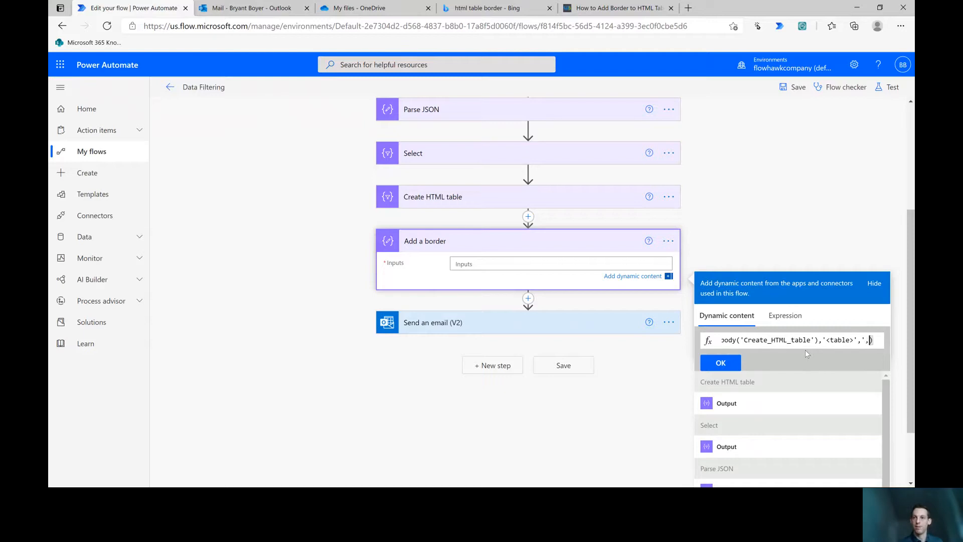
pyautogui.write('<')
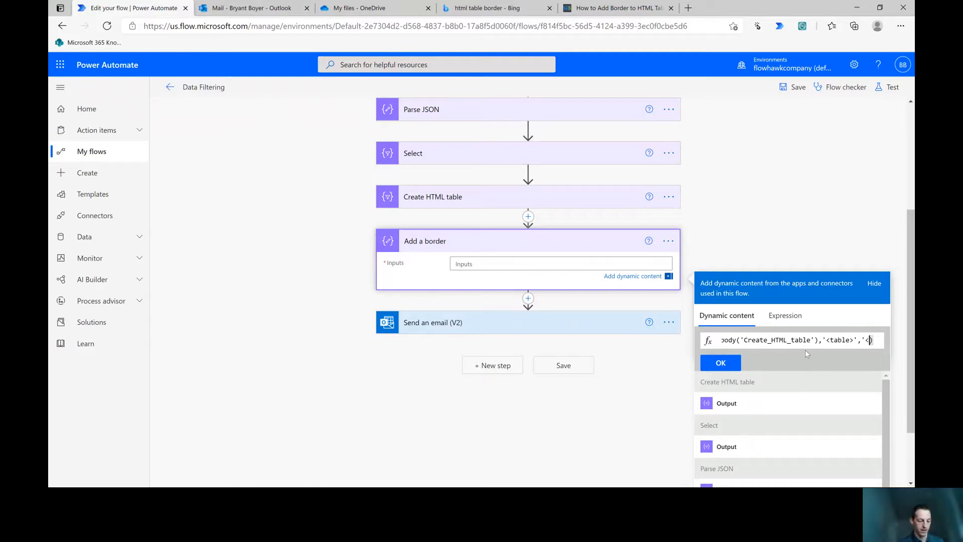
pyautogui.write('<table')
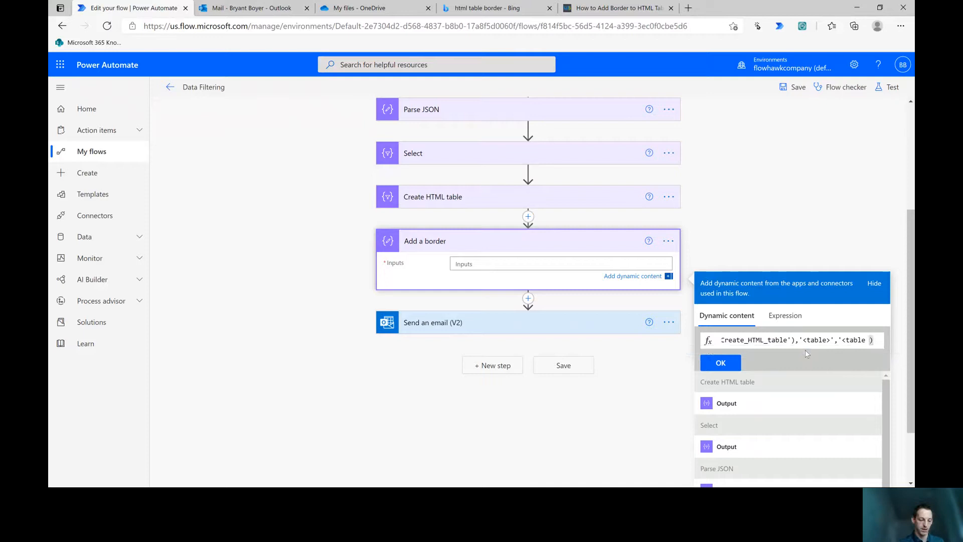
pyautogui.write('border="1">\'')
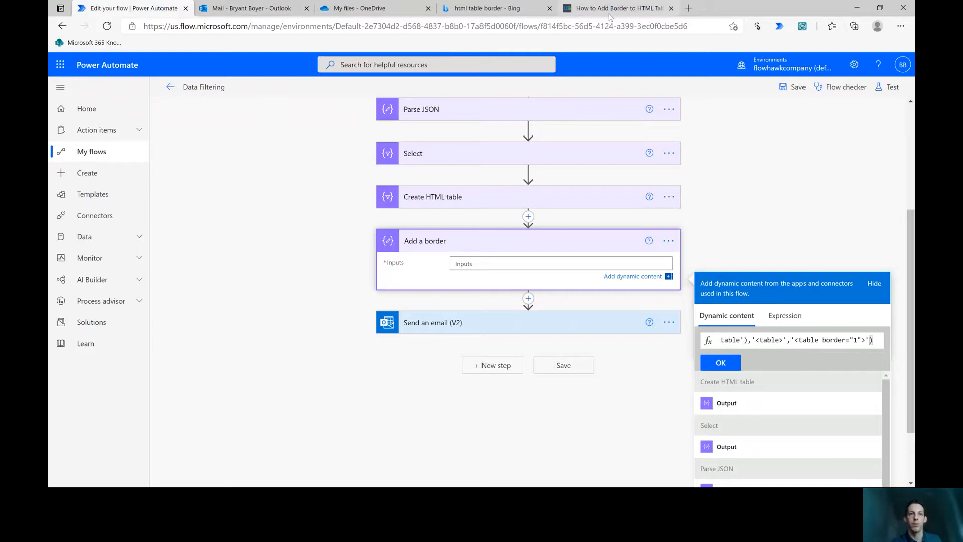
pyautogui.click(614, 8)
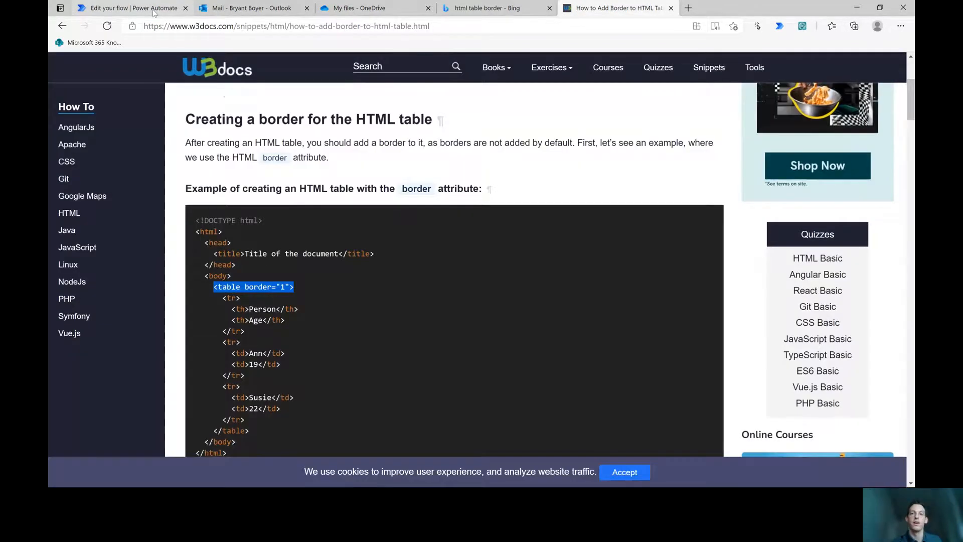
pyautogui.click(129, 8)
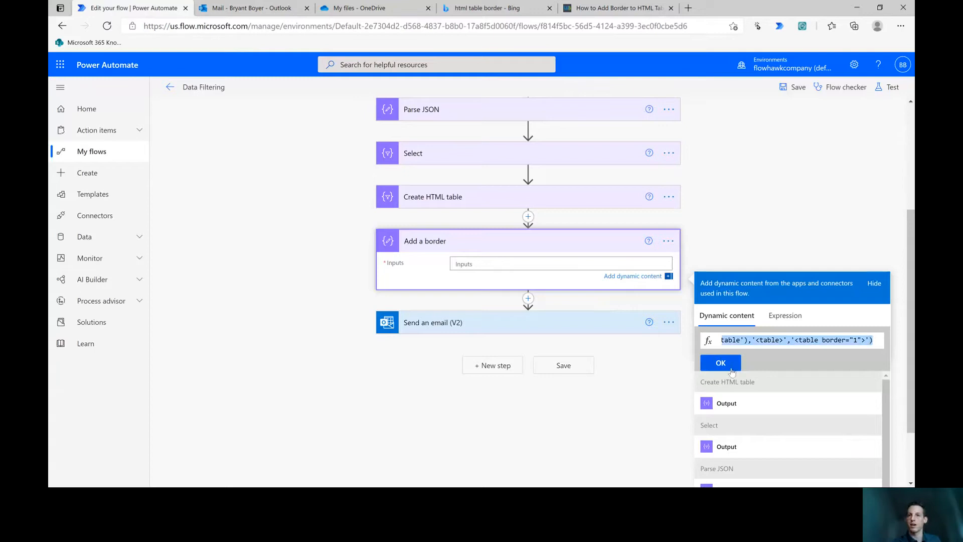
pyautogui.click(720, 362)
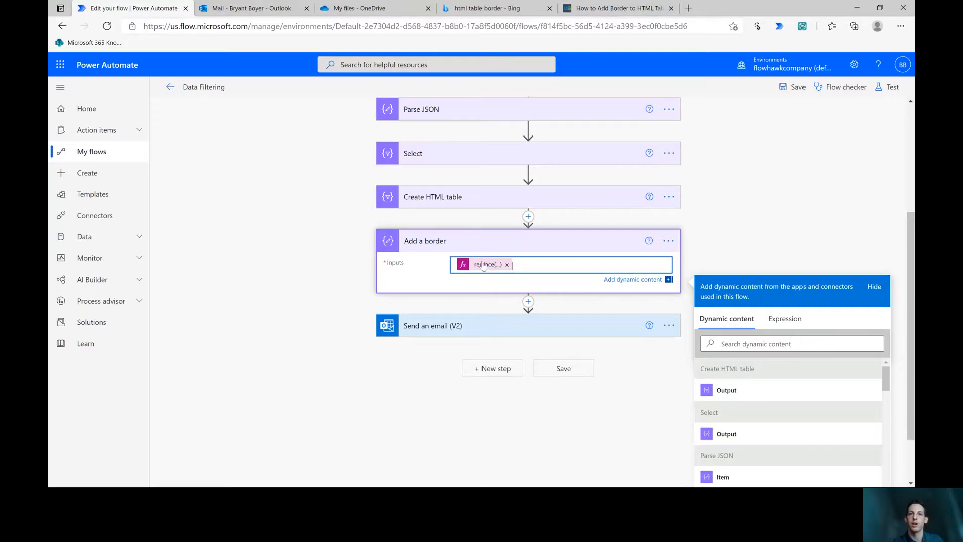
pyautogui.scroll(-3)
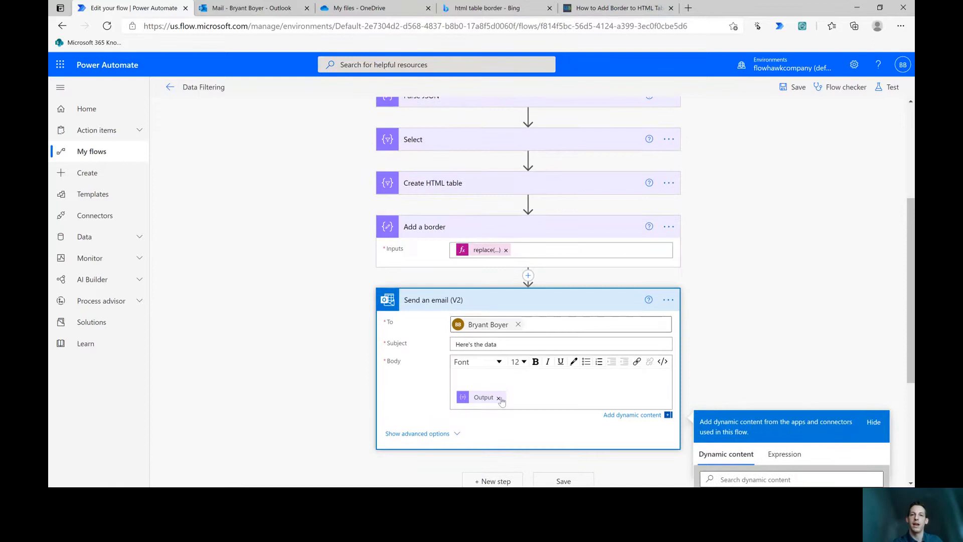
# Swap the email body to Add a border Outputs, then save and run a test.
pyautogui.click(498, 397)
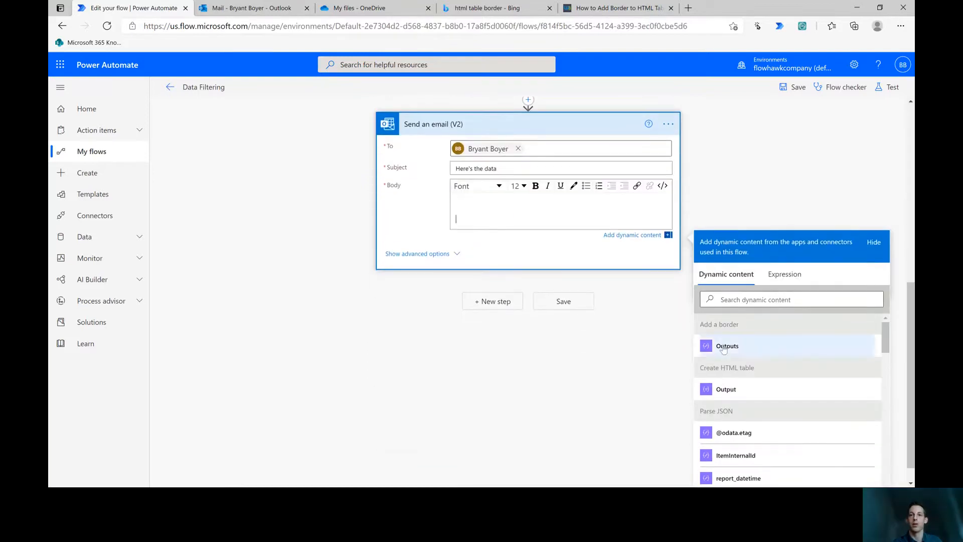
pyautogui.click(727, 345)
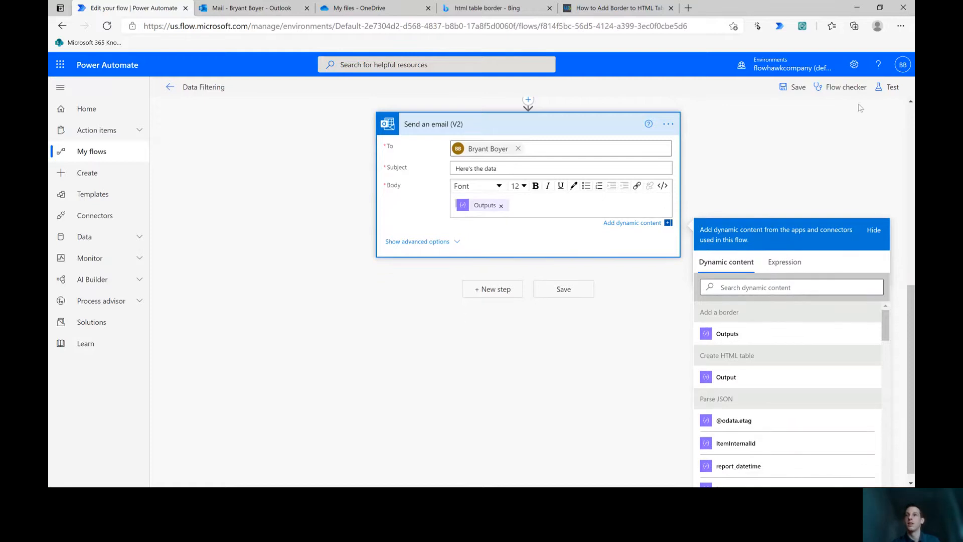
pyautogui.click(892, 87)
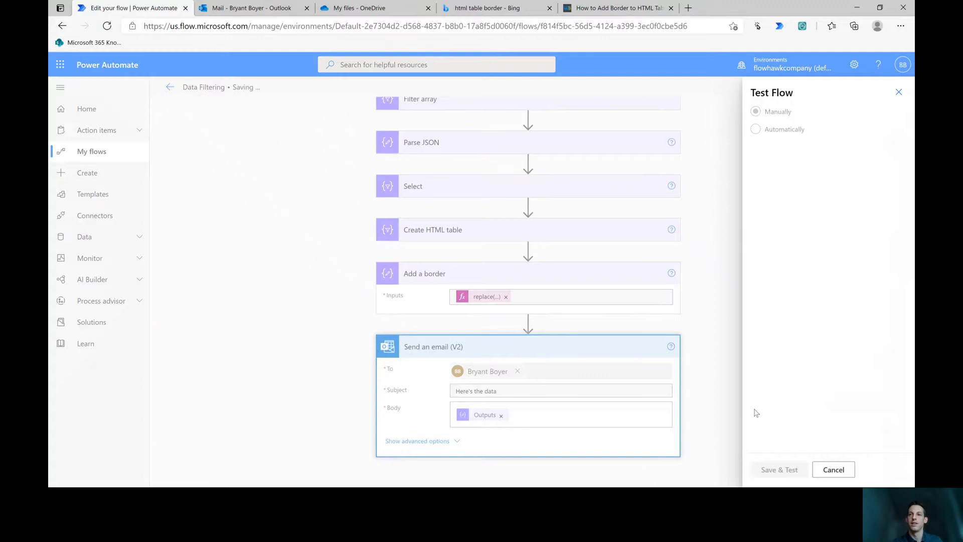
pyautogui.click(778, 469)
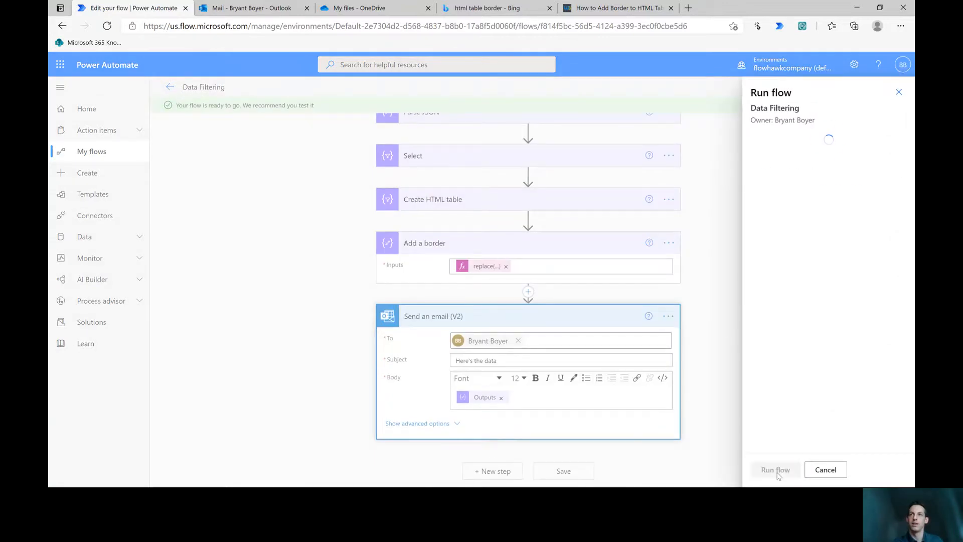
pyautogui.click(775, 470)
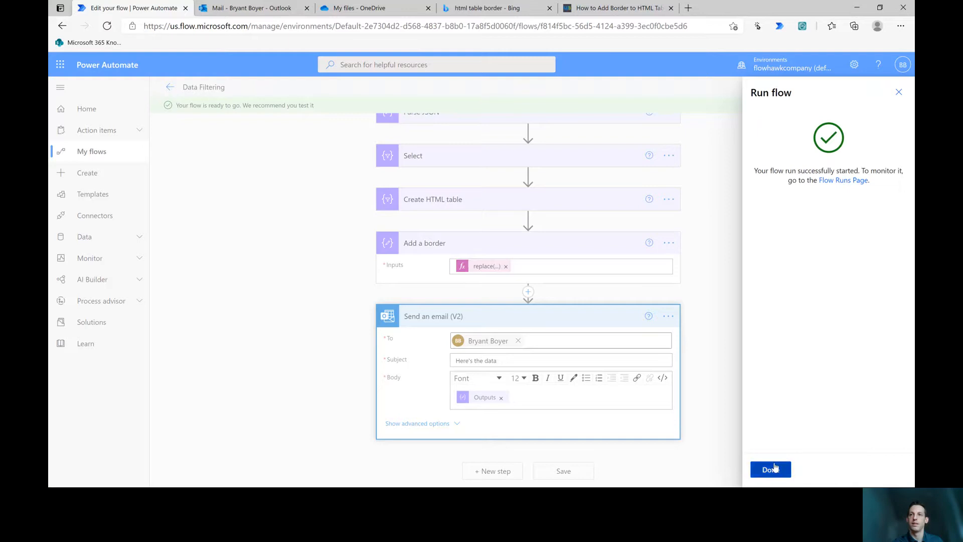
pyautogui.click(771, 469)
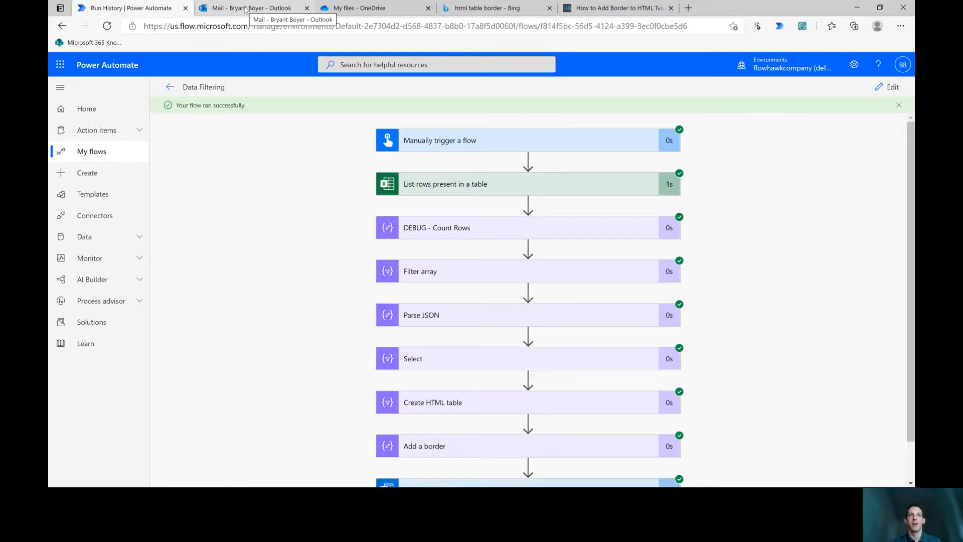
pyautogui.click(252, 9)
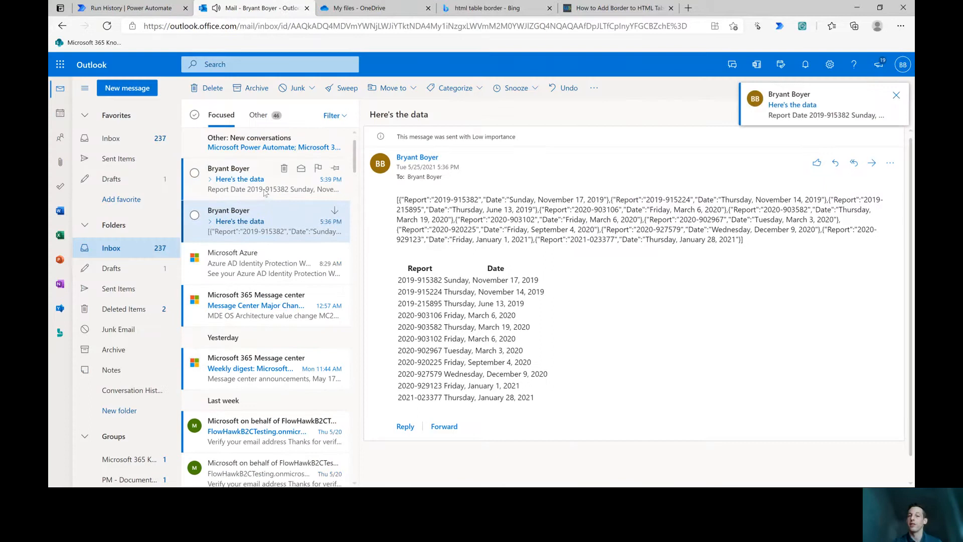
pyautogui.click(239, 178)
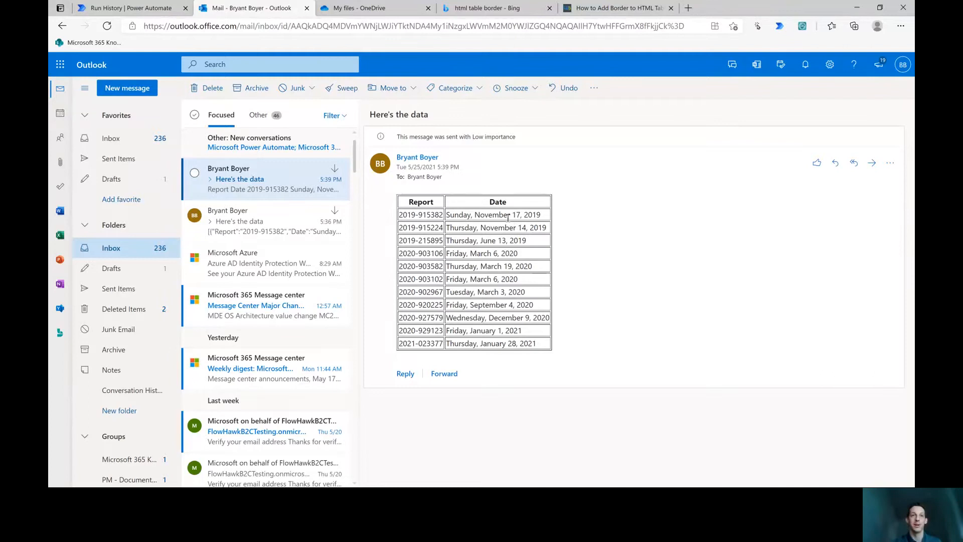
pyautogui.click(123, 8)
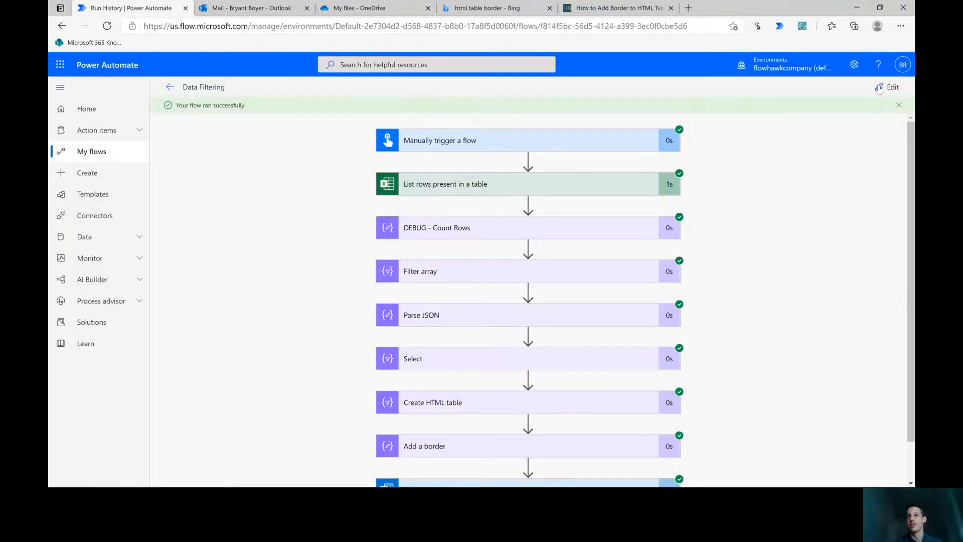
# Return to the editor and delete the Create HTML table step.
pyautogui.click(891, 87)
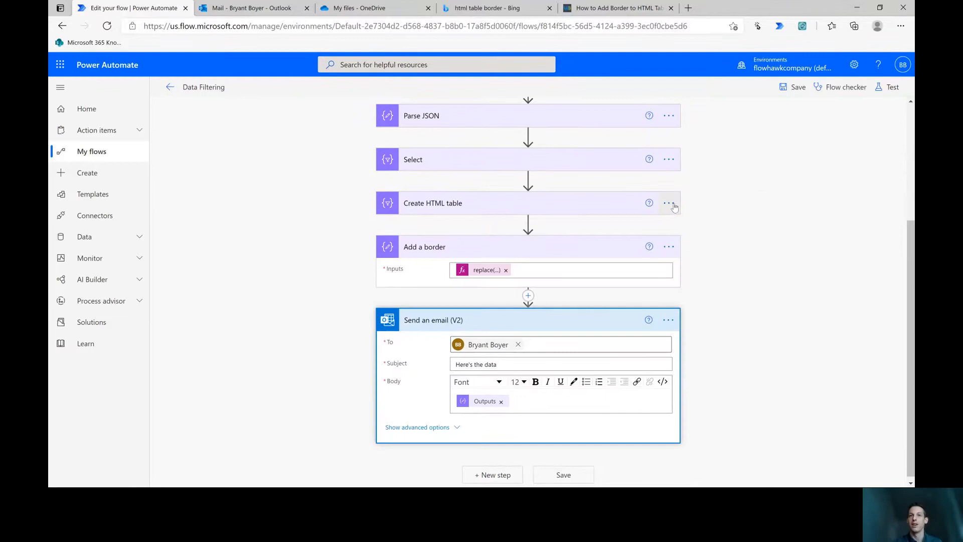
pyautogui.click(668, 246)
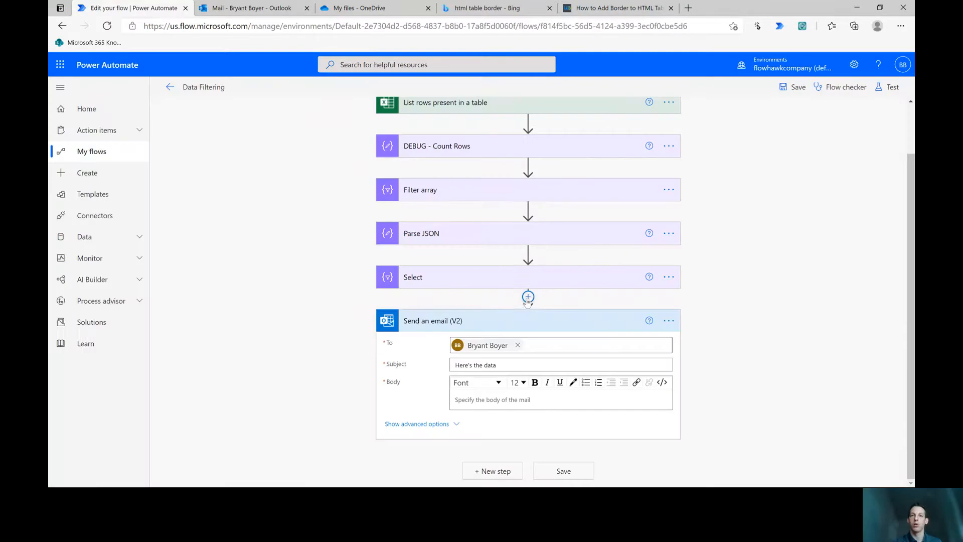
pyautogui.moveTo(528, 298)
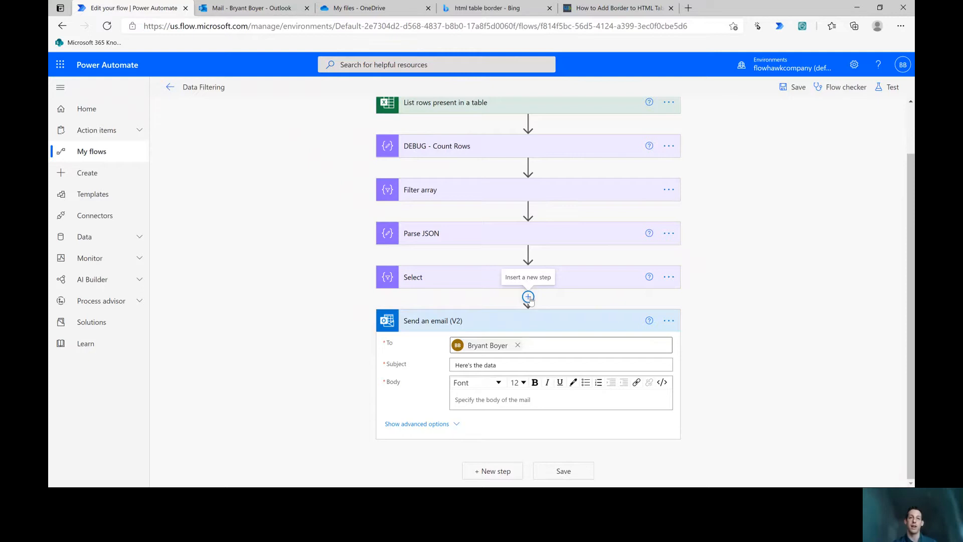
# Insert an Initialize variable step named FinalOutput with type String after Select.
pyautogui.click(528, 298)
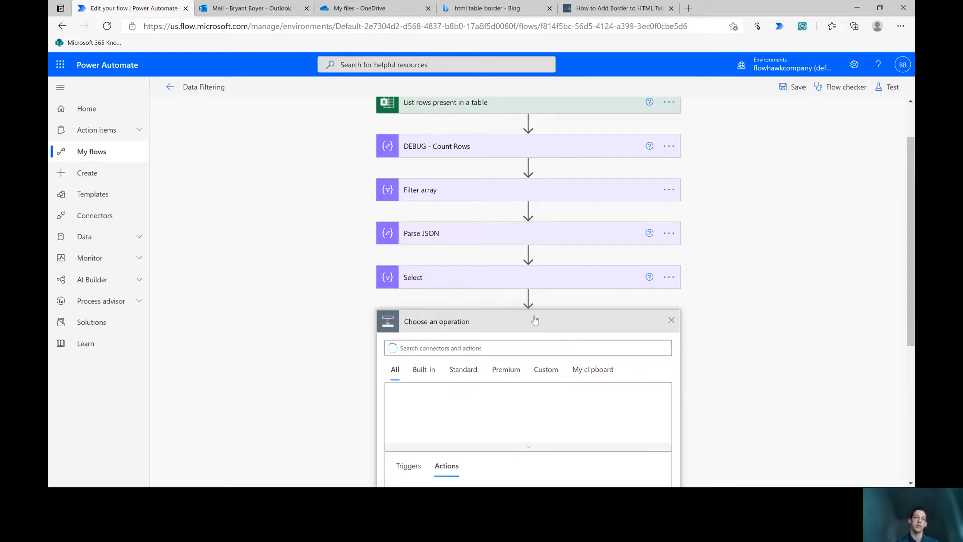
pyautogui.write('Init')
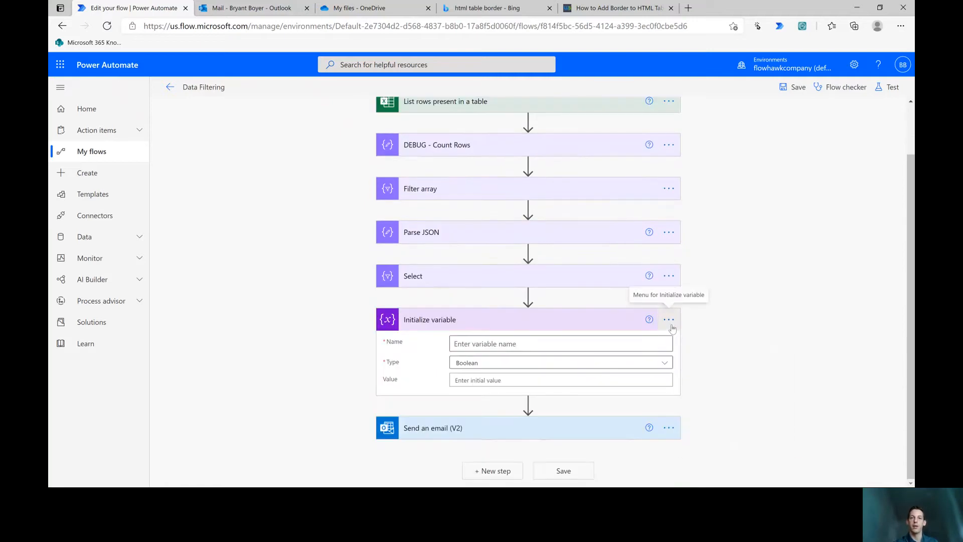
pyautogui.click(668, 320)
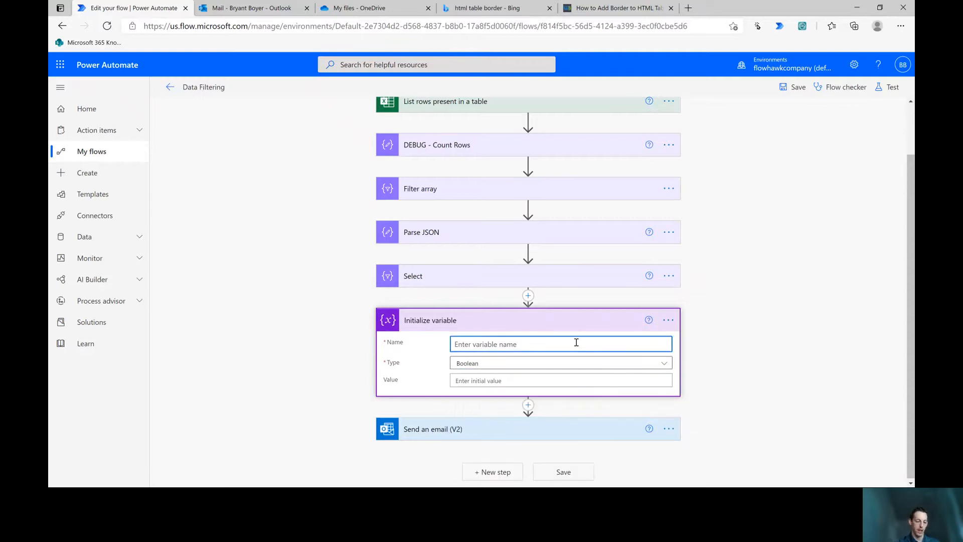
pyautogui.write('FinalOu')
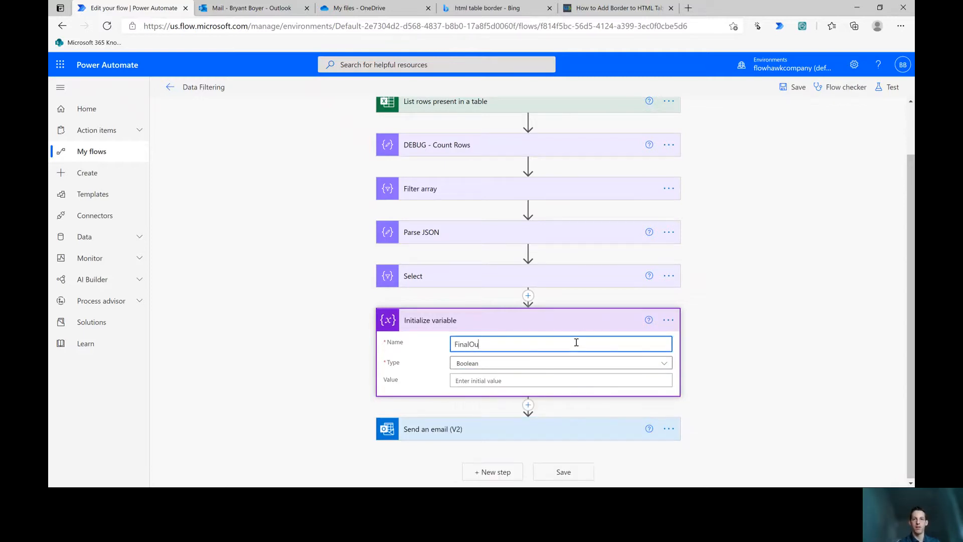
pyautogui.write('tput')
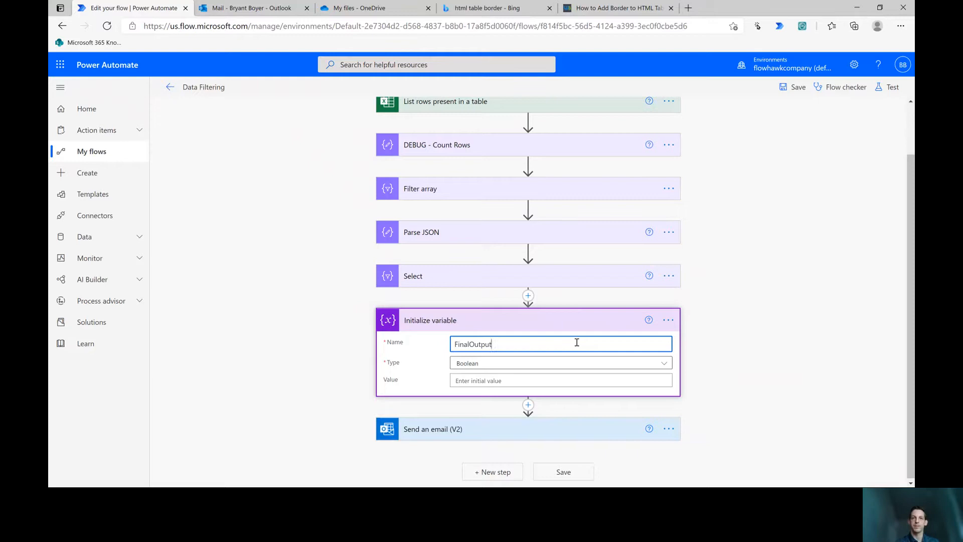
pyautogui.click(559, 362)
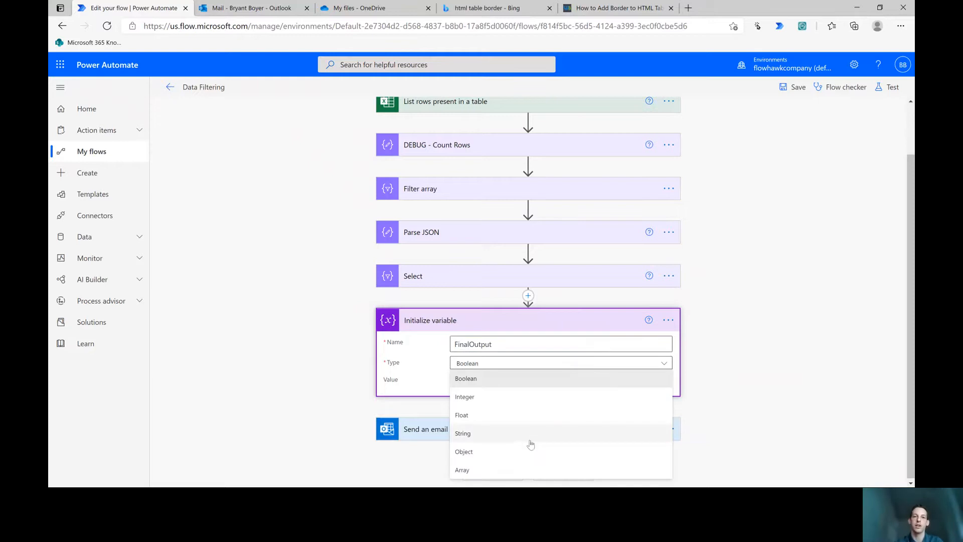
pyautogui.click(463, 433)
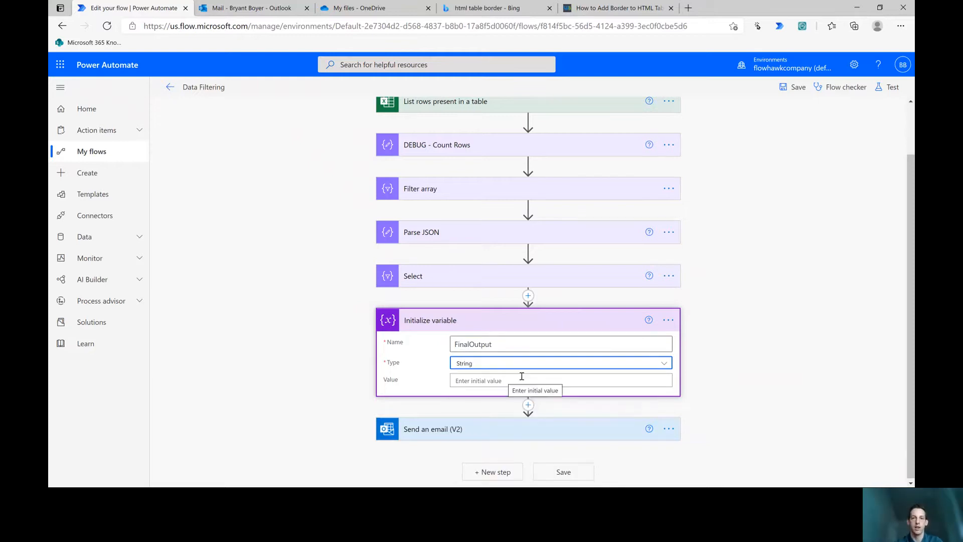
pyautogui.click(528, 404)
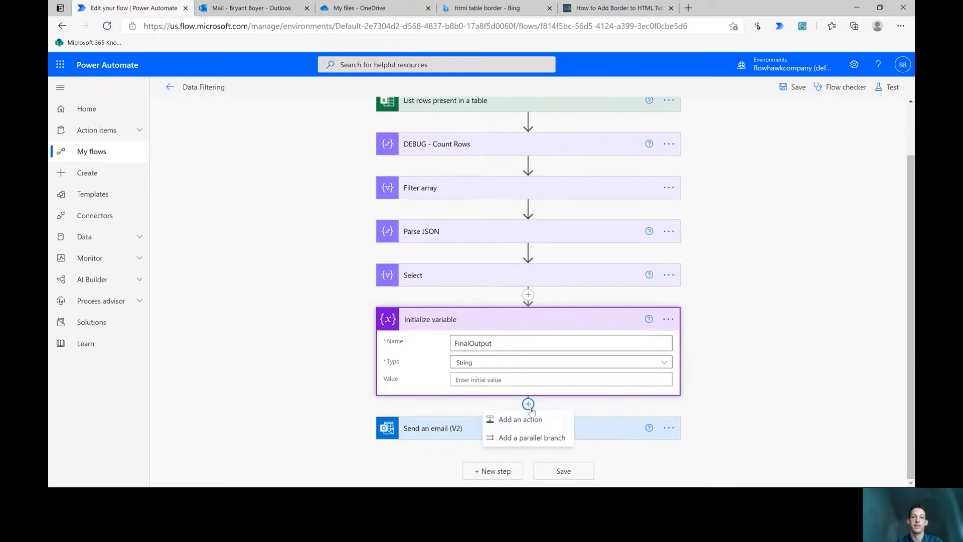
# Add an Append to string variable step appending 'Report:' to FinalOutput, inside Apply to each over Body.
pyautogui.click(520, 419)
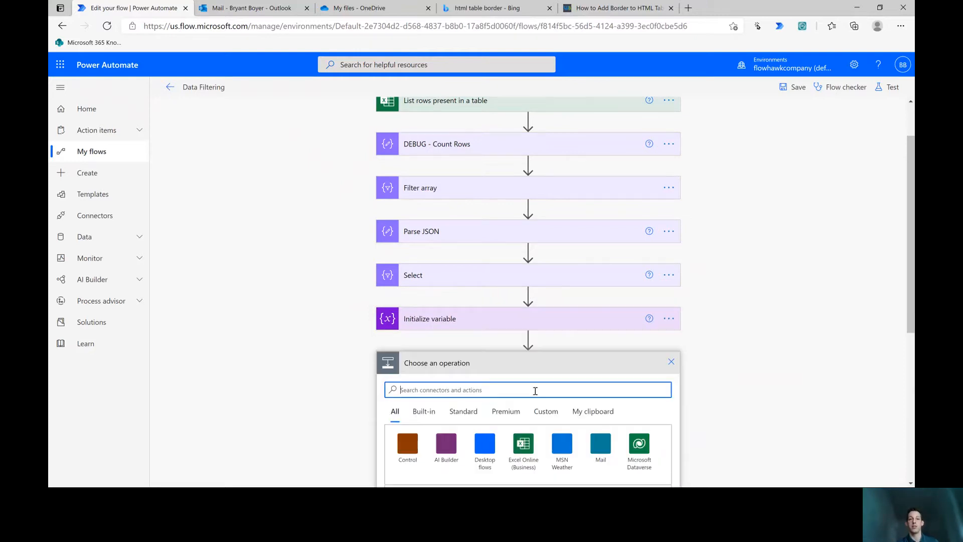
pyautogui.write('Append')
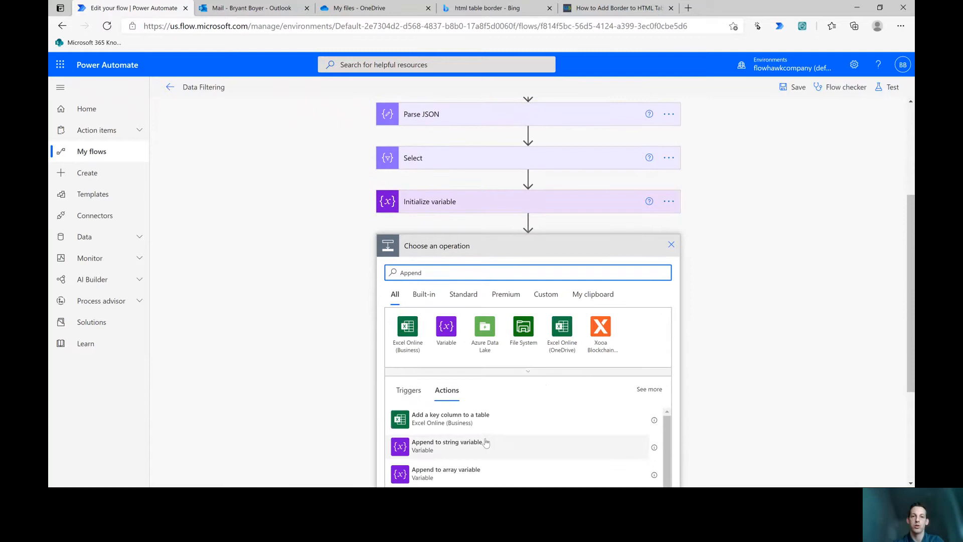
pyautogui.click(447, 445)
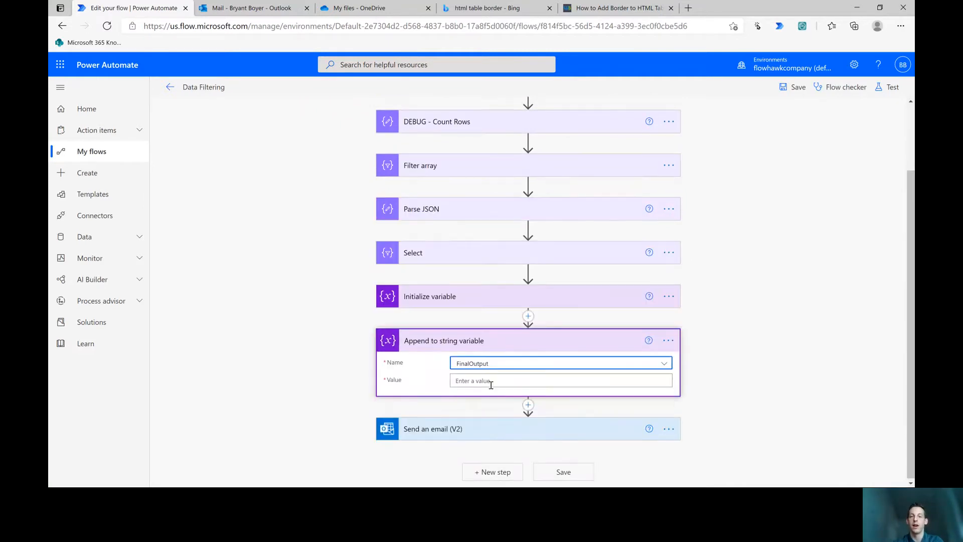
pyautogui.click(559, 380)
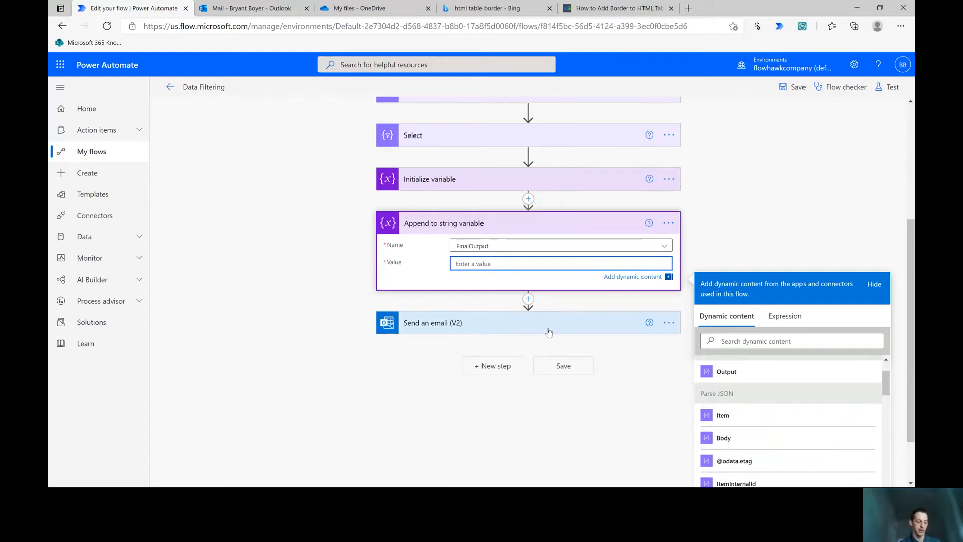
pyautogui.write('Report:')
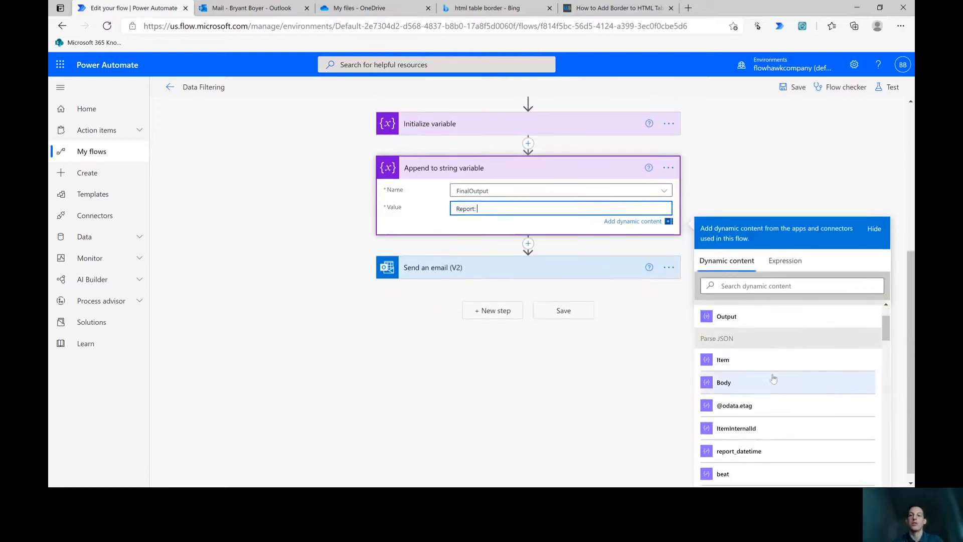
pyautogui.scroll(-3)
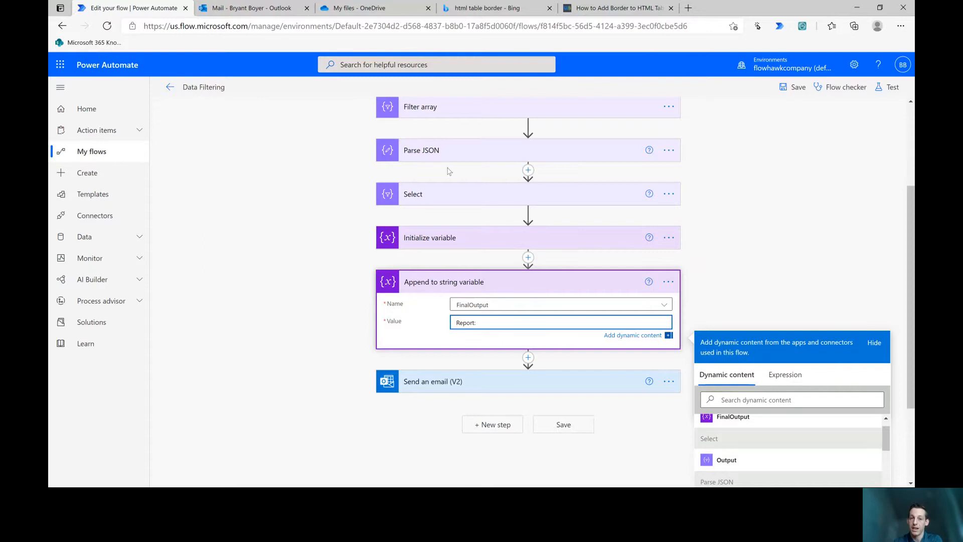
pyautogui.scroll(-3)
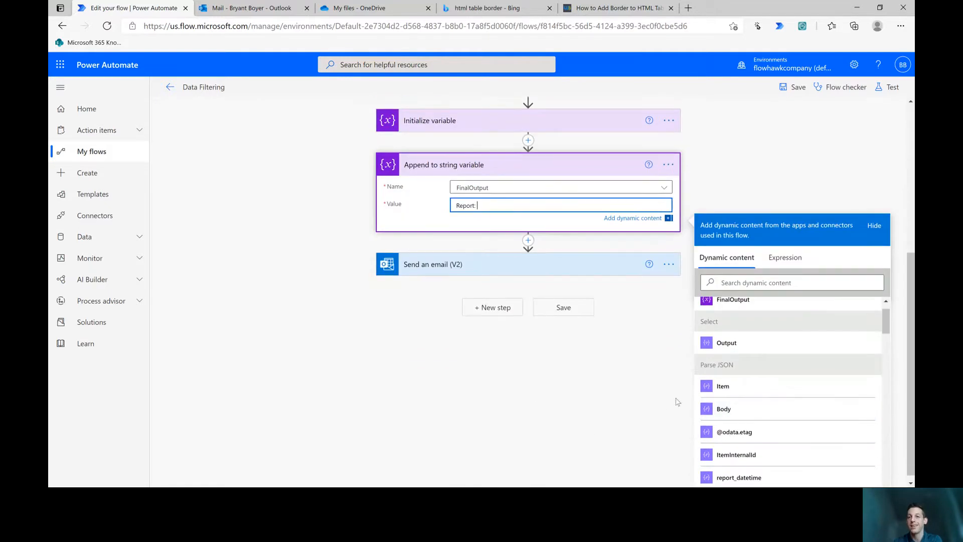
pyautogui.moveTo(594, 405)
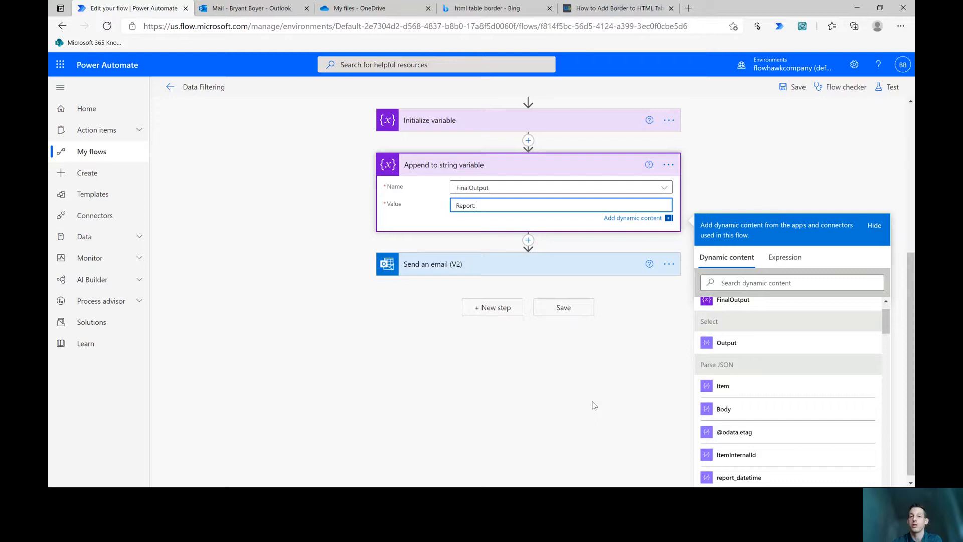
pyautogui.scroll(-3)
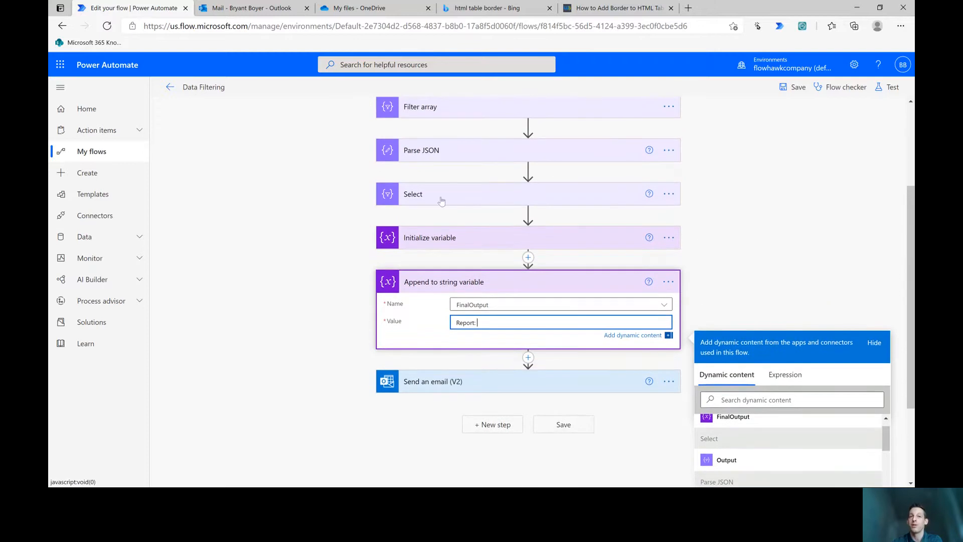
pyautogui.moveTo(438, 219)
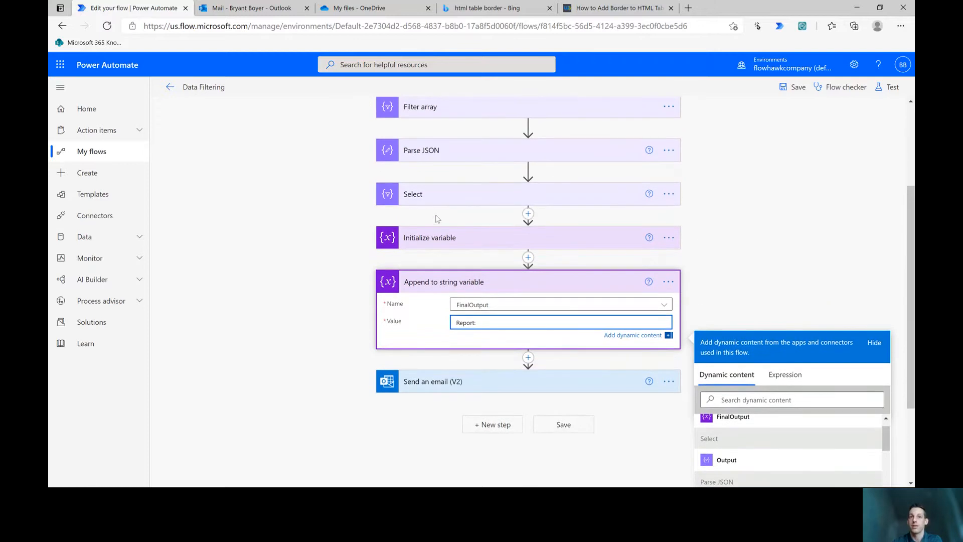
pyautogui.moveTo(467, 229)
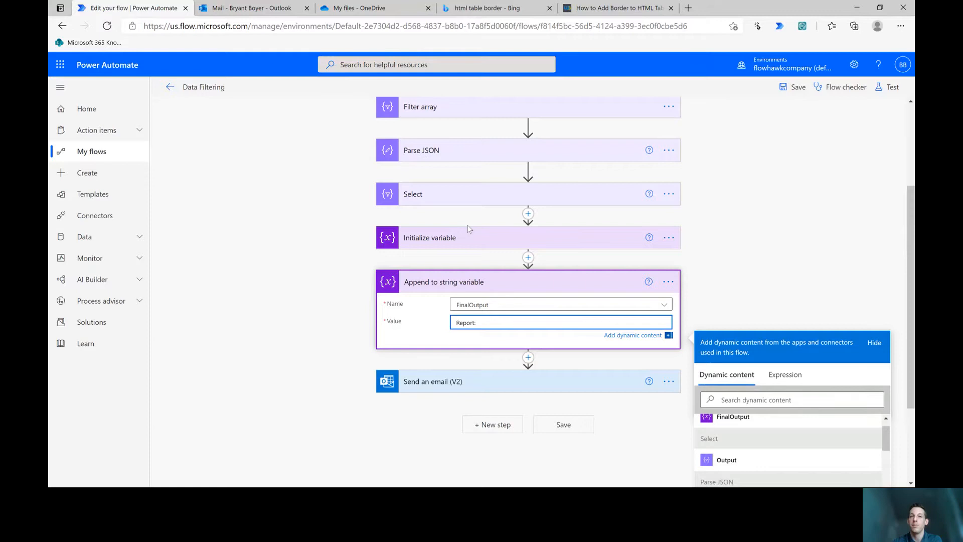
pyautogui.scroll(-3)
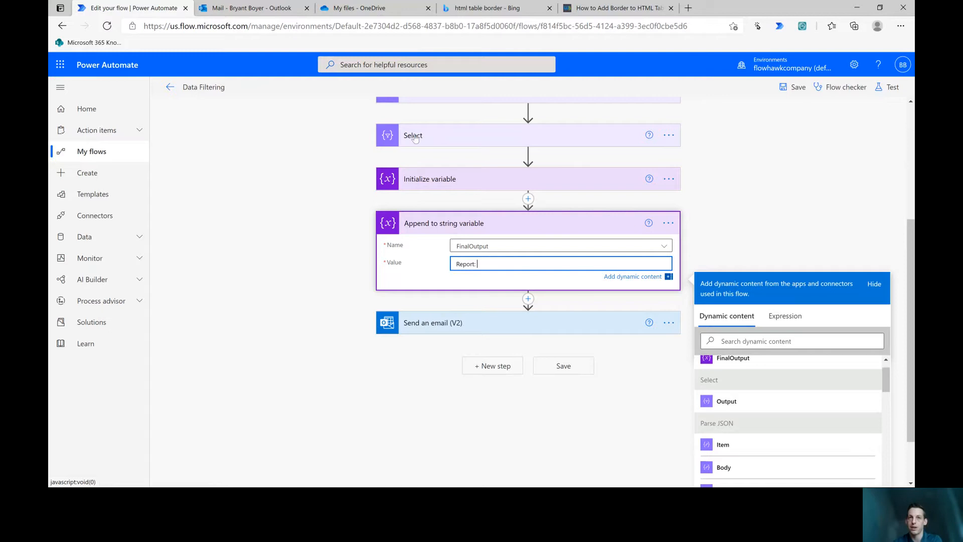
pyautogui.moveTo(442, 139)
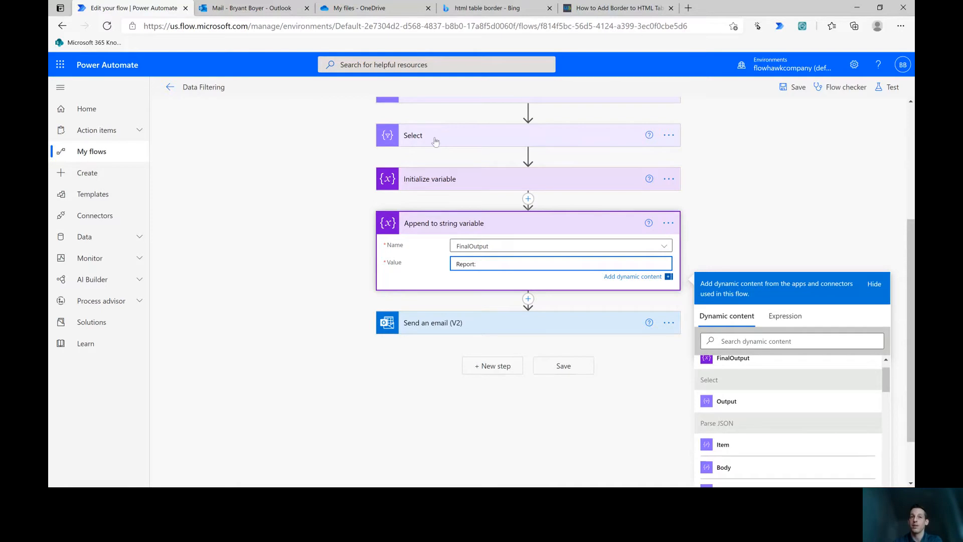
pyautogui.scroll(-3)
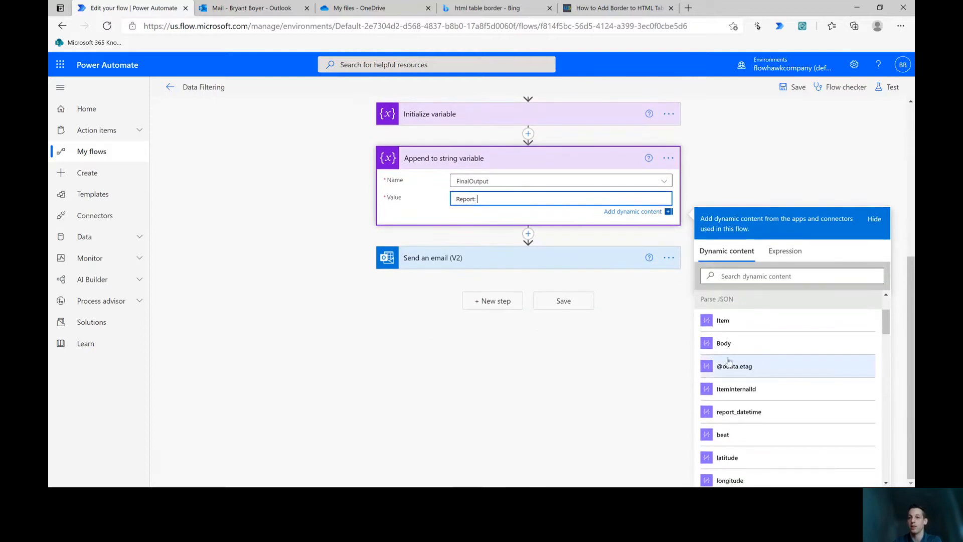
pyautogui.scroll(-3)
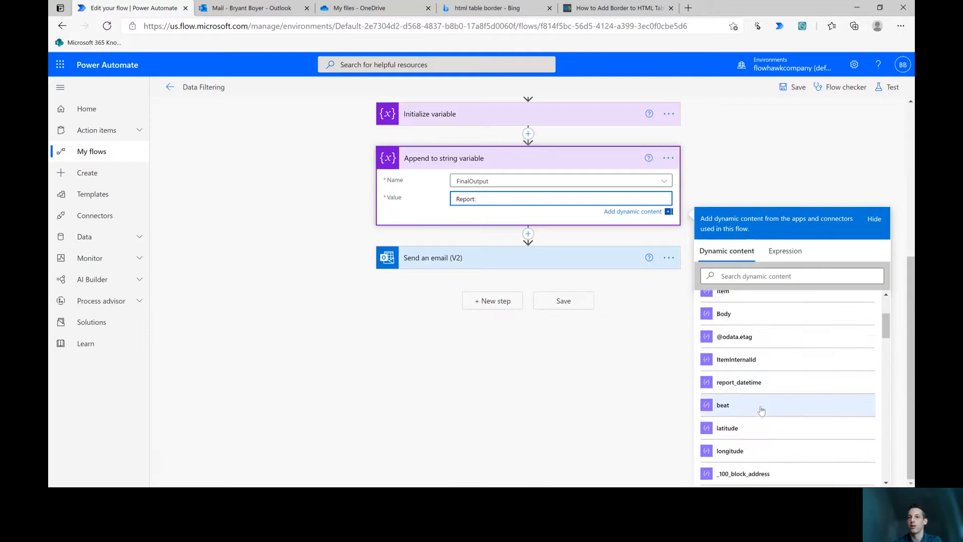
pyautogui.scroll(-3)
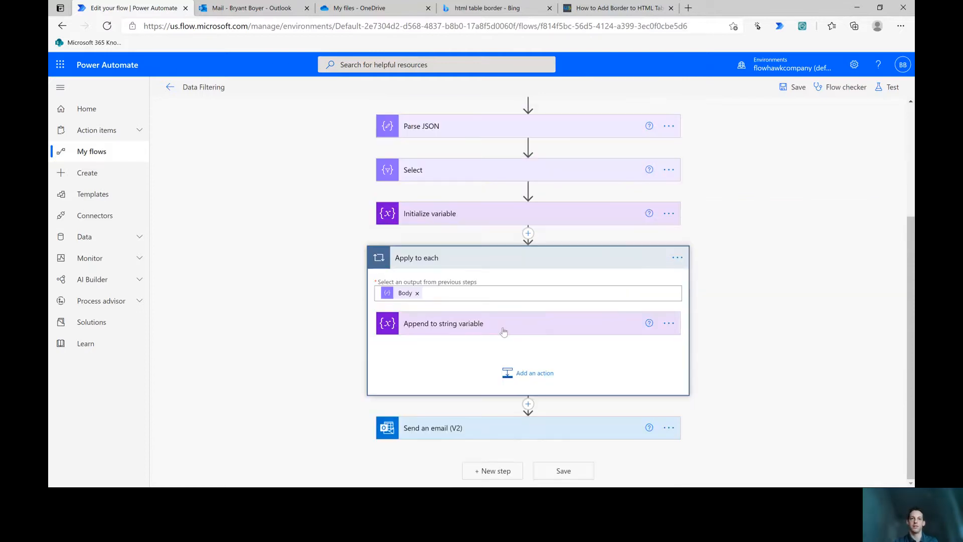
# Append report_number after 'Report:' and report_datetime after a new 'Date:' line.
pyautogui.click(443, 323)
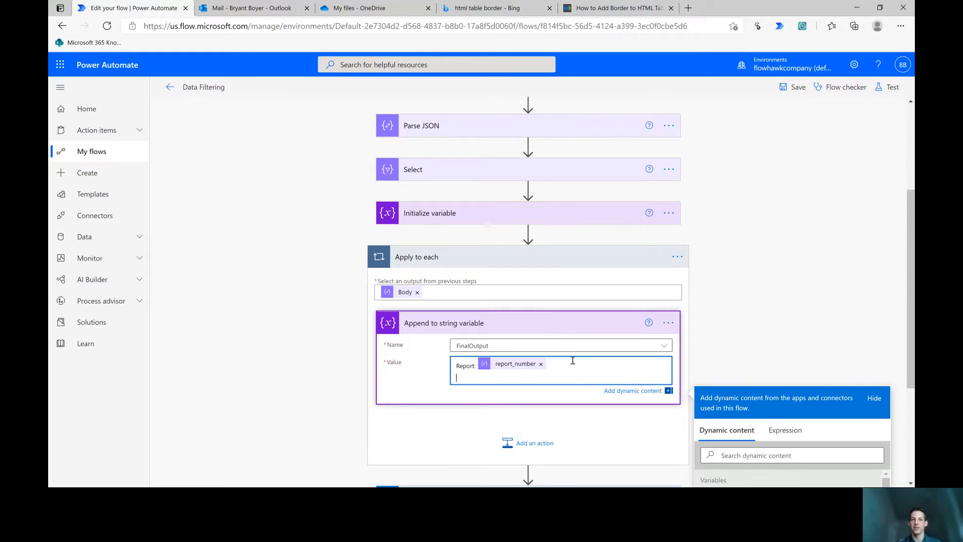
pyautogui.write('Date:')
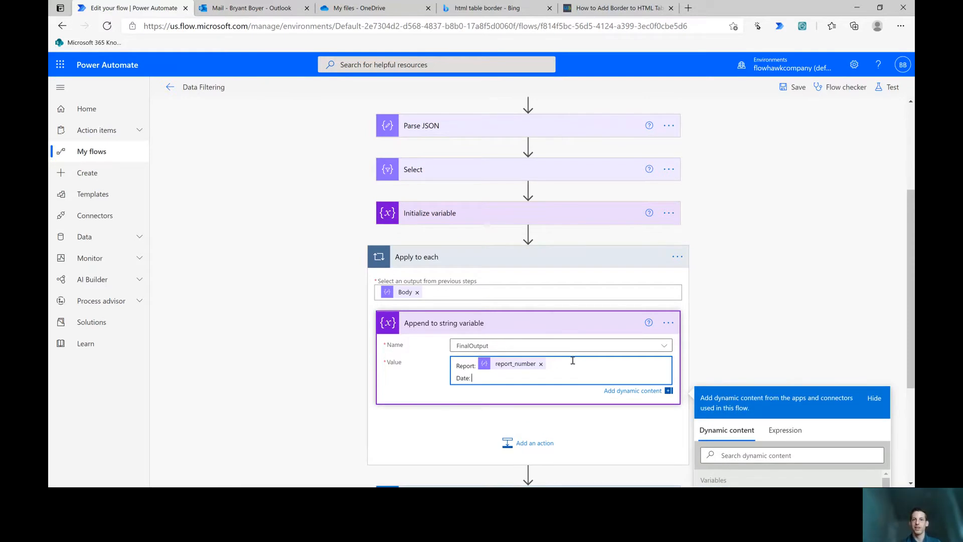
pyautogui.scroll(-3)
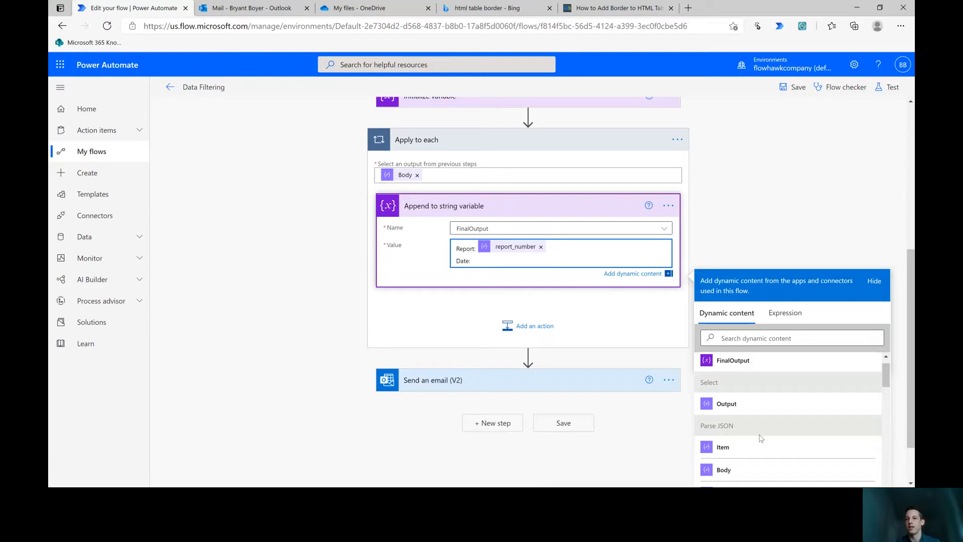
pyautogui.click(739, 446)
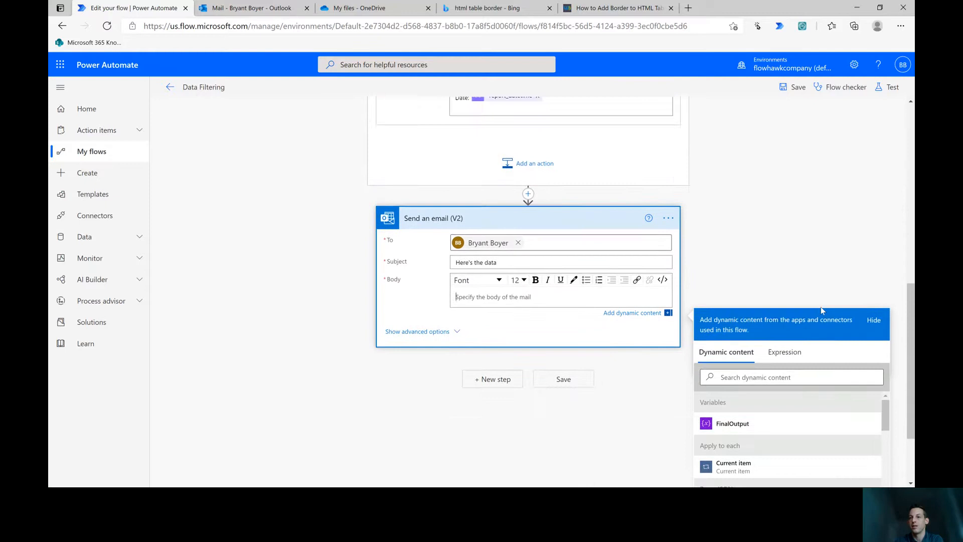
# Insert FinalOutput into the email Body and run a test of the flow.
pyautogui.click(732, 423)
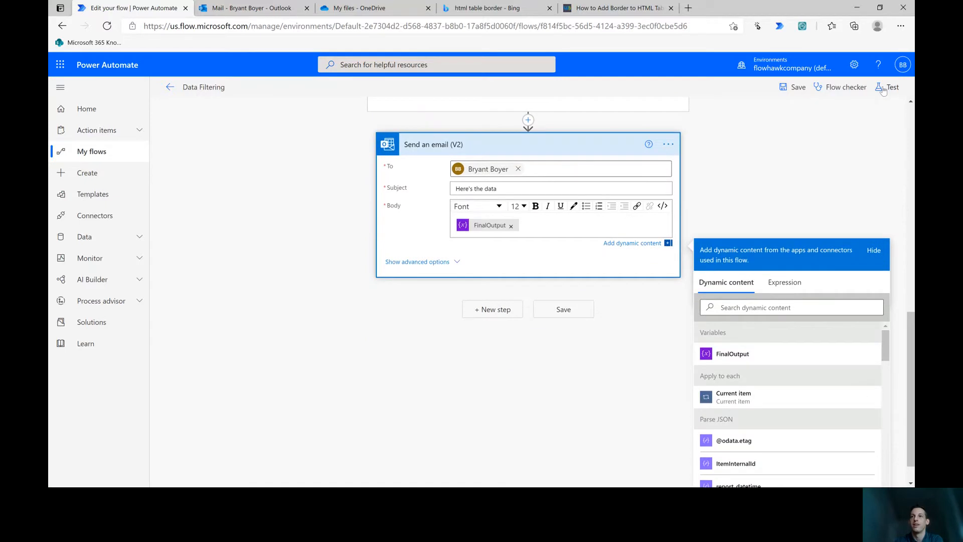
pyautogui.click(891, 86)
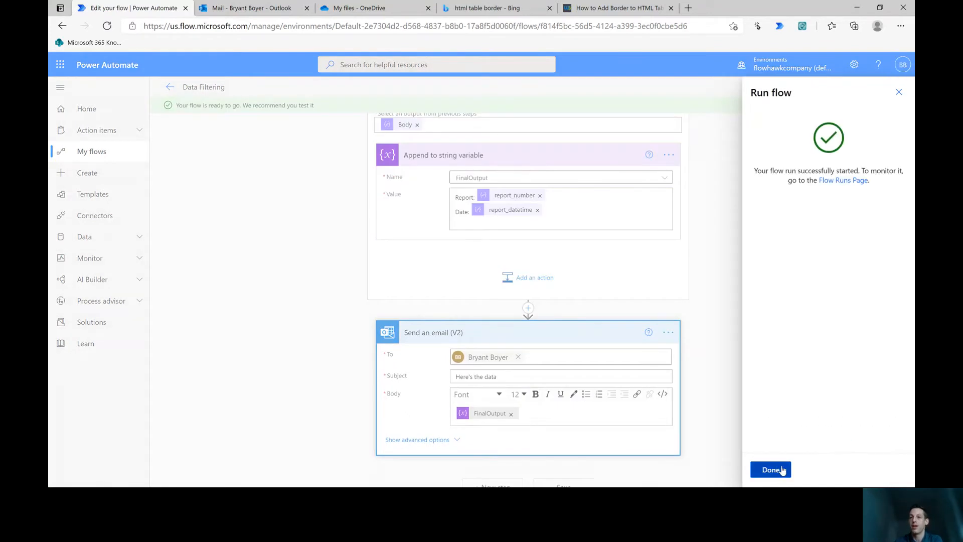
pyautogui.click(771, 470)
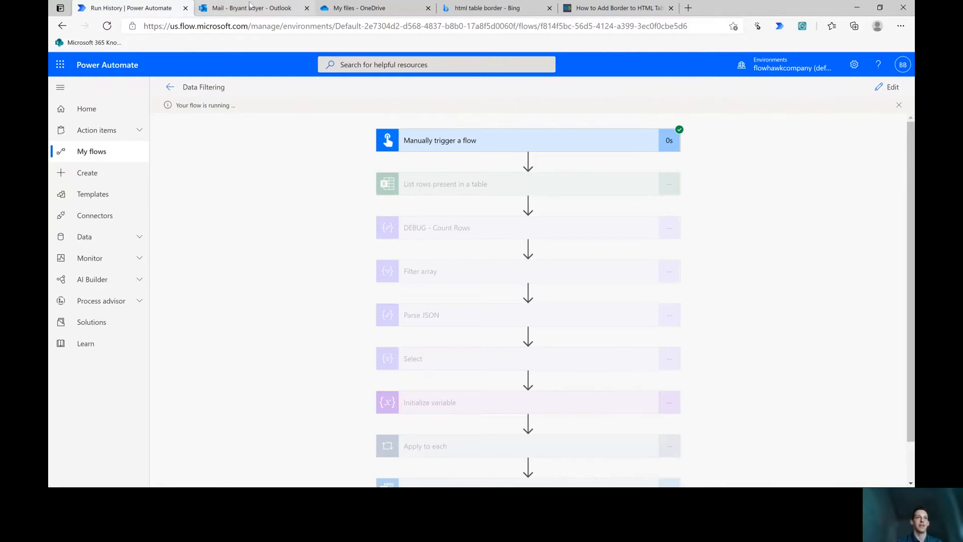
pyautogui.click(251, 8)
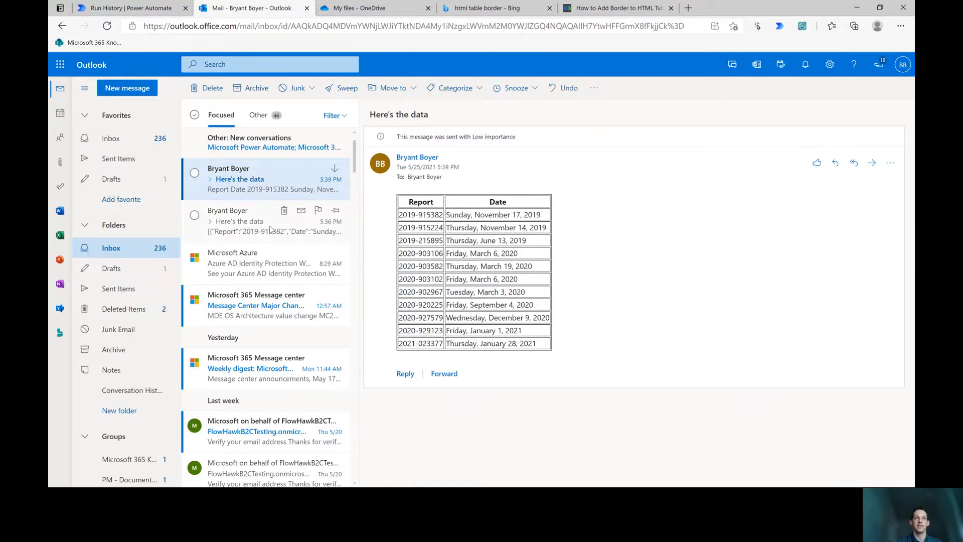
pyautogui.moveTo(129, 8)
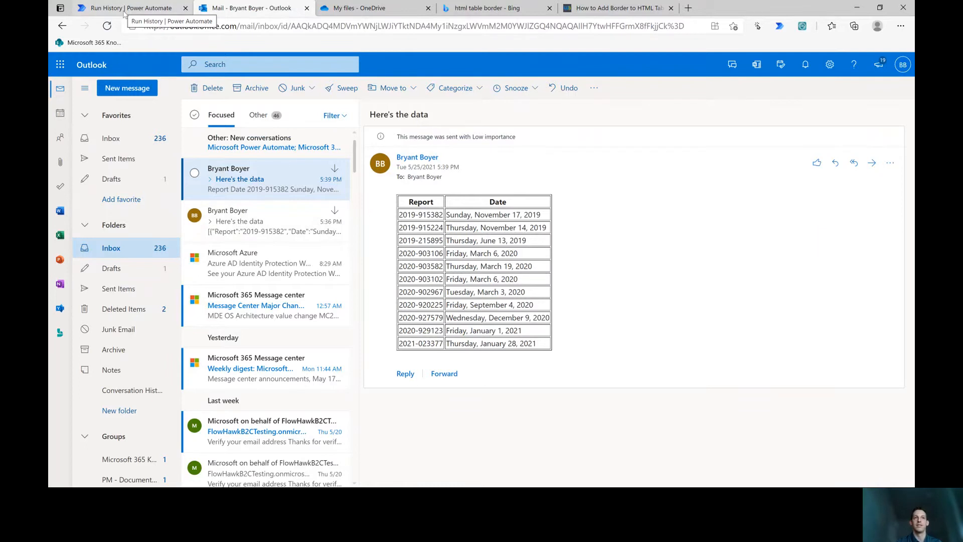
pyautogui.click(127, 8)
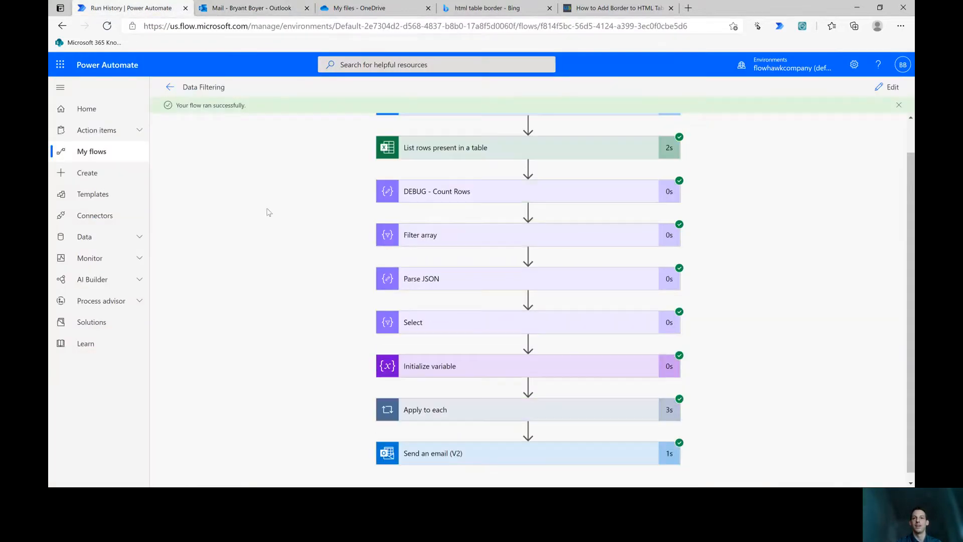
# Switch to the Outlook tab to find the newest 'Here's the data' email.
pyautogui.click(252, 8)
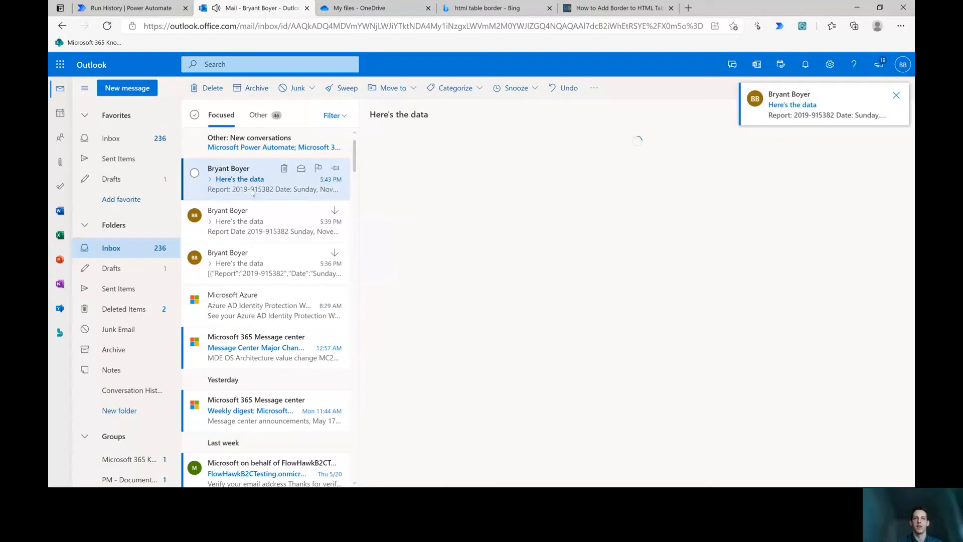
# Read the newest 'Here's the data' email, dismiss the notification, and return to the flow editor.
pyautogui.click(240, 178)
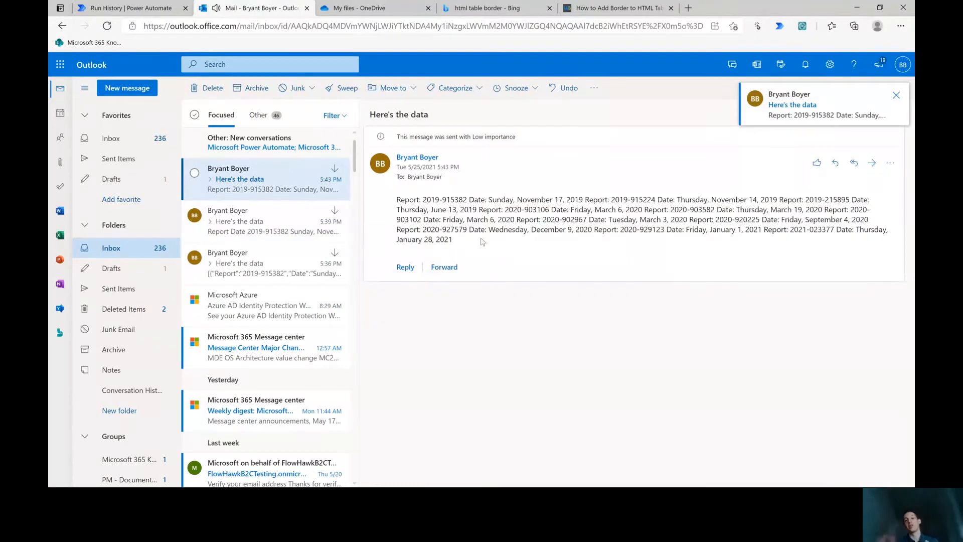
pyautogui.click(895, 96)
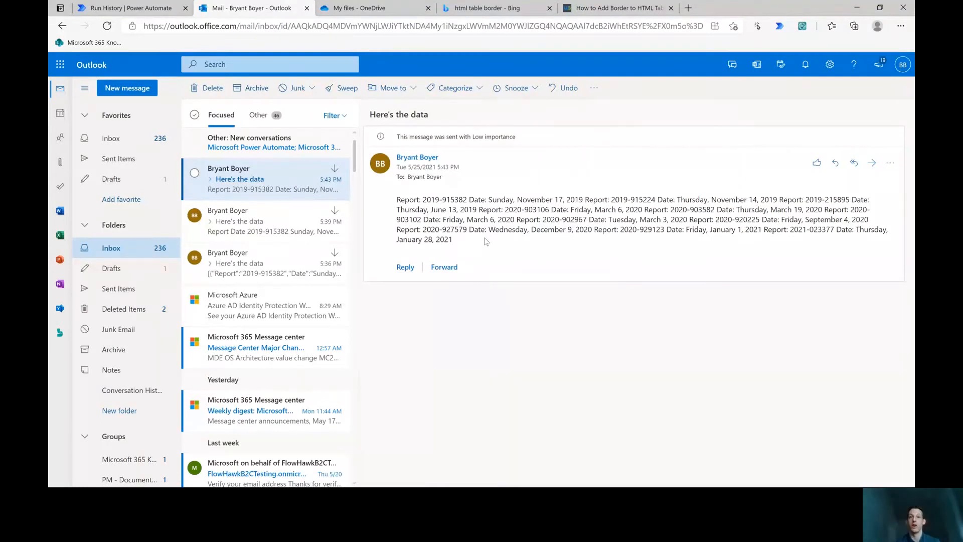
pyautogui.moveTo(123, 8)
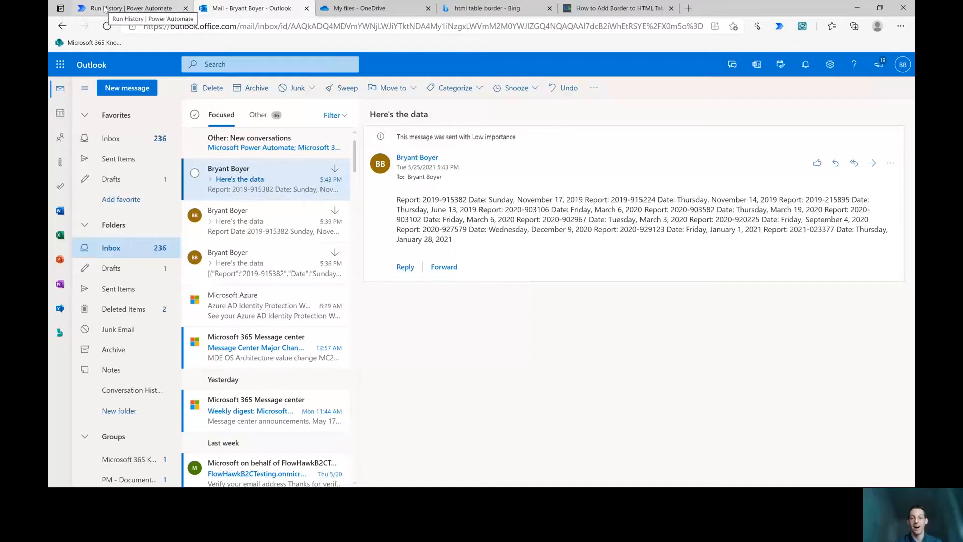
pyautogui.click(129, 8)
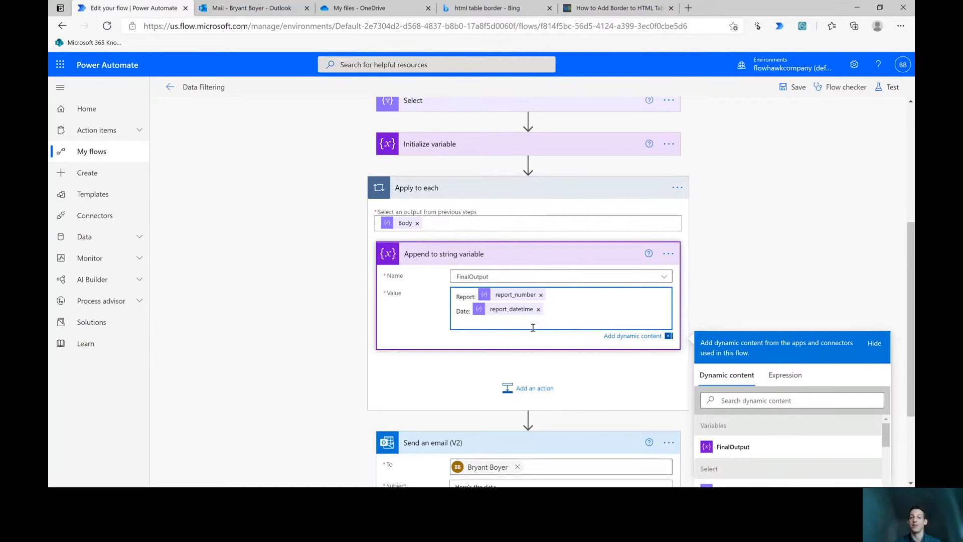
# Add <br> tags after report_number, after report_datetime and on a new line, then save.
pyautogui.click(580, 310)
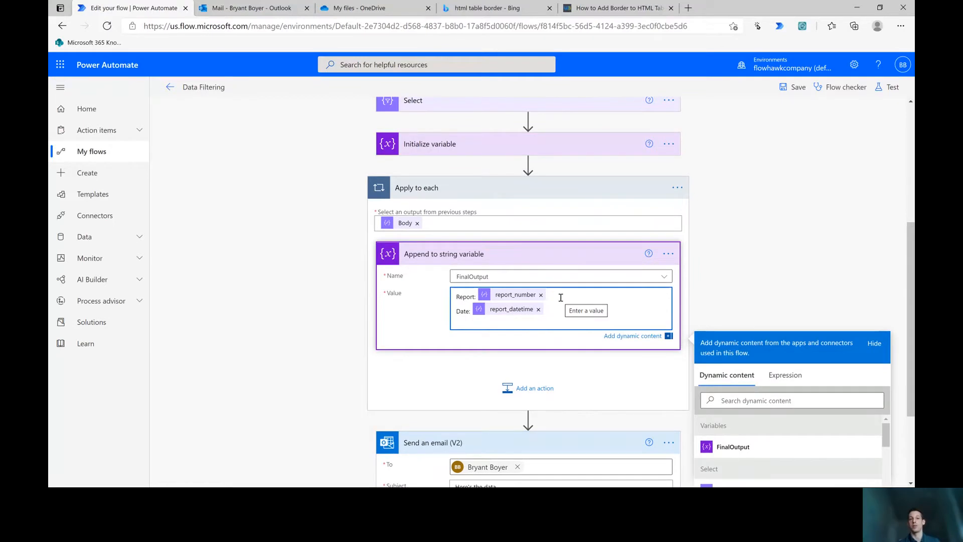
pyautogui.click(547, 295)
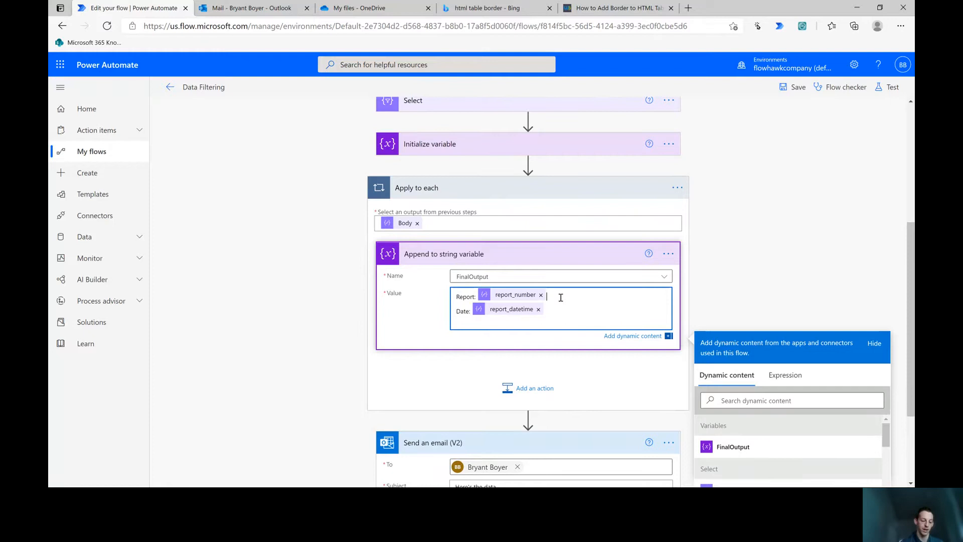
pyautogui.write('<br>')
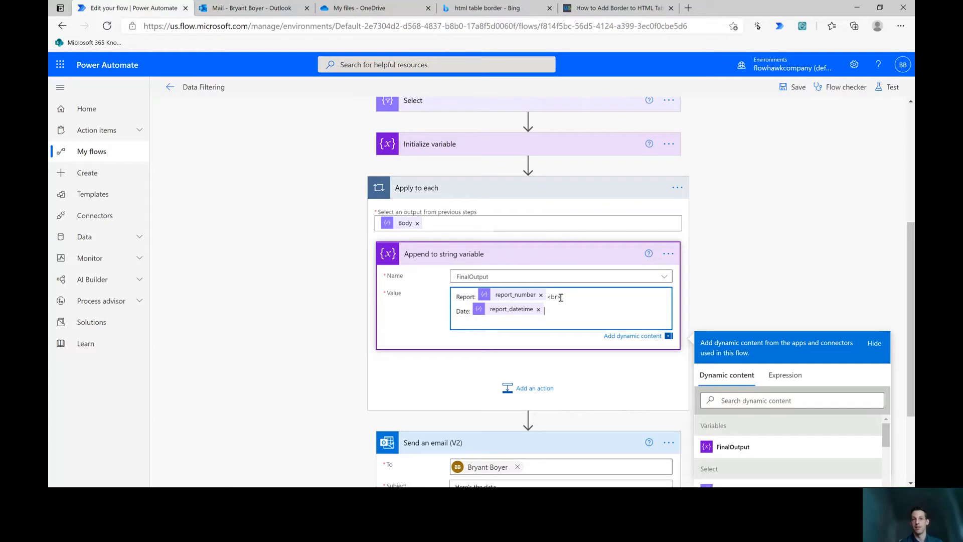
pyautogui.write('<br>')
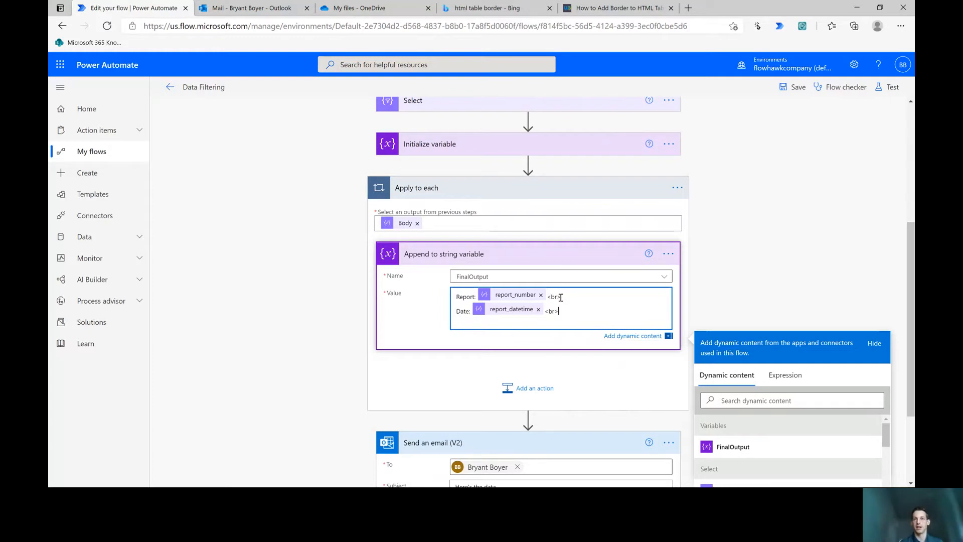
pyautogui.write('<br>')
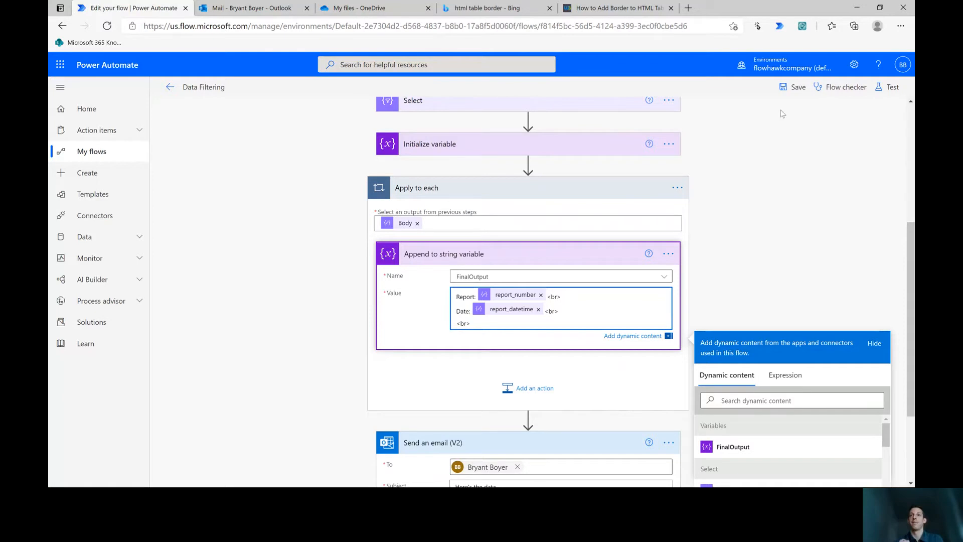
pyautogui.click(797, 87)
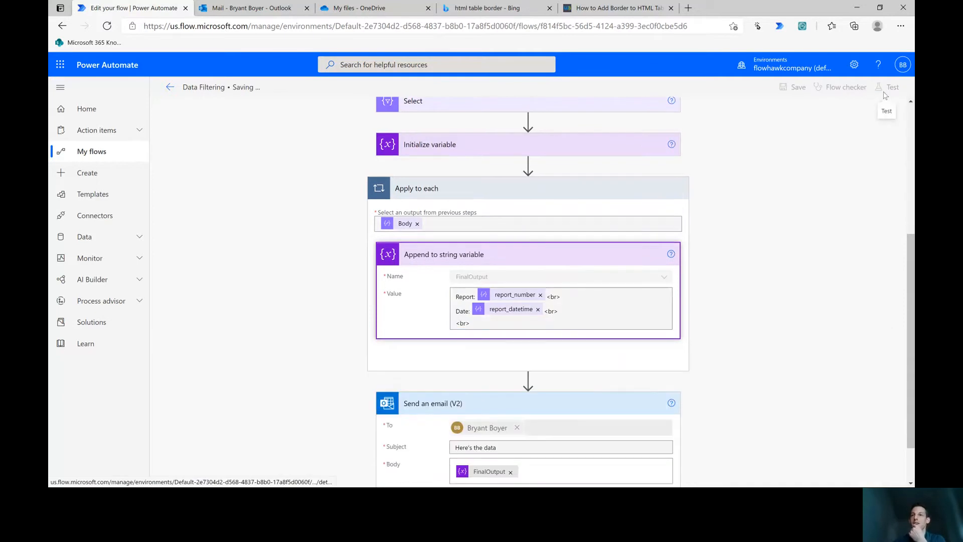
# Run a test of the saved flow and expand Apply to each to view its 11 iterations.
pyautogui.click(798, 87)
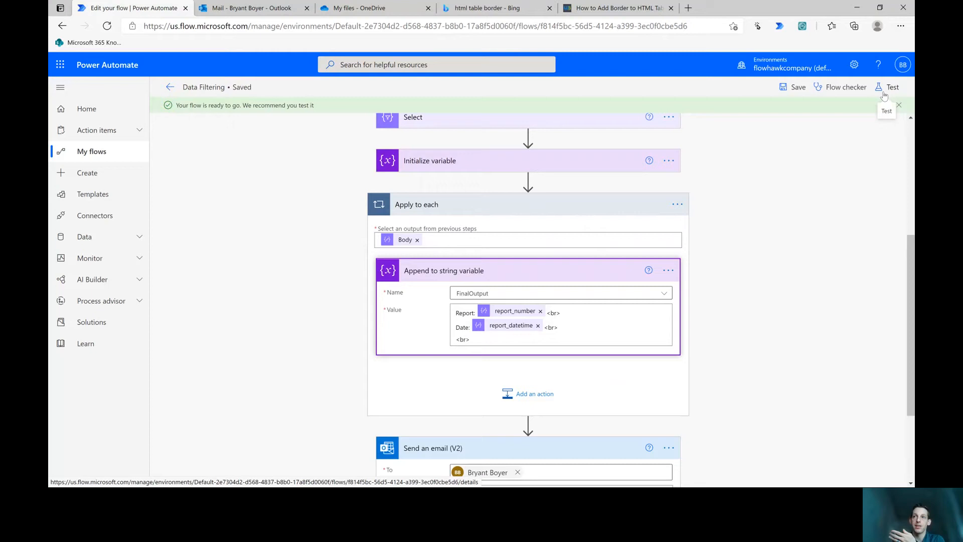
pyautogui.click(892, 87)
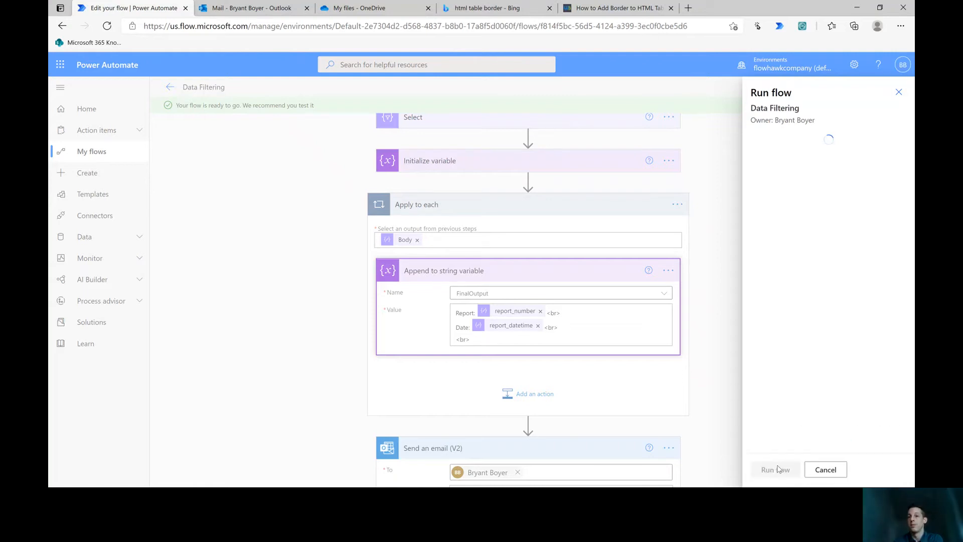
pyautogui.click(774, 469)
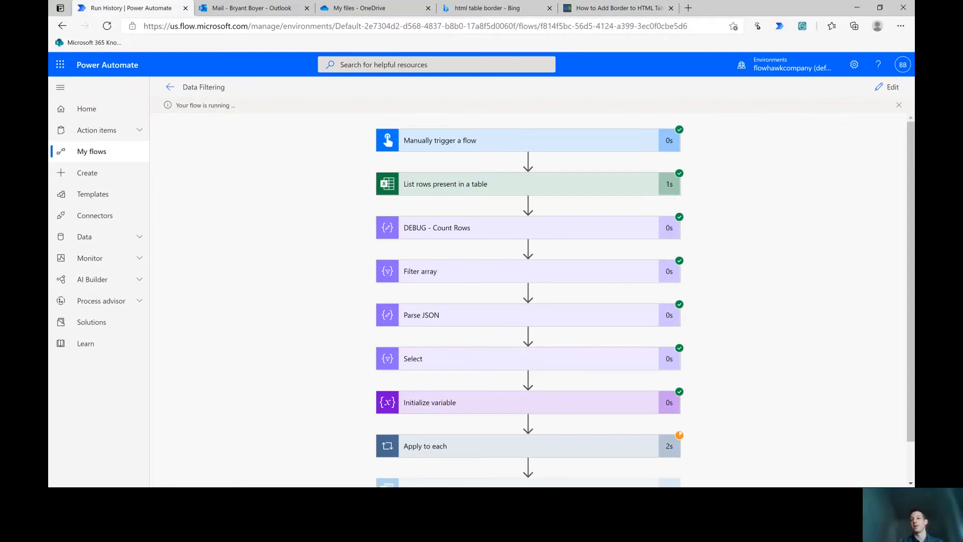
pyautogui.moveTo(705, 403)
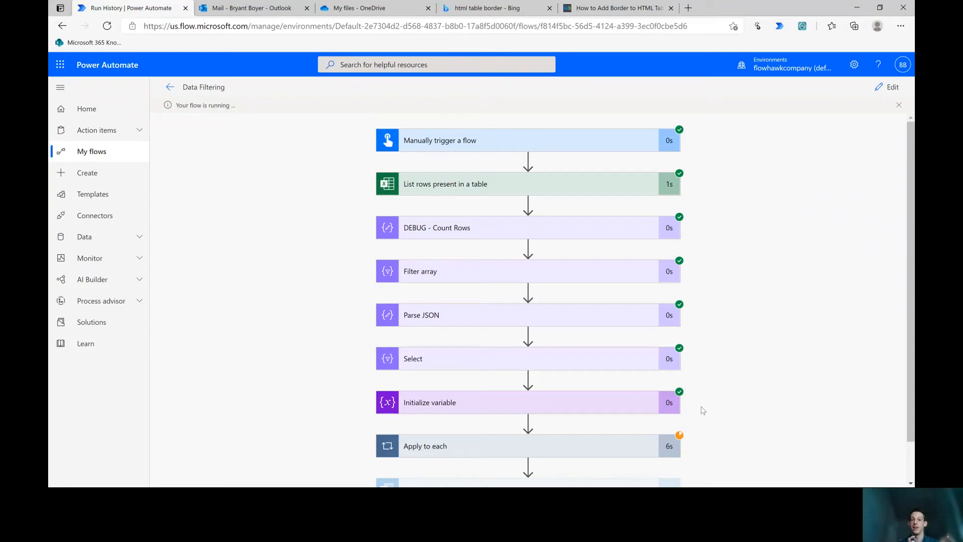
pyautogui.scroll(-3)
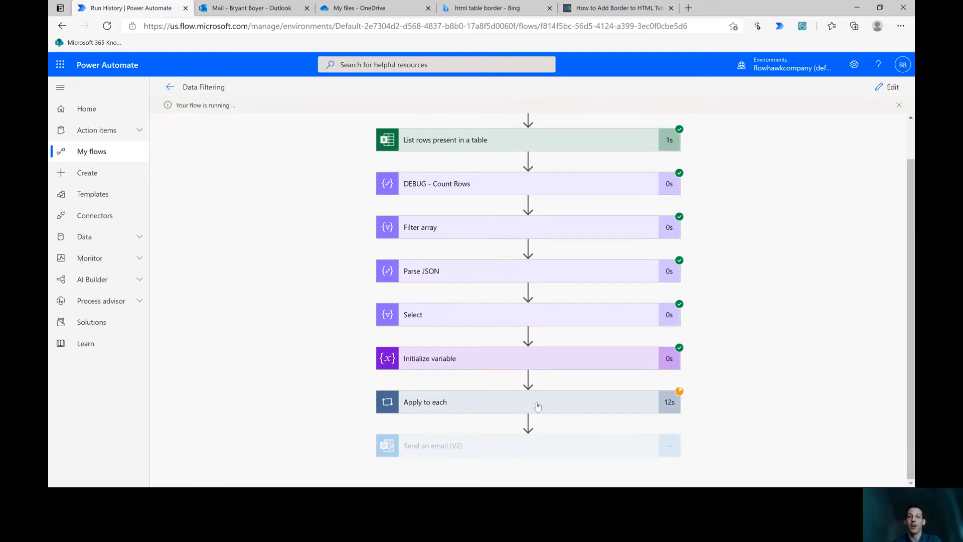
pyautogui.moveTo(381, 421)
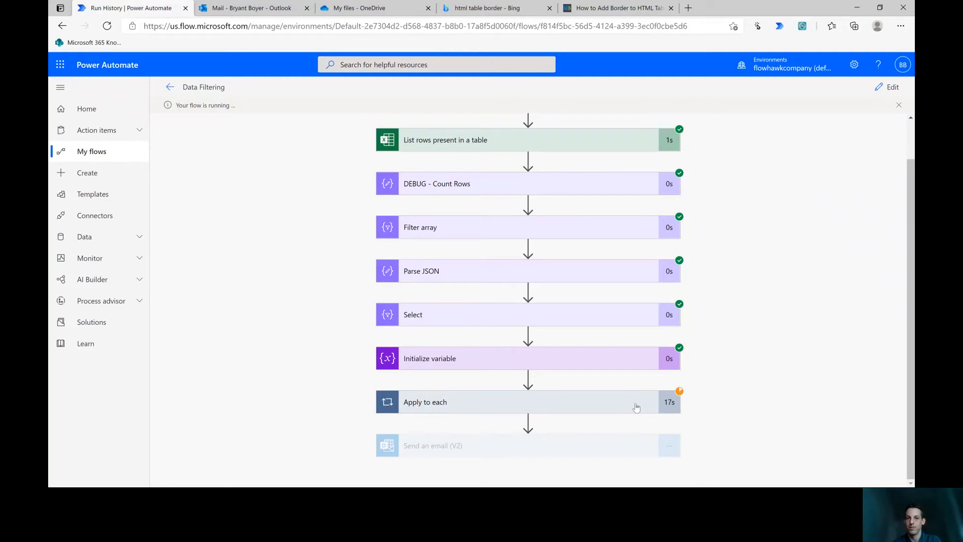
pyautogui.click(425, 402)
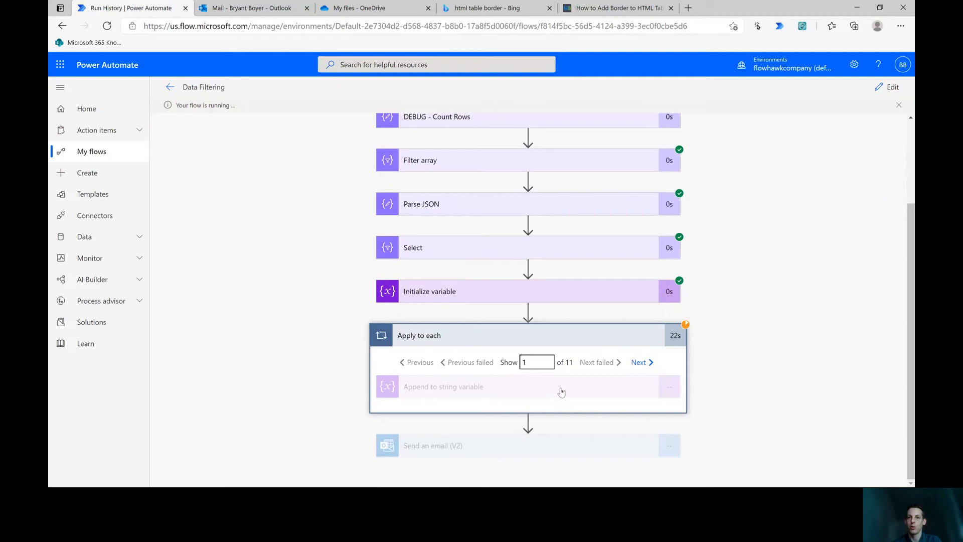
pyautogui.moveTo(670, 342)
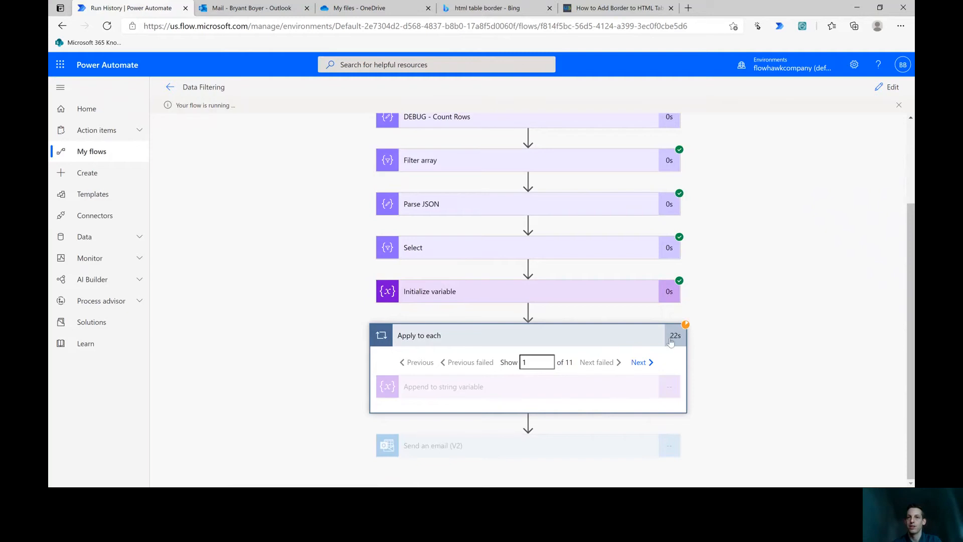
pyautogui.moveTo(575, 376)
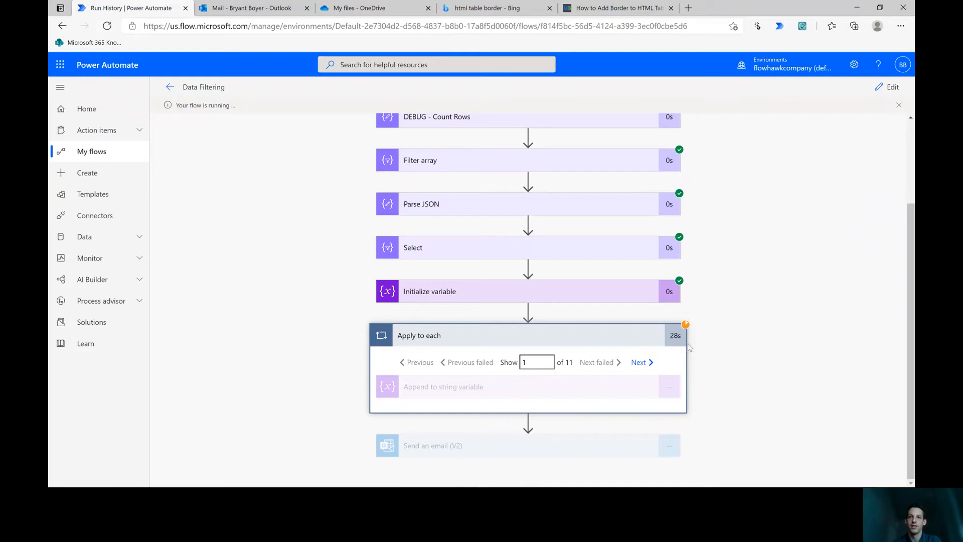
pyautogui.moveTo(675, 334)
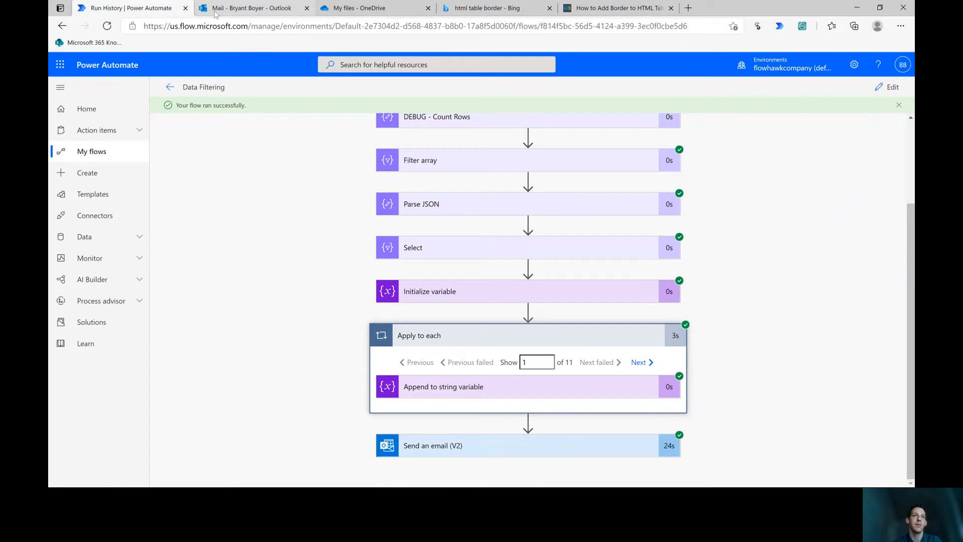
# Check the latest 'Here's the data' email, now with separate Report and Date lines, then return.
pyautogui.click(252, 8)
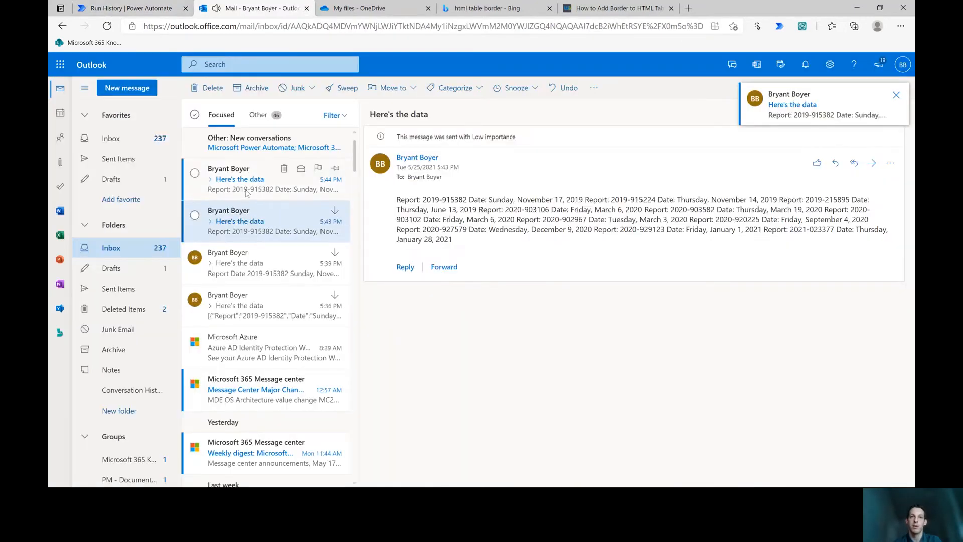
pyautogui.click(264, 179)
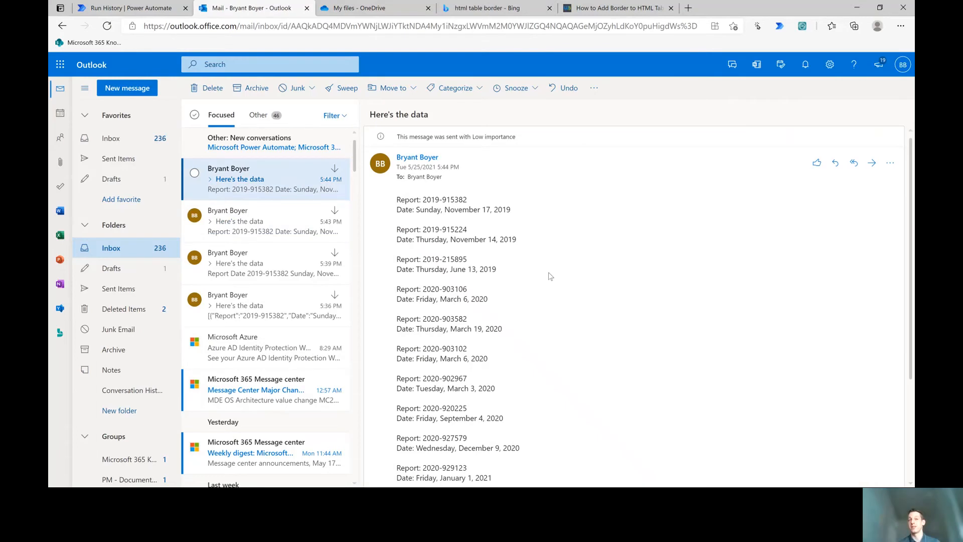
pyautogui.click(122, 8)
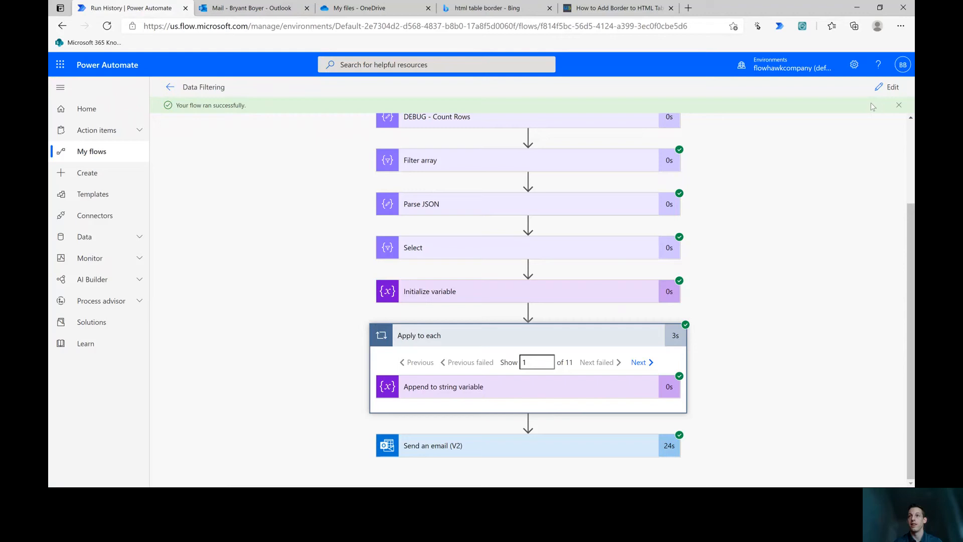
# Wrap the Report: and Date: labels in <b></b> tags in the append value, then start a test.
pyautogui.click(891, 87)
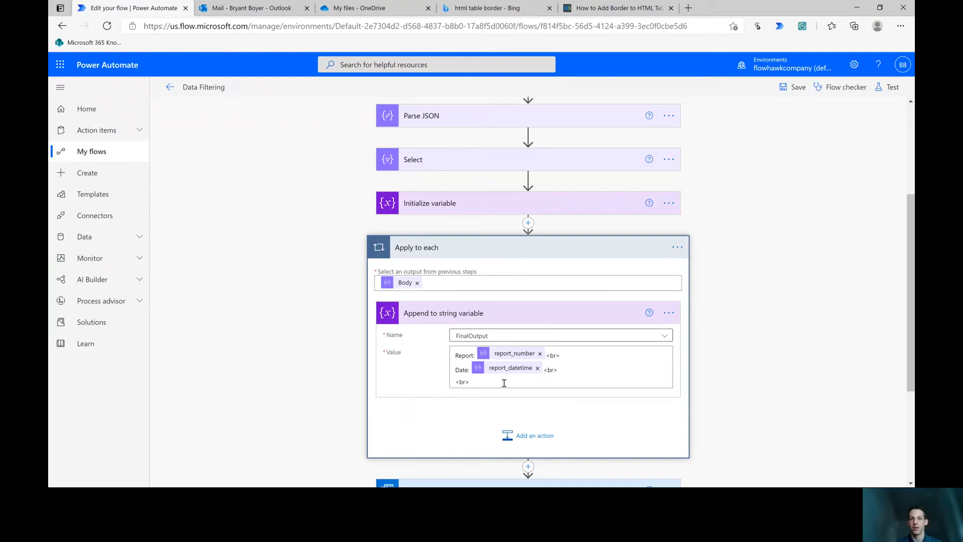
pyautogui.click(504, 382)
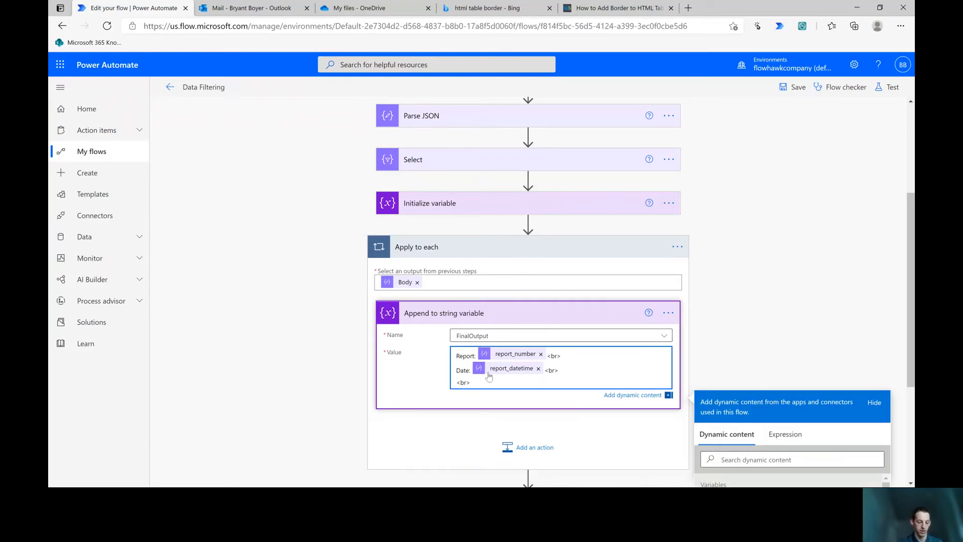
pyautogui.write('<b>')
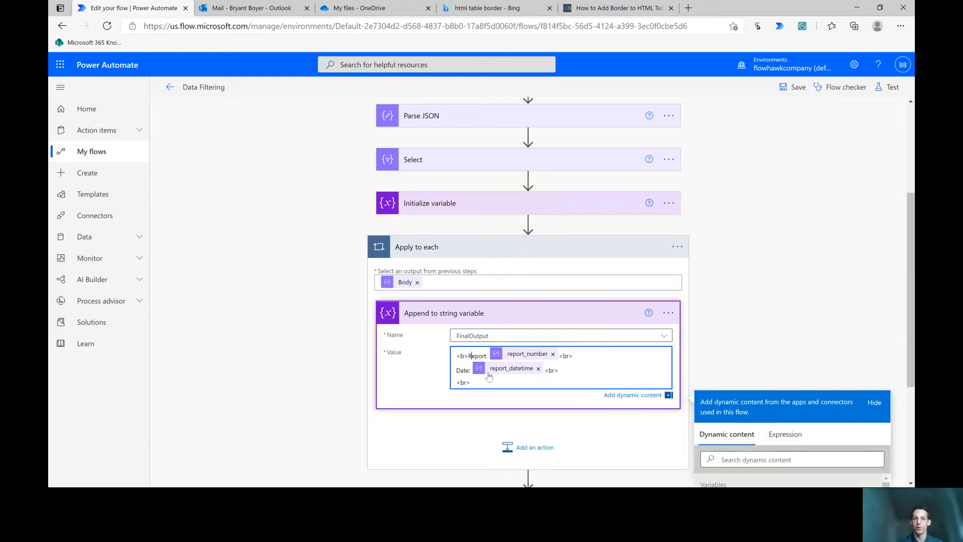
pyautogui.write('<')
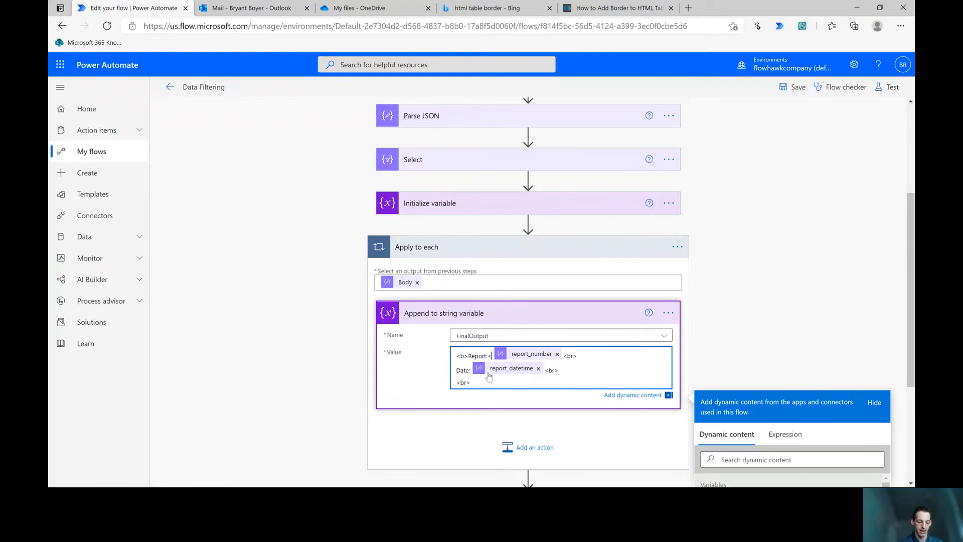
pyautogui.write('/b>')
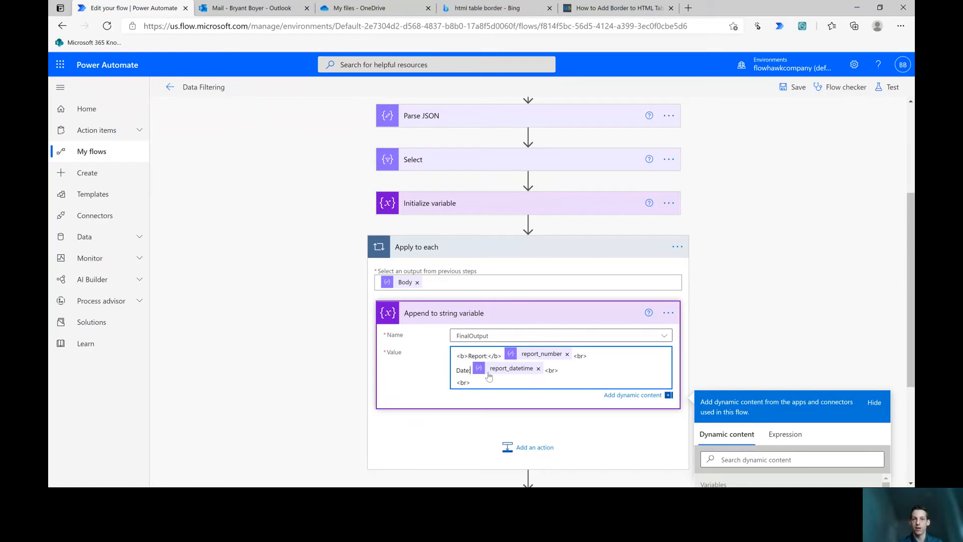
pyautogui.write('</b>')
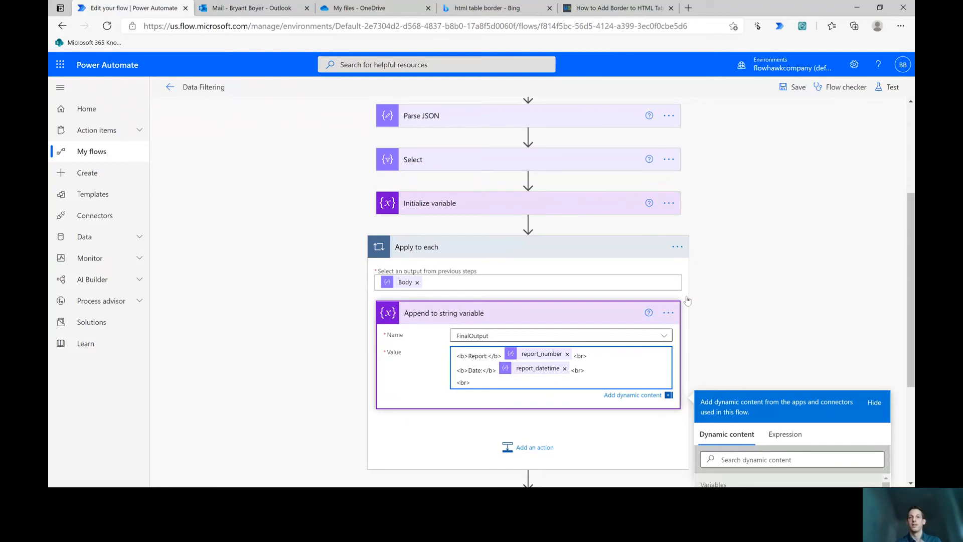
pyautogui.click(892, 86)
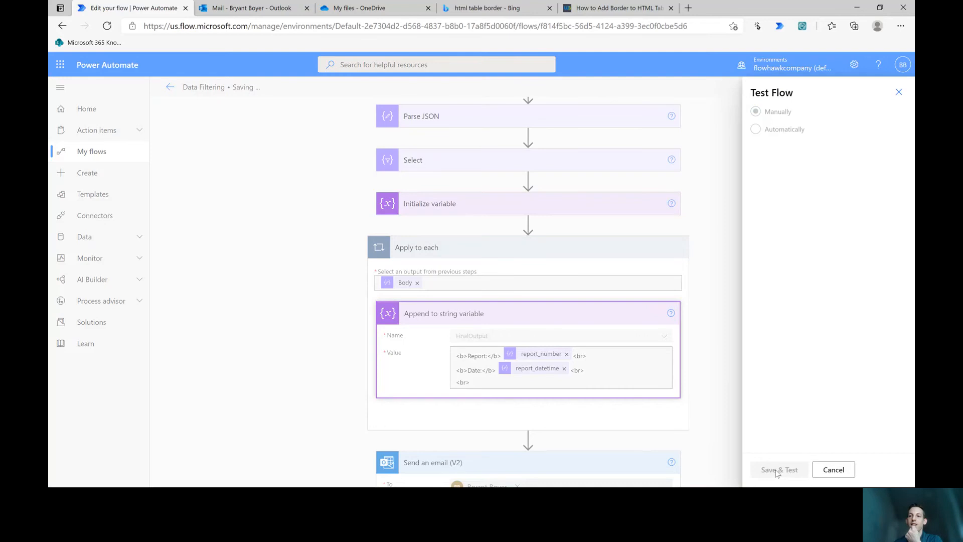
# Save and manually run the flow to a successful finish, then switch to Outlook.
pyautogui.click(779, 469)
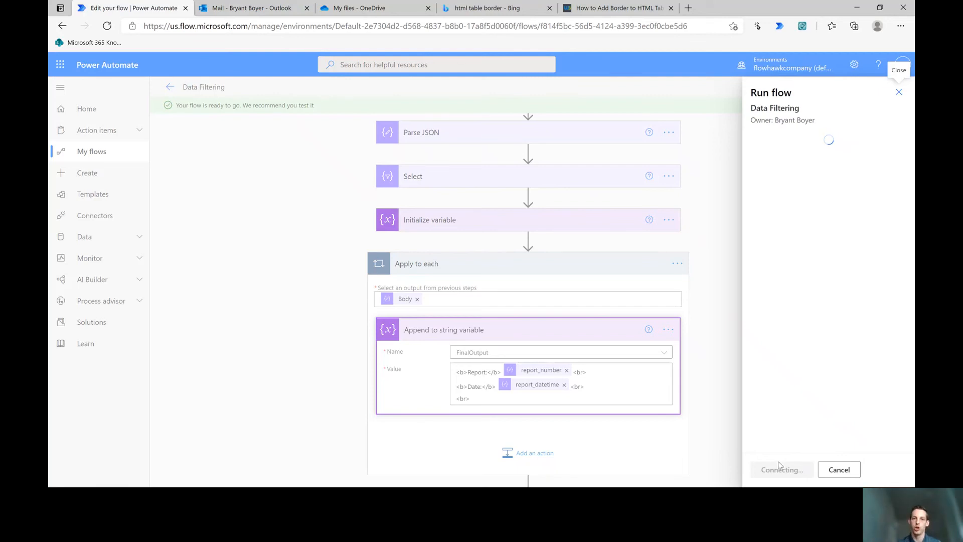
pyautogui.moveTo(777, 481)
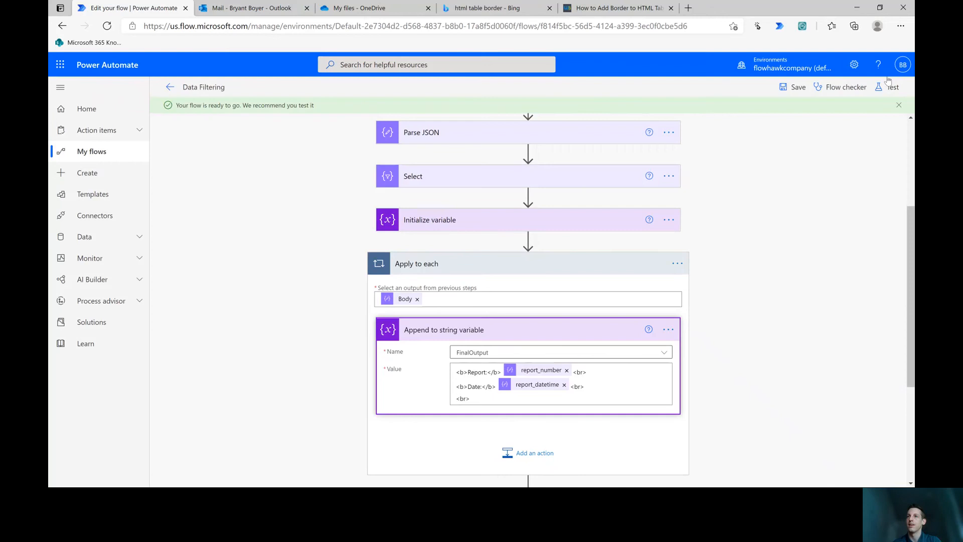
pyautogui.click(891, 87)
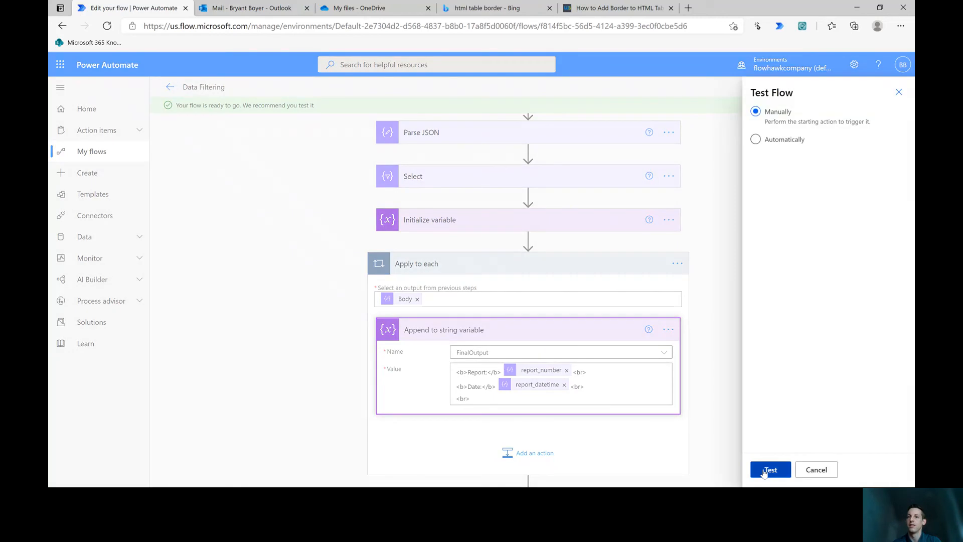
pyautogui.click(769, 470)
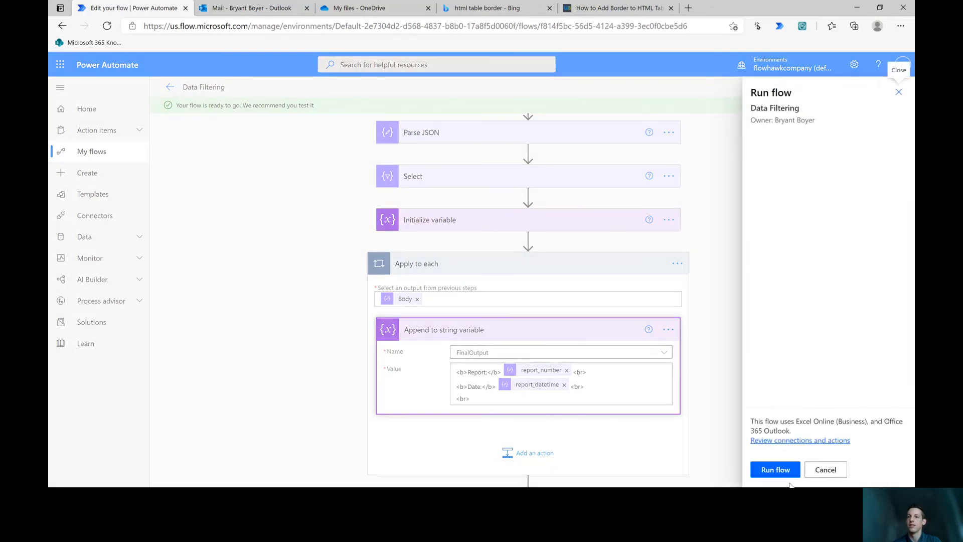
pyautogui.click(774, 470)
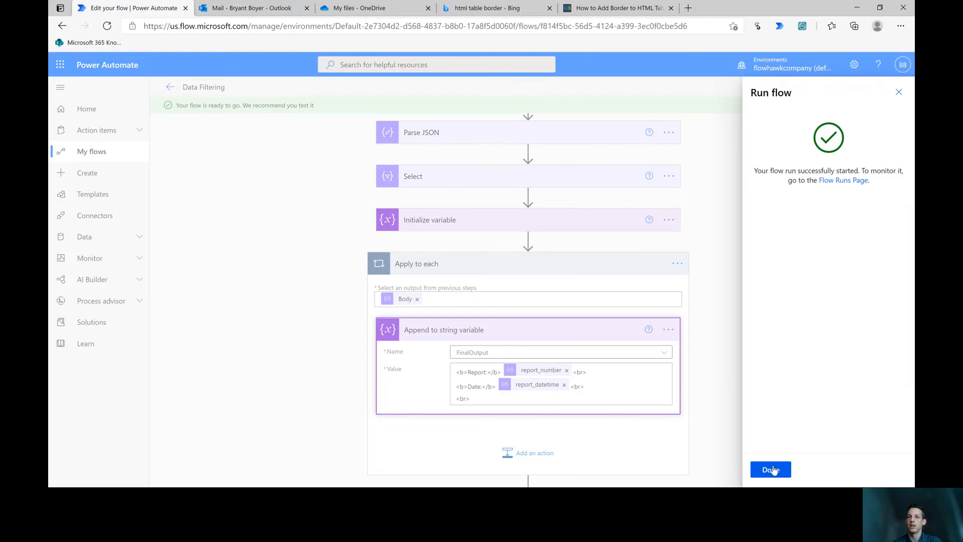
pyautogui.click(770, 469)
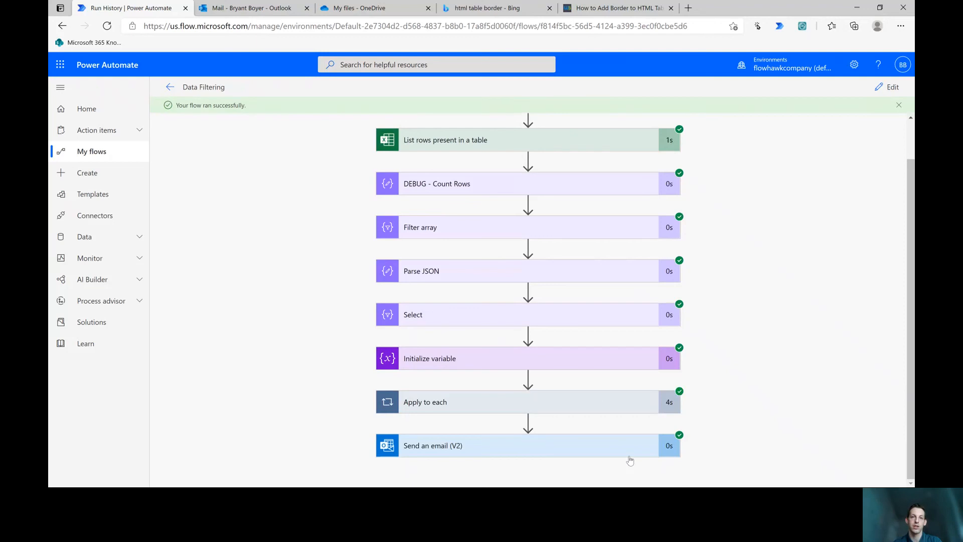
pyautogui.click(252, 8)
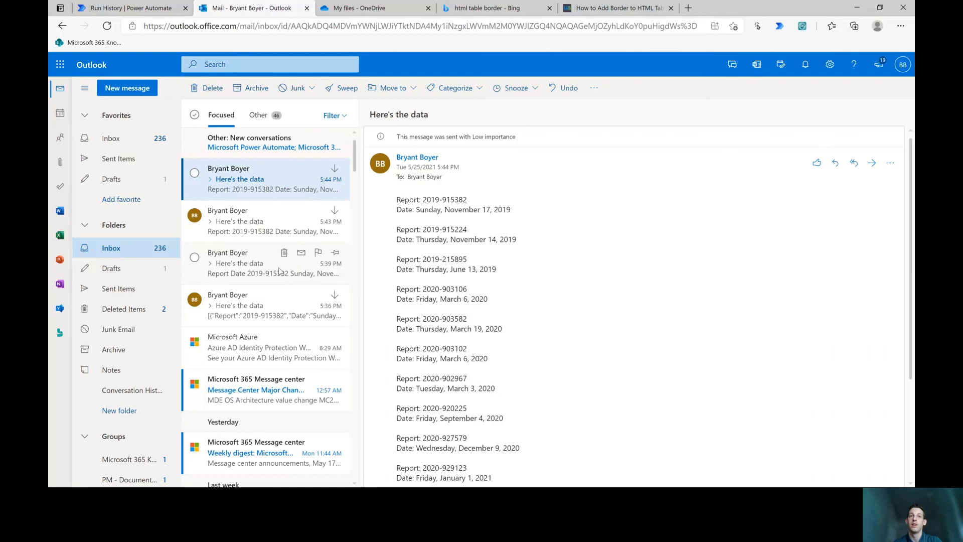
pyautogui.moveTo(491, 219)
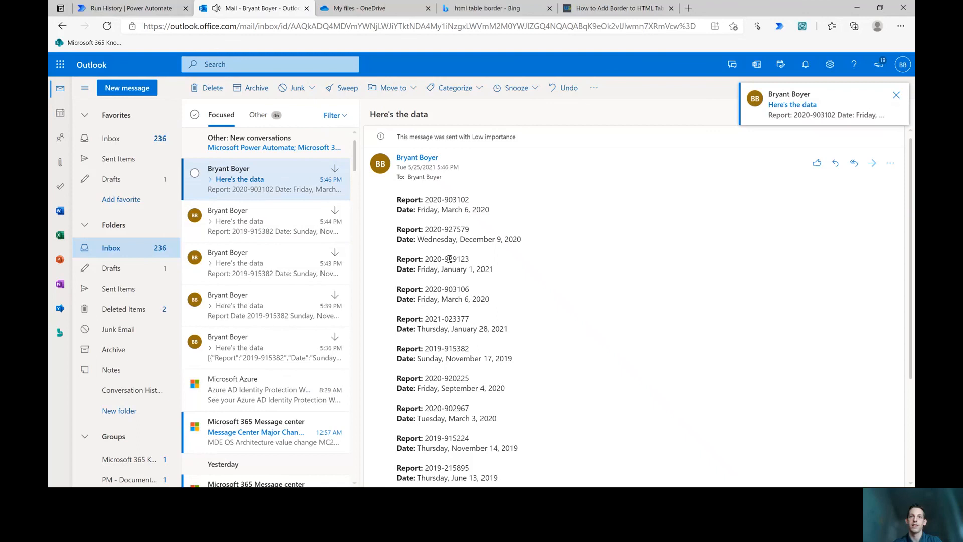
# Scroll through the newest 'Here's the data' email, showing bold Report and Date labels on separate lines.
pyautogui.scroll(-3)
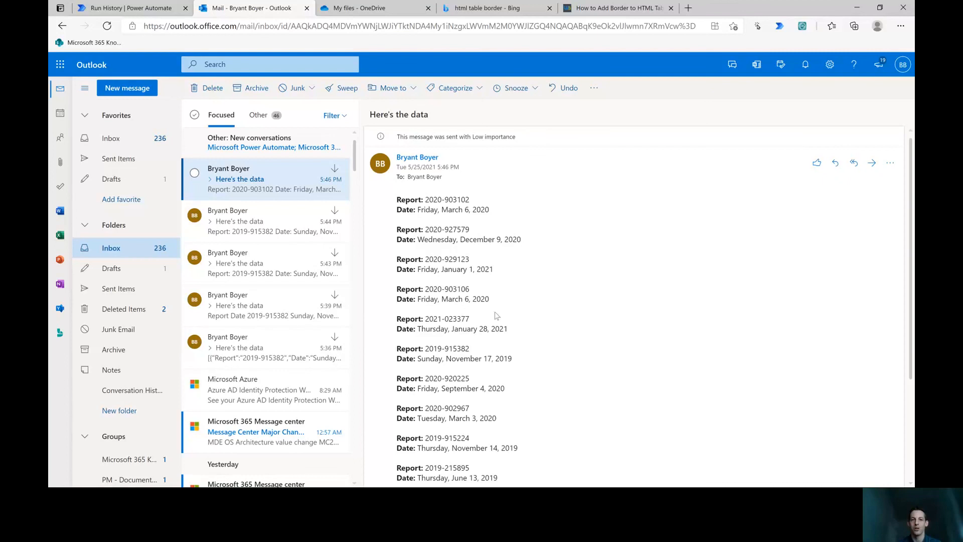
pyautogui.moveTo(517, 297)
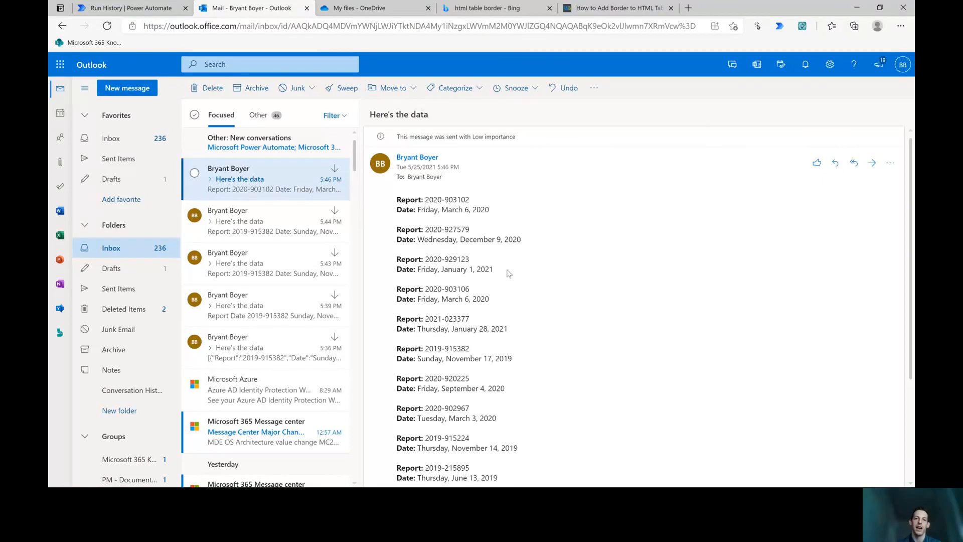
pyautogui.moveTo(510, 260)
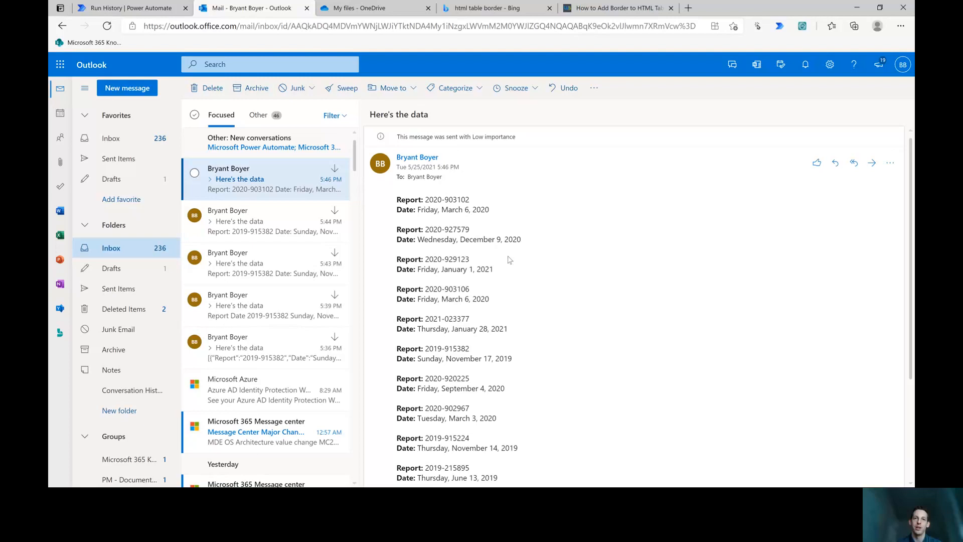
pyautogui.moveTo(555, 258)
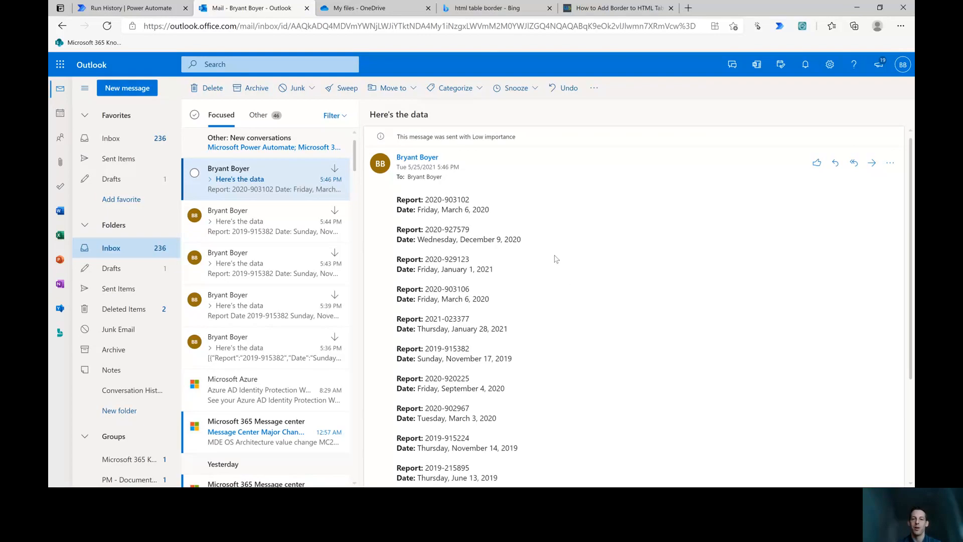